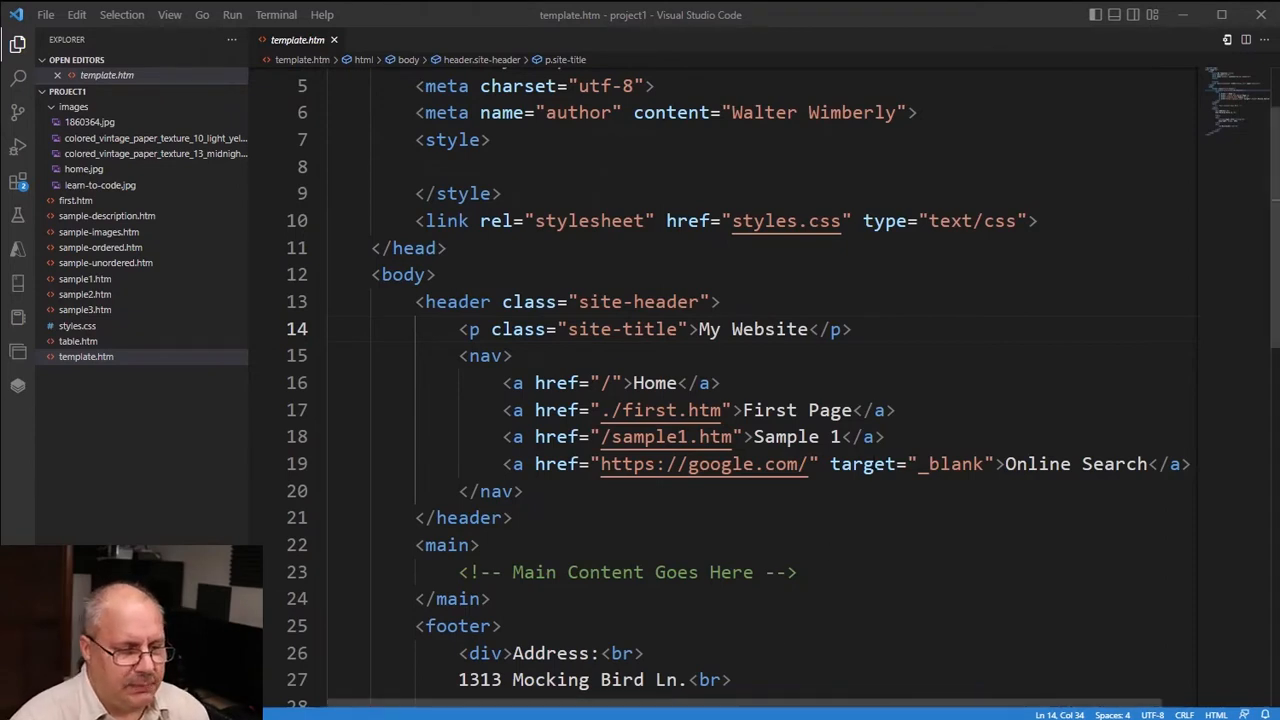
# - Save the template page as a new copy named form.htm via Save As
pyautogui.click(44, 14)
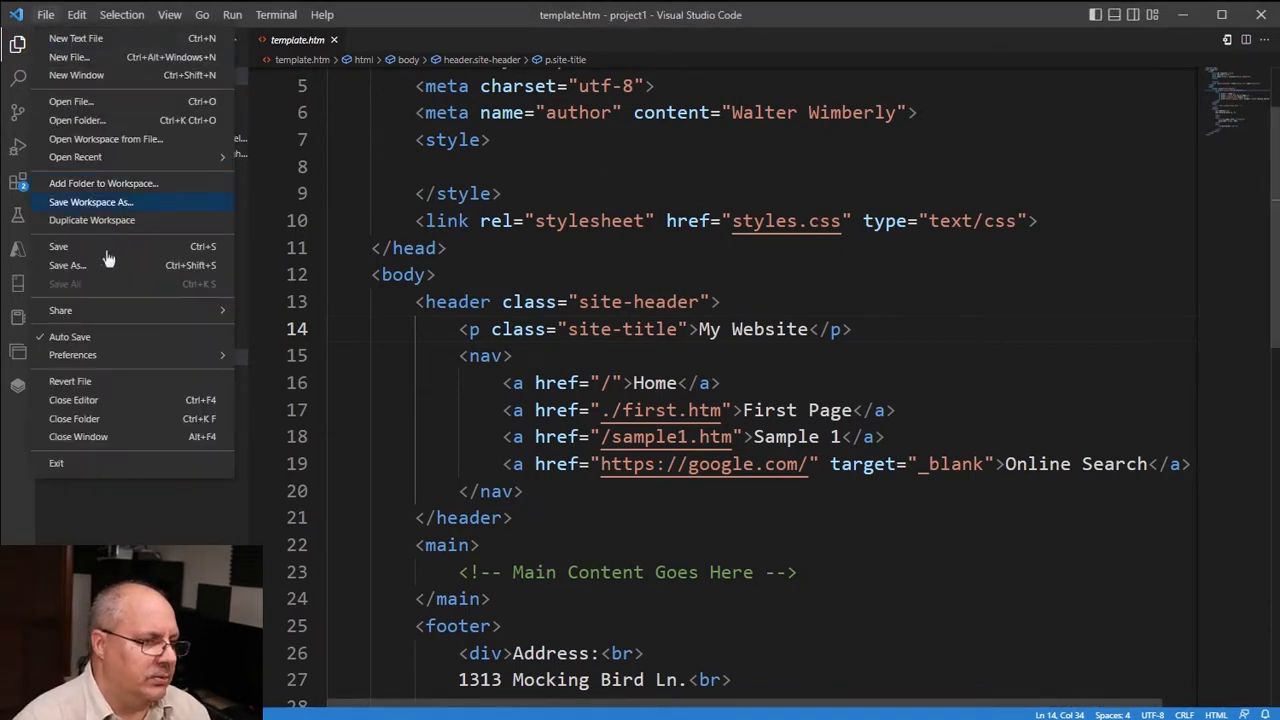
pyautogui.click(68, 264)
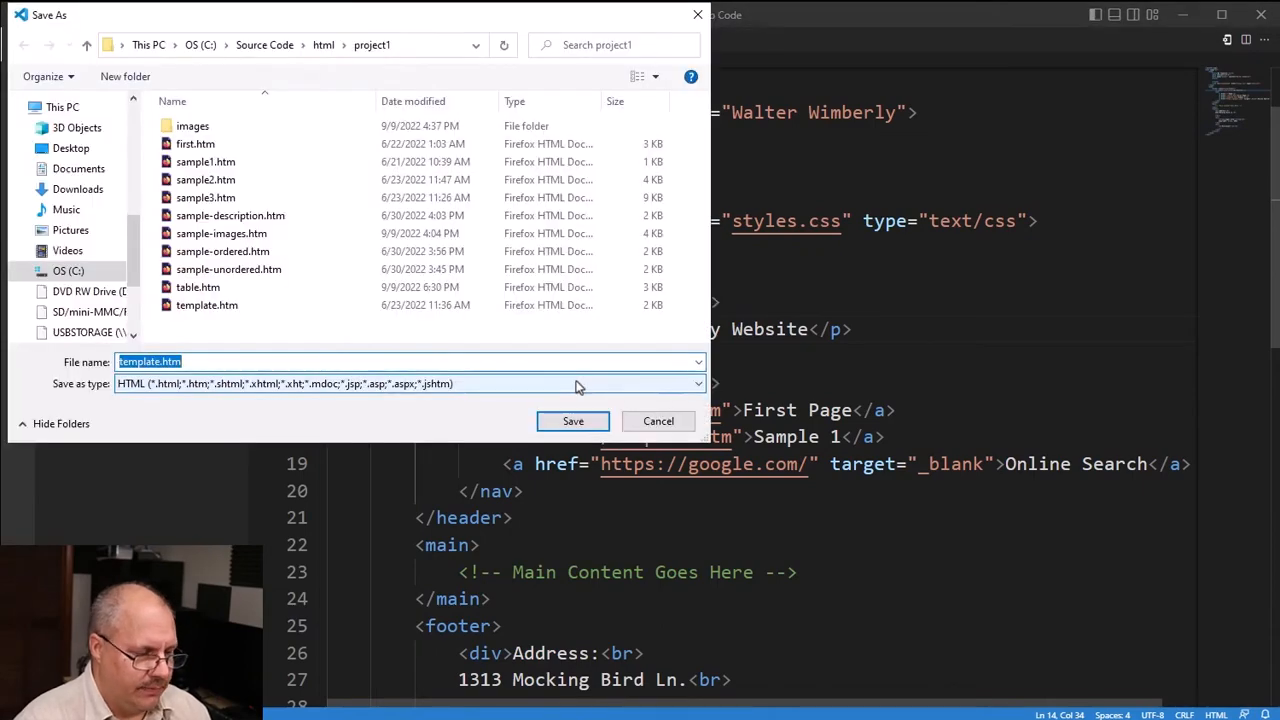
pyautogui.write('form.')
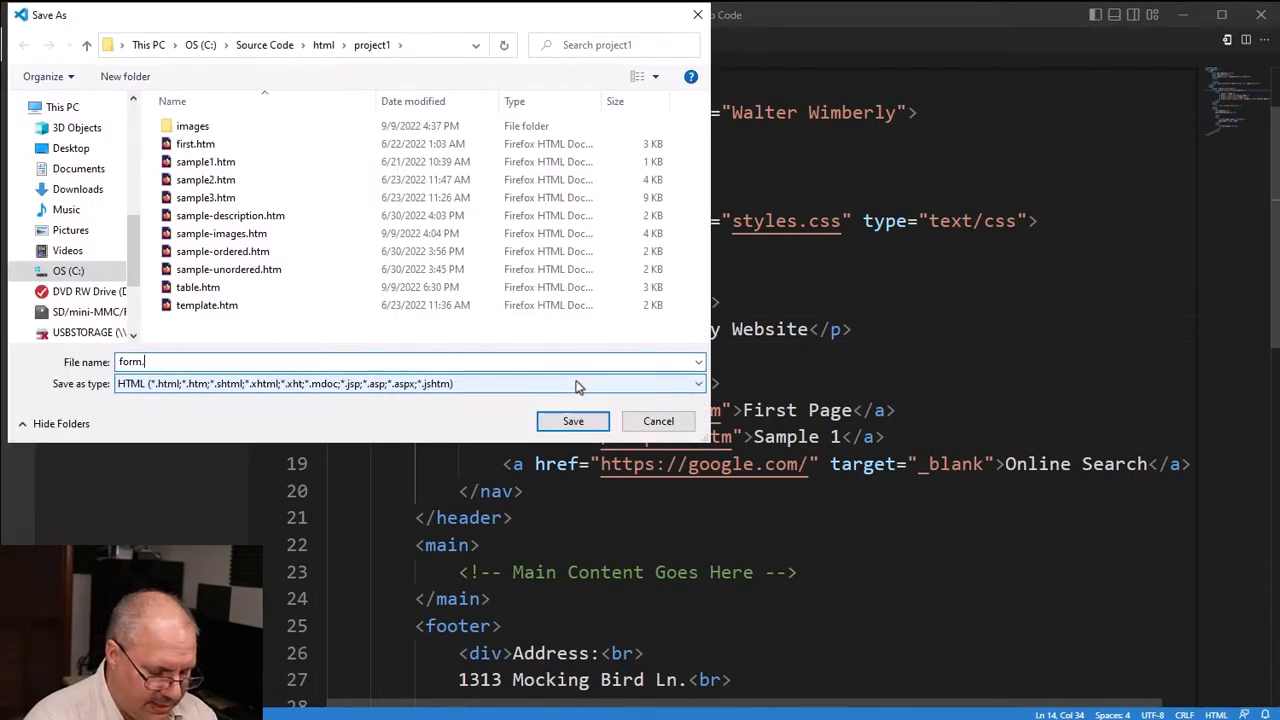
pyautogui.click(572, 420)
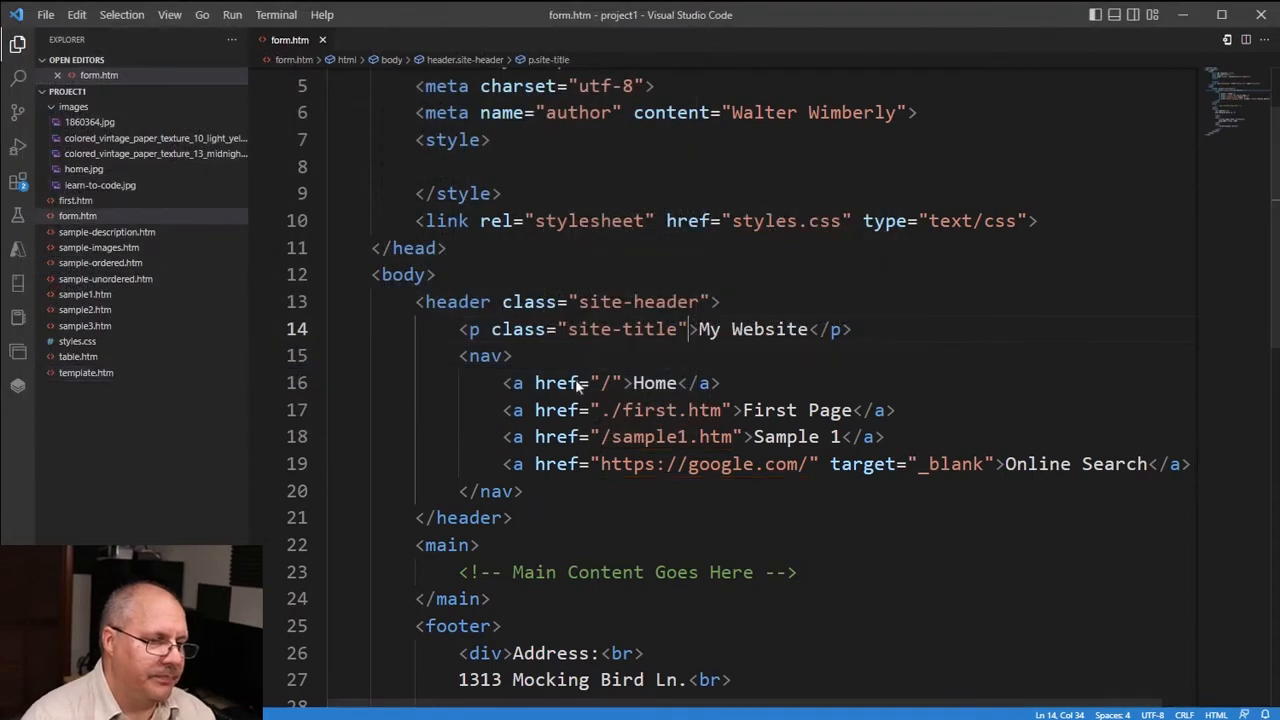
pyautogui.moveTo(660, 410)
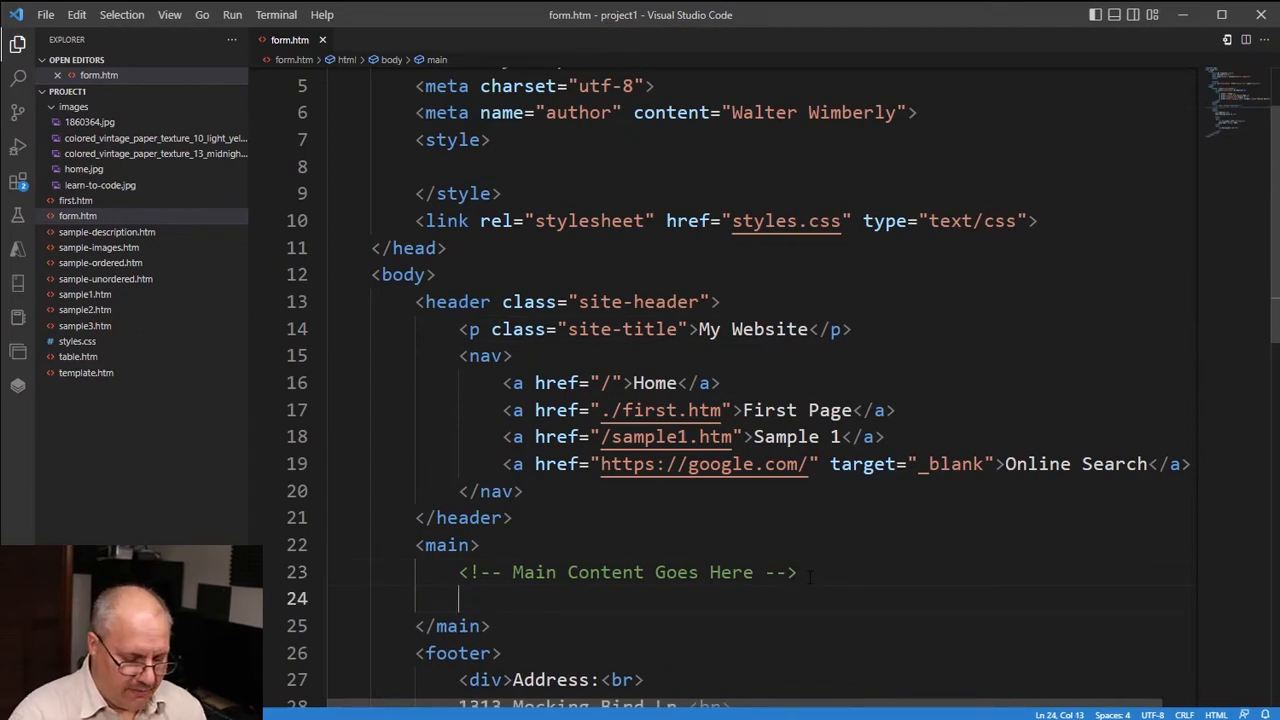
# - Add an empty form element with a blank action attribute below the main content comment
pyautogui.write('<form></form>')
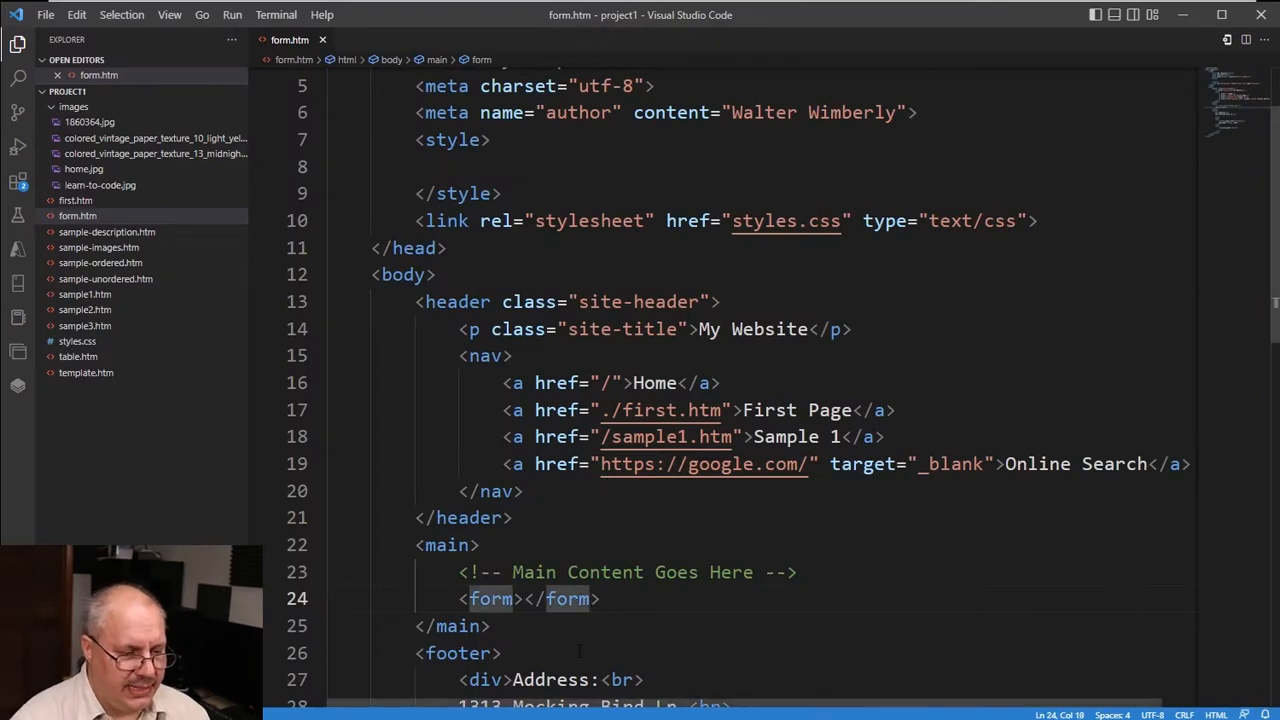
pyautogui.write('action="')
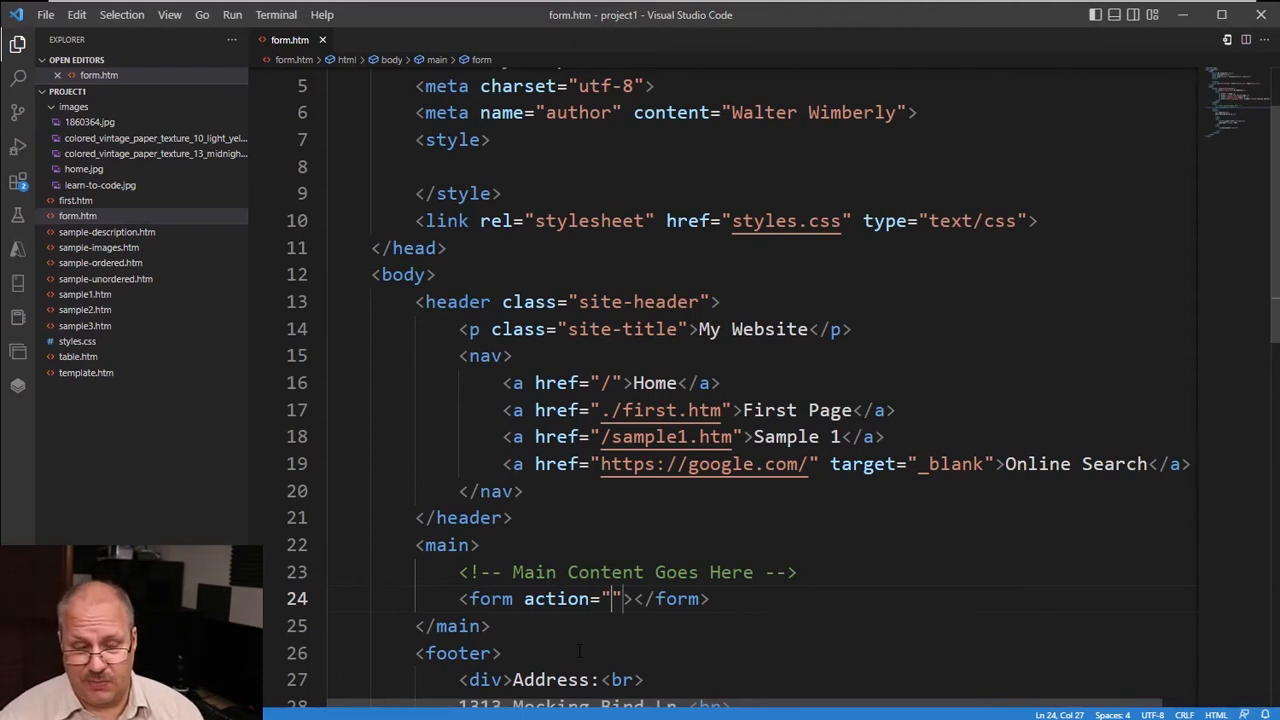
pyautogui.write('https://access2learn.com/form.php')
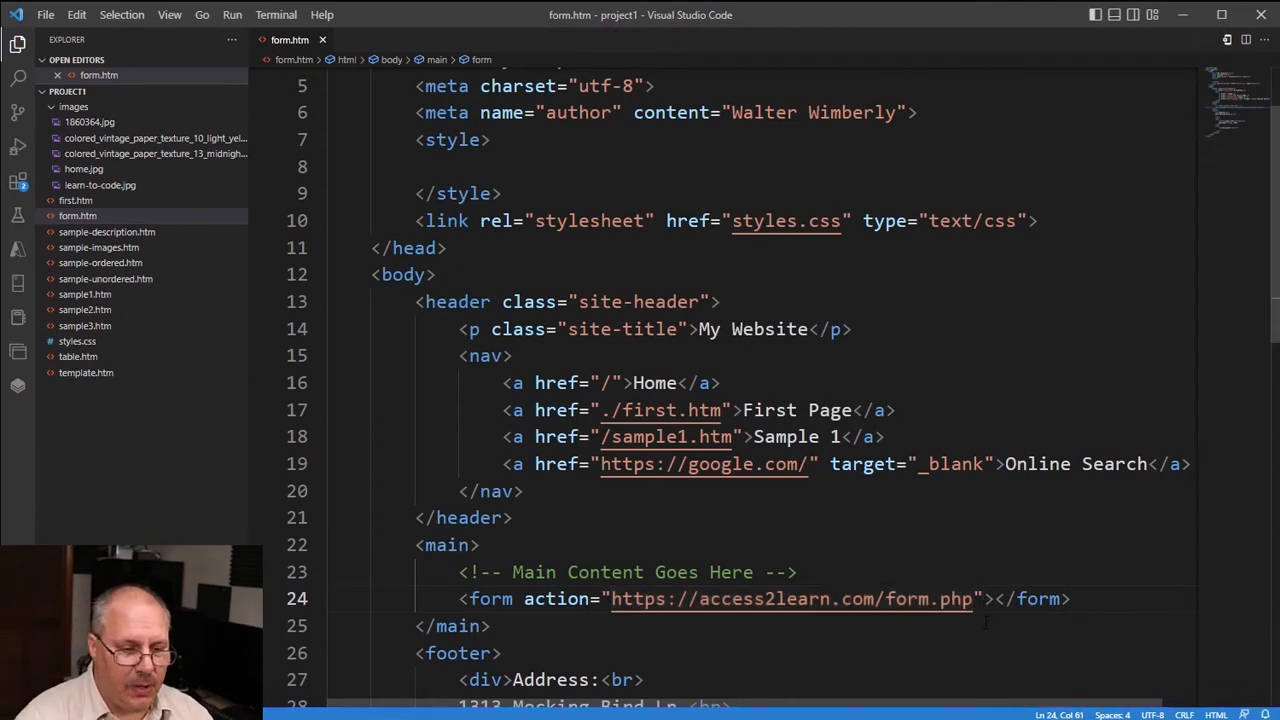
pyautogui.write('method="')
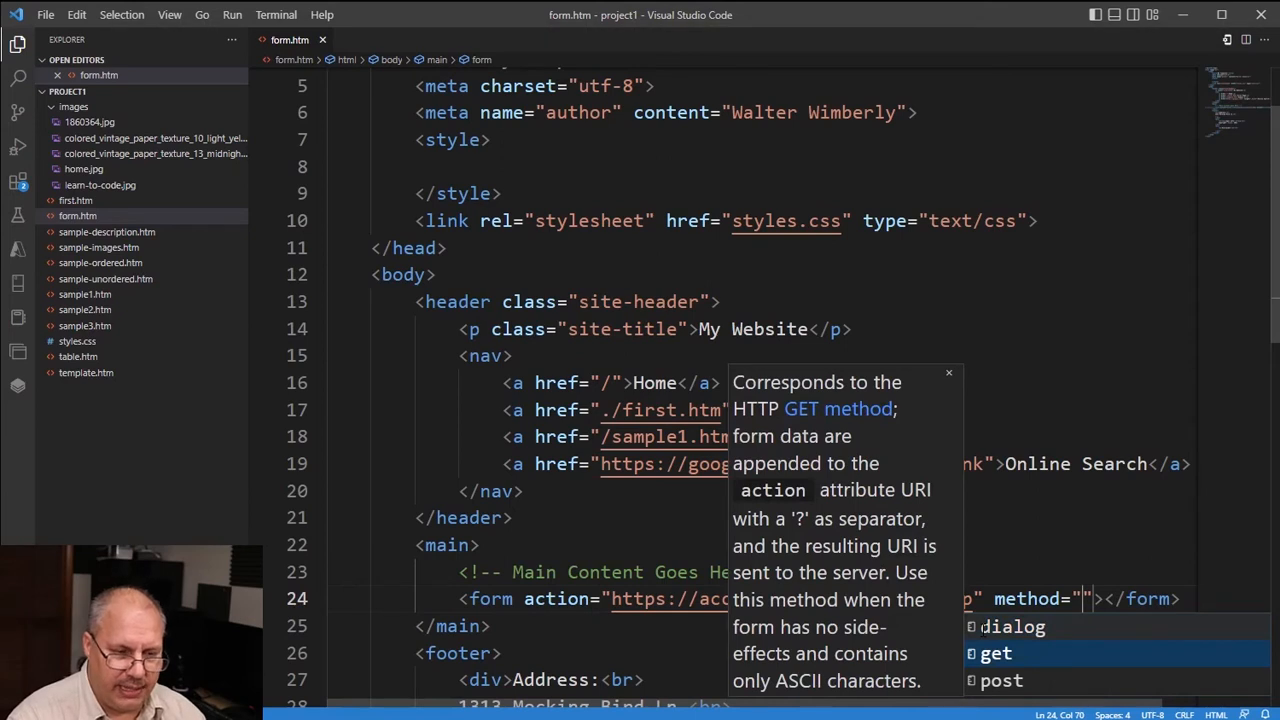
# - Choose post as the form's method and open a blank line inside the form
pyautogui.click(1000, 680)
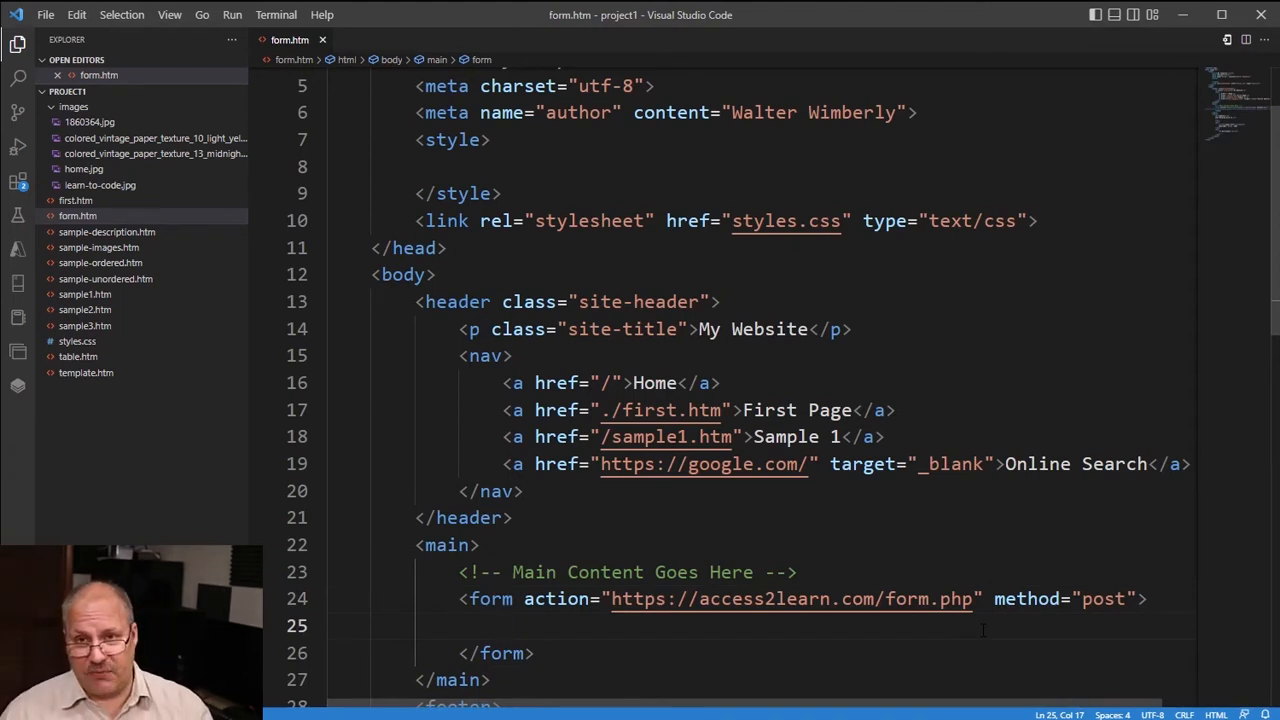
# - Add a paragraph with a label for="name" reading Your Name:
pyautogui.write('<p></p>')
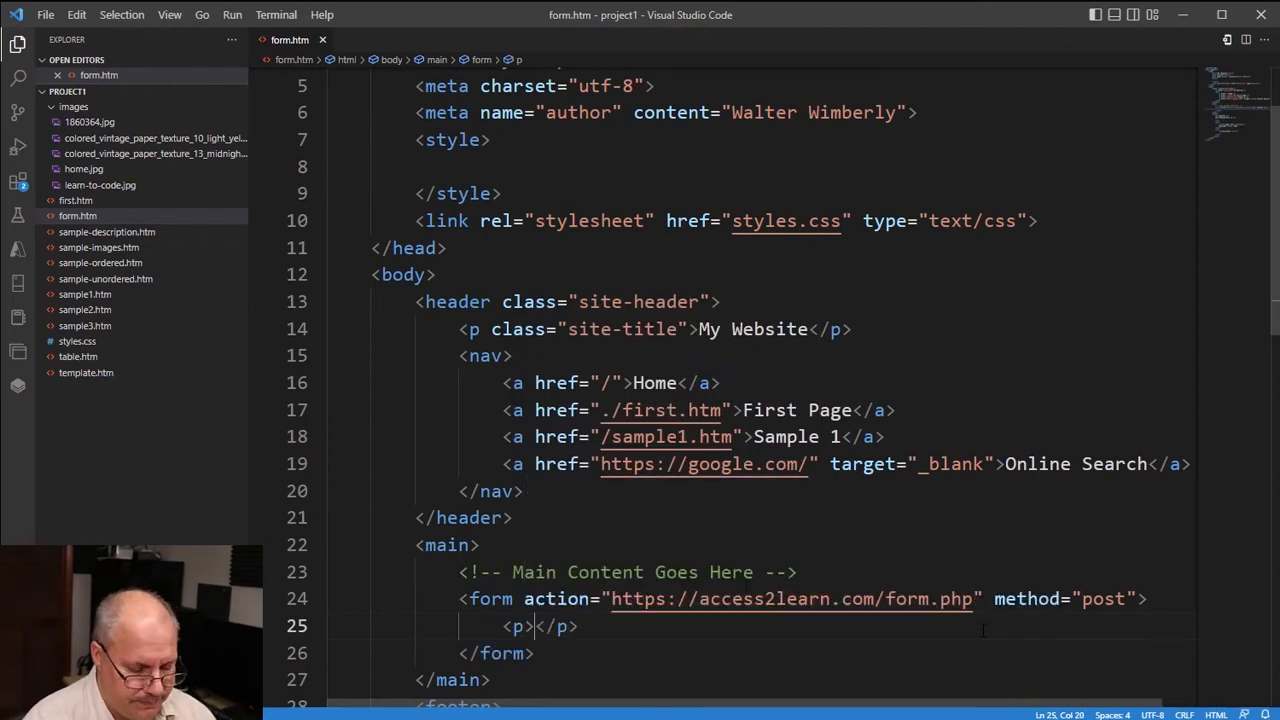
pyautogui.write('<')
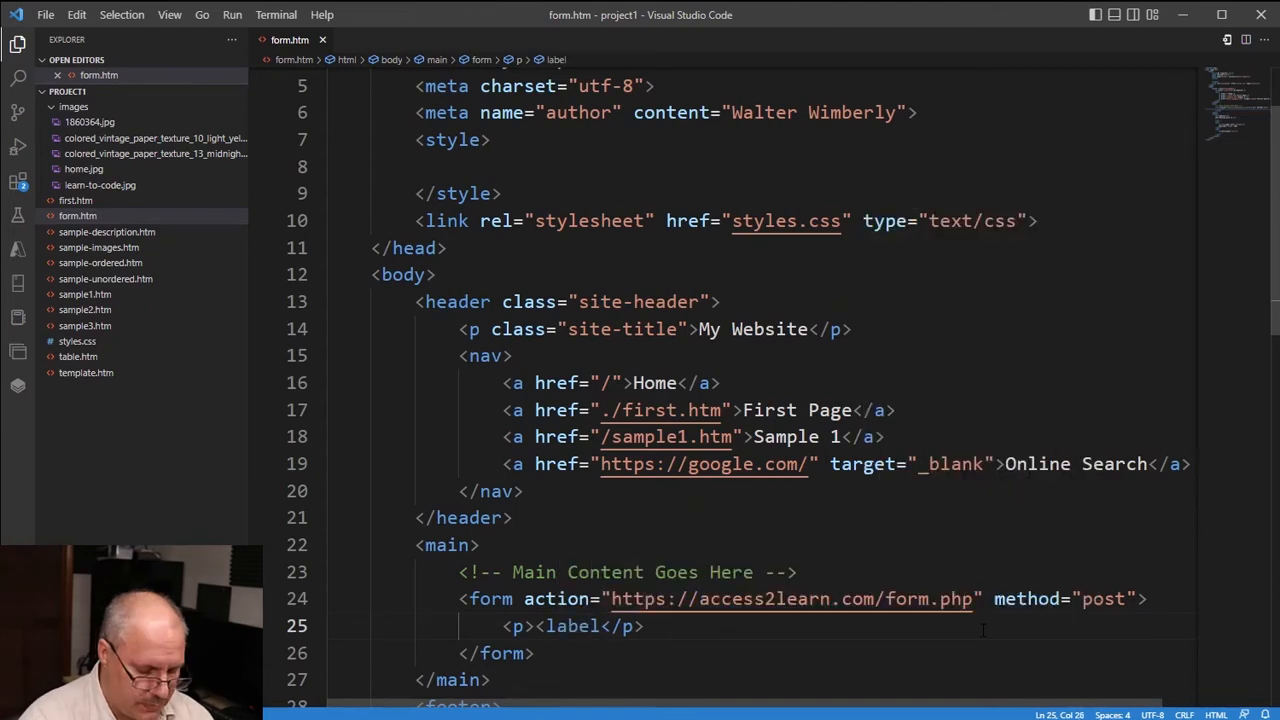
pyautogui.write('for=')
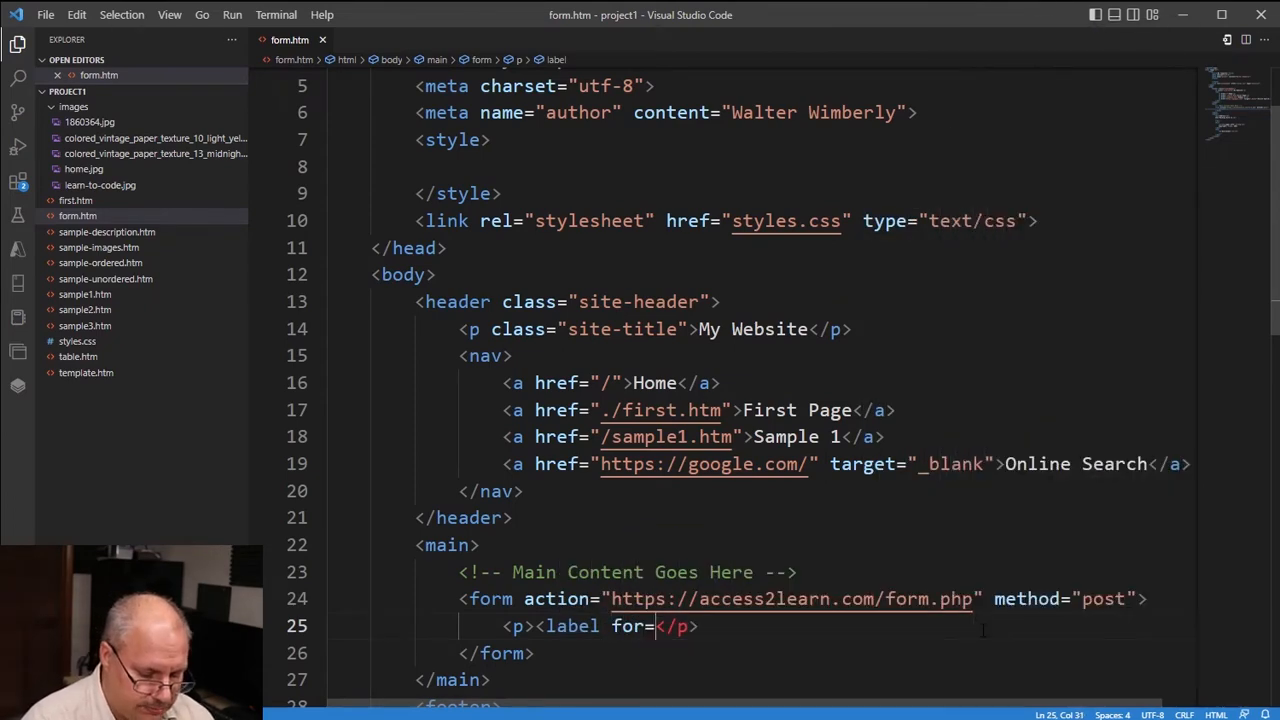
pyautogui.write('"name"></label>')
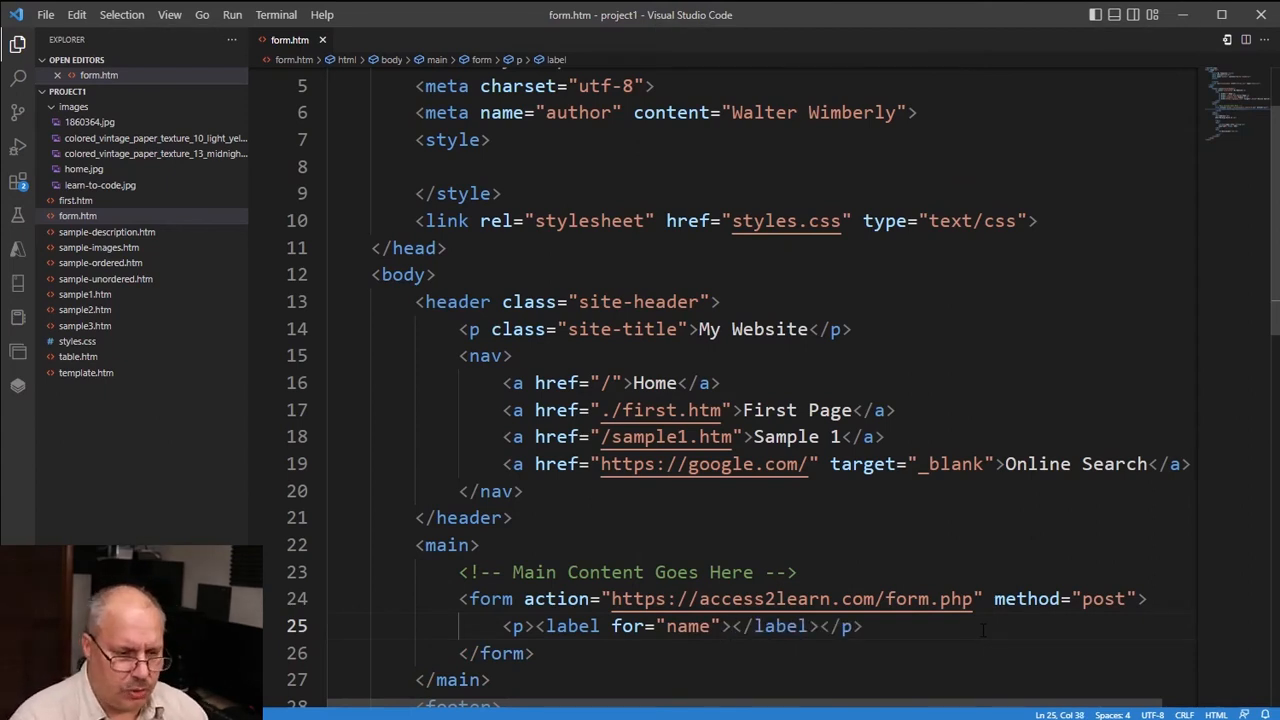
pyautogui.write('Yo')
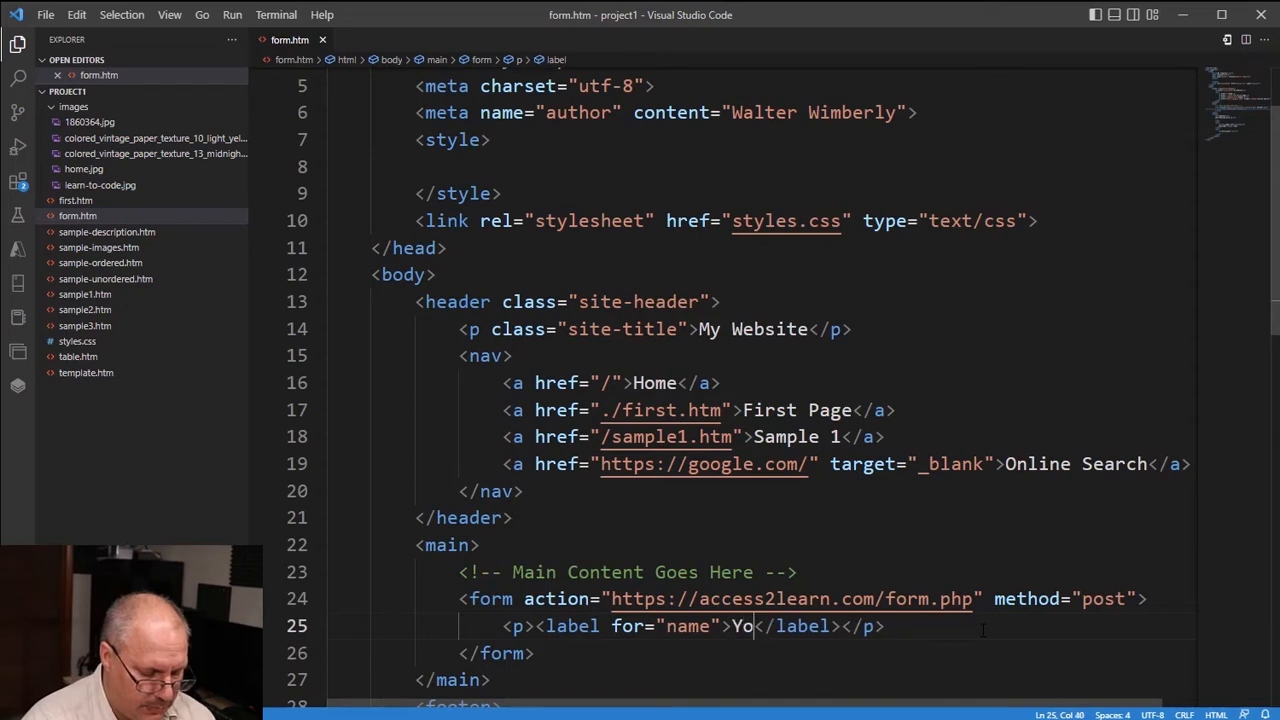
pyautogui.write('ur Name')
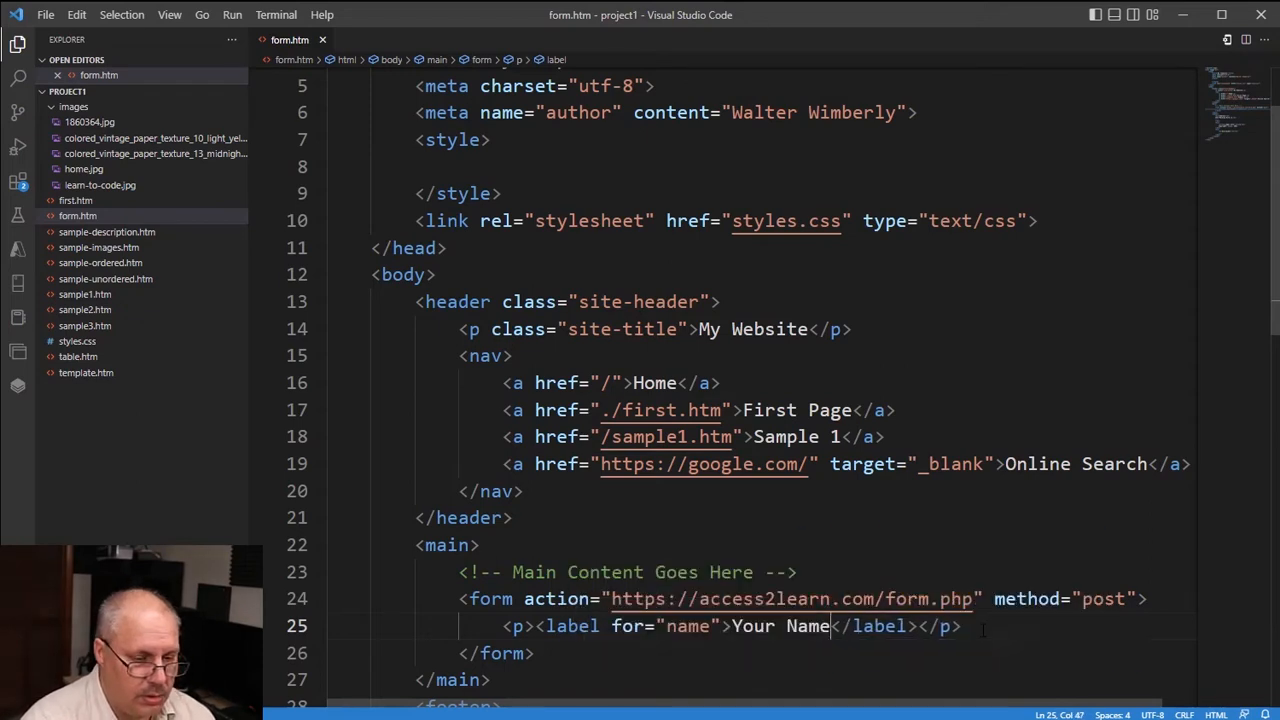
pyautogui.write(':')
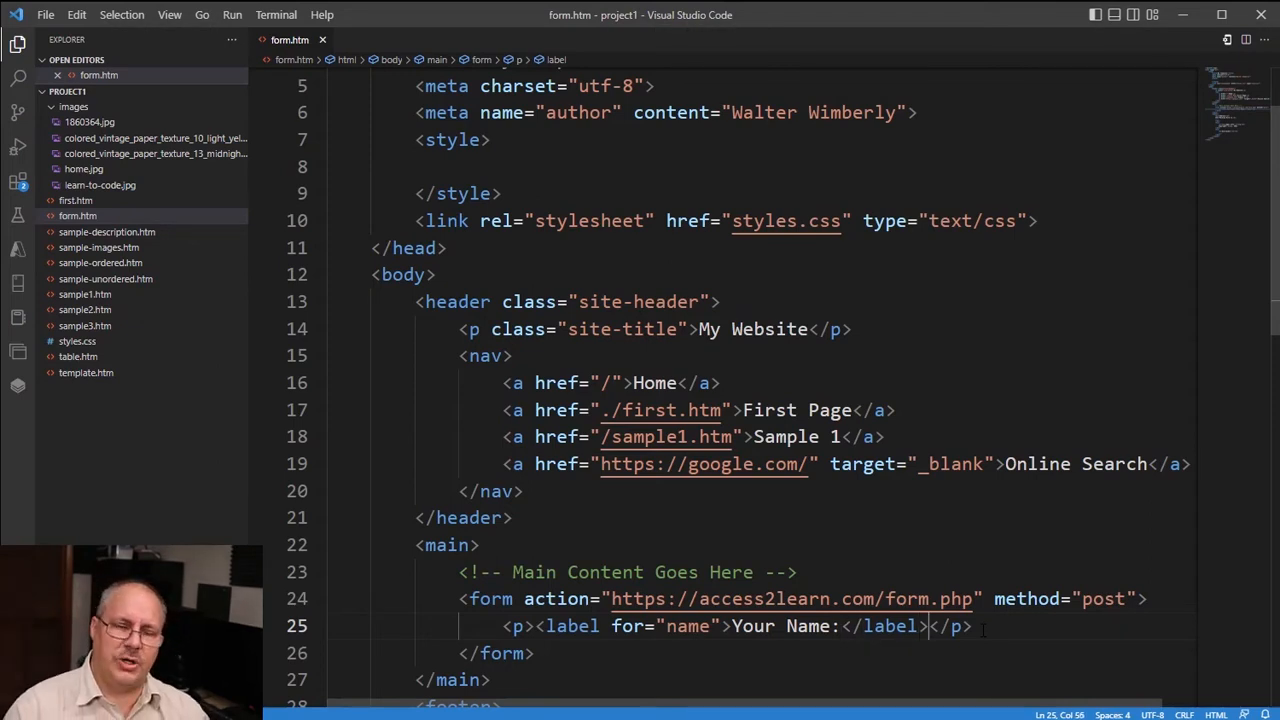
# - Add a text input with id name and name users_name after the label
pyautogui.write('input<')
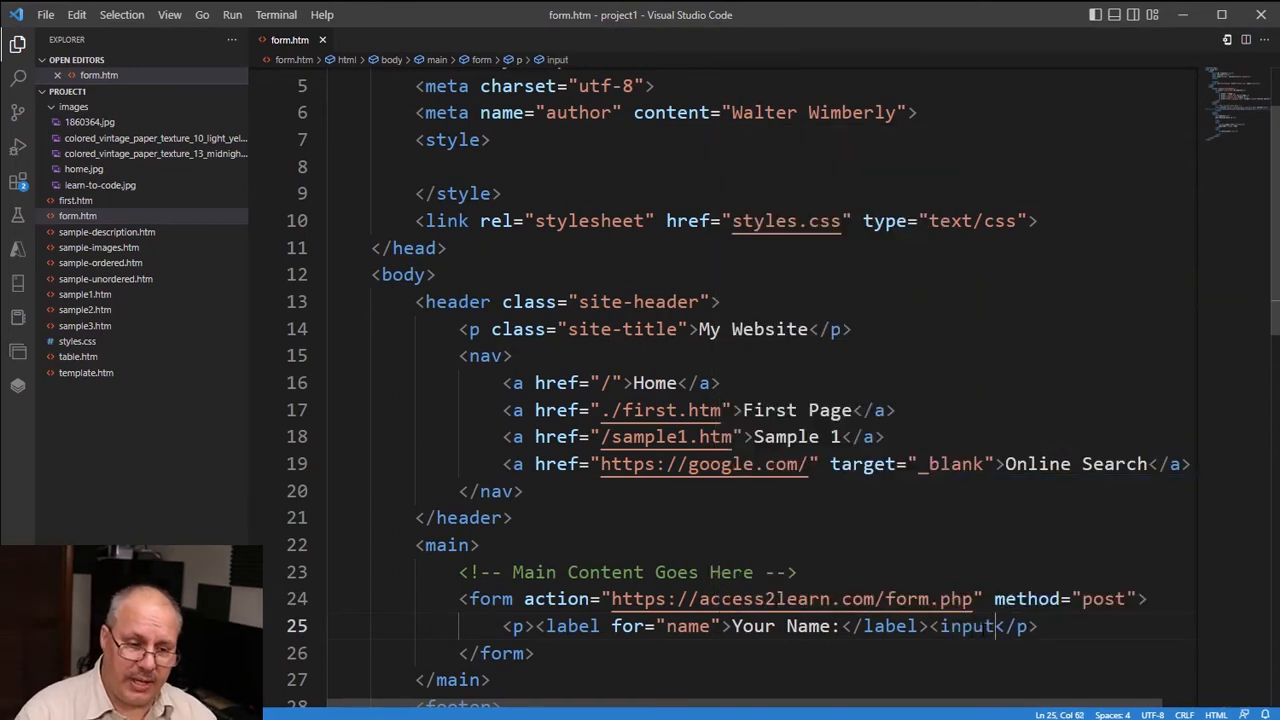
pyautogui.write('id="')
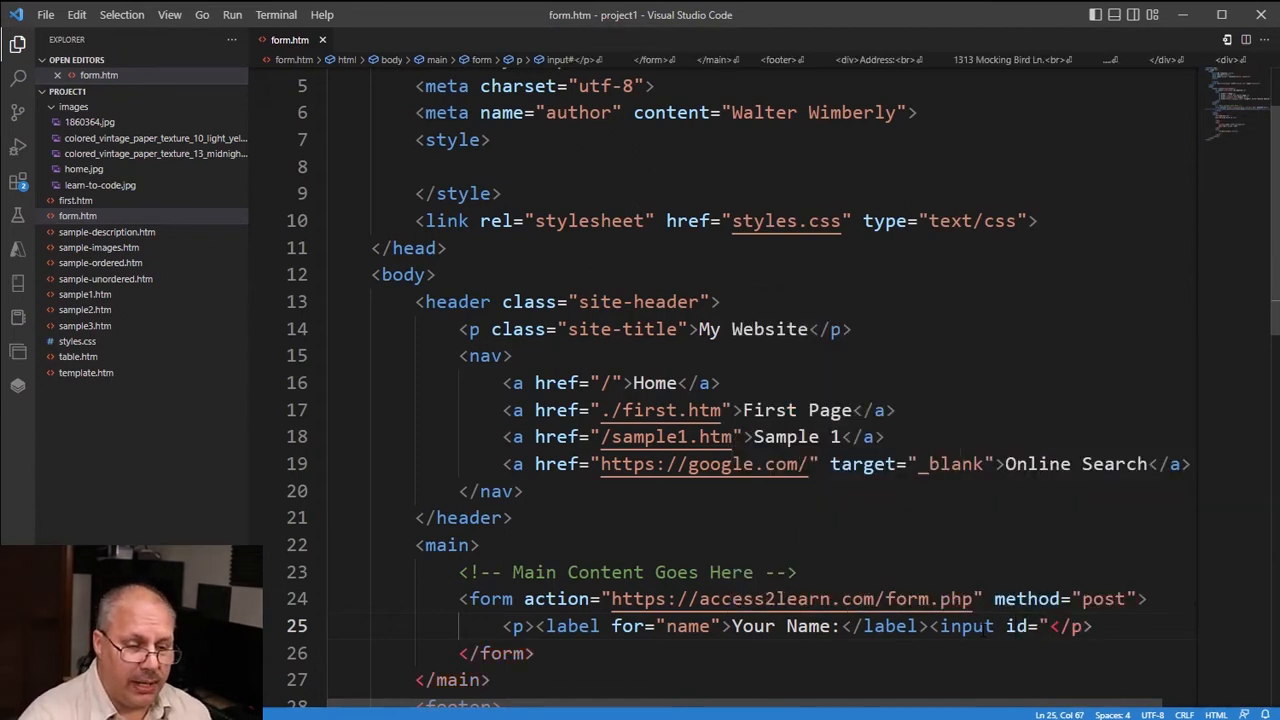
pyautogui.write('name" name=""')
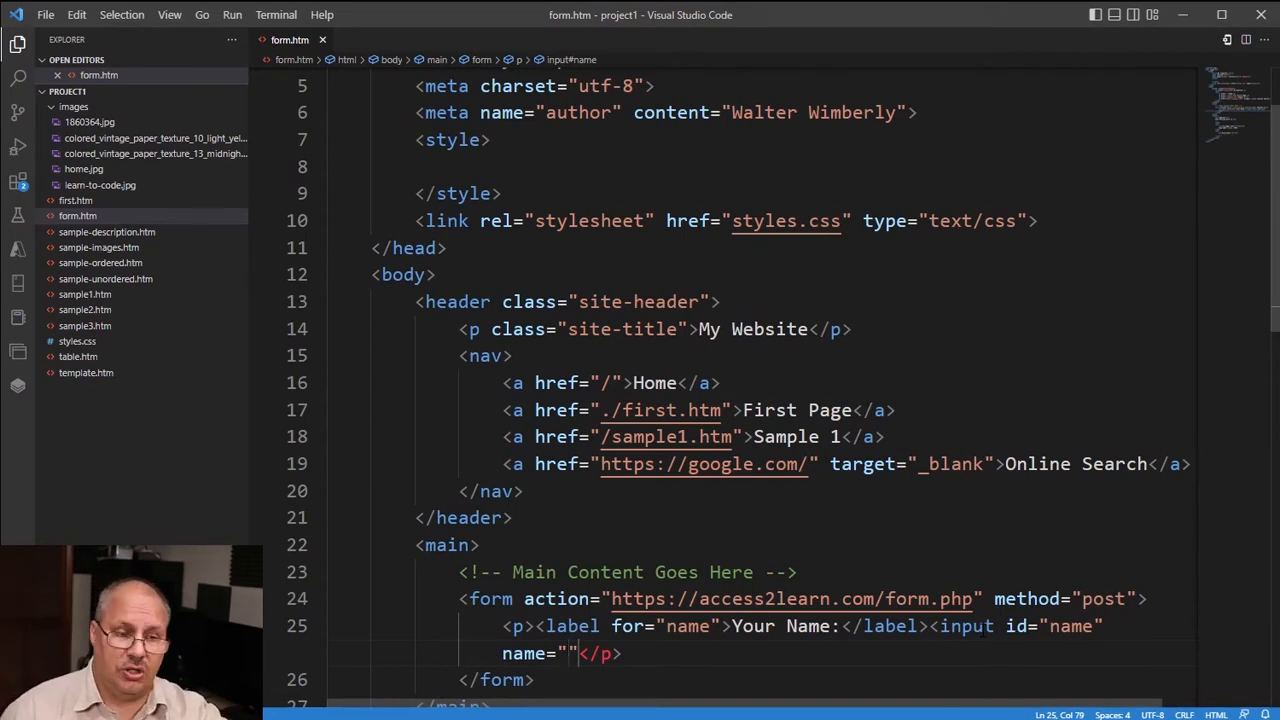
pyautogui.write('users_name')
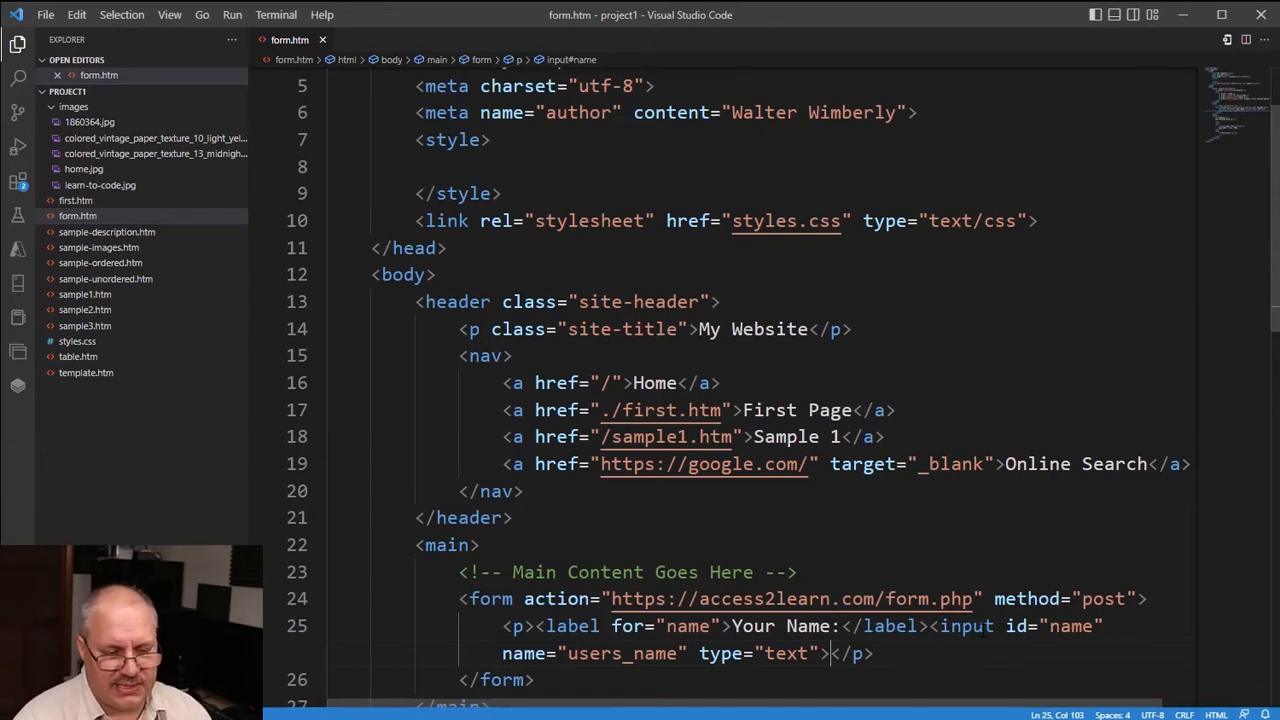
# - Add a second paragraph holding a submit button labelled Send this form
pyautogui.press('Enter')
pyautogui.write('<p></p>')
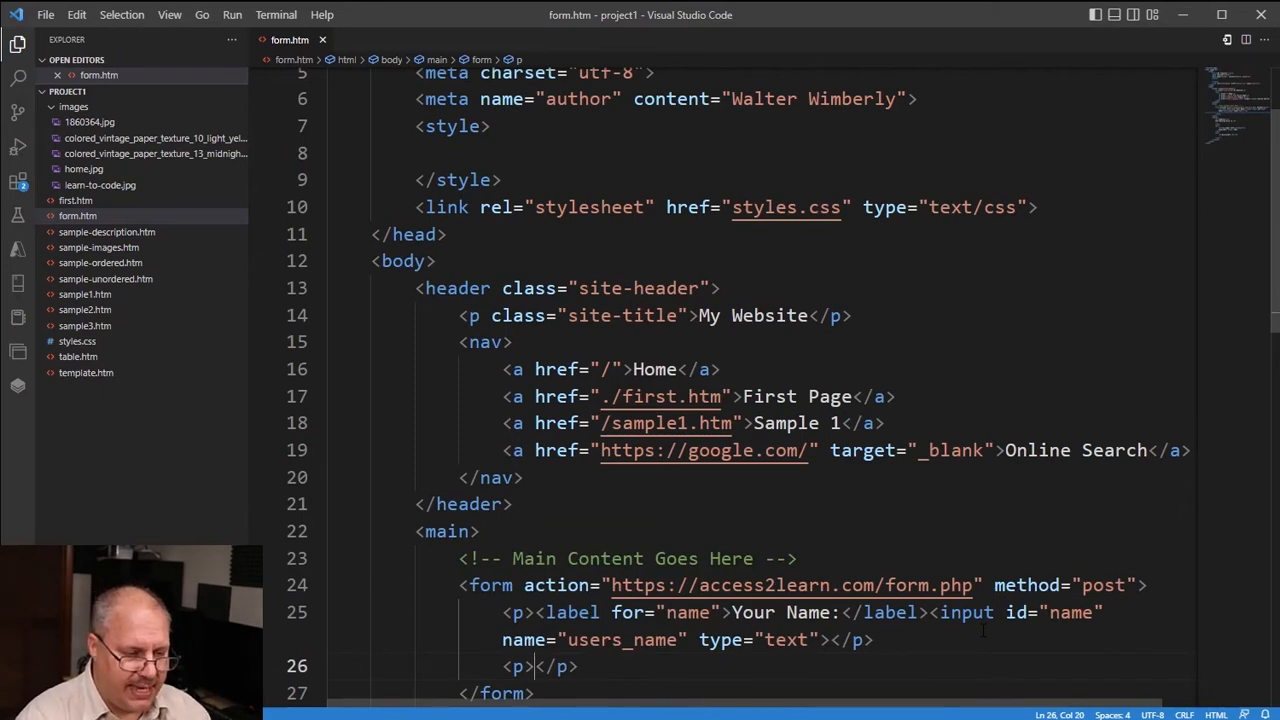
pyautogui.write('button type=""<')
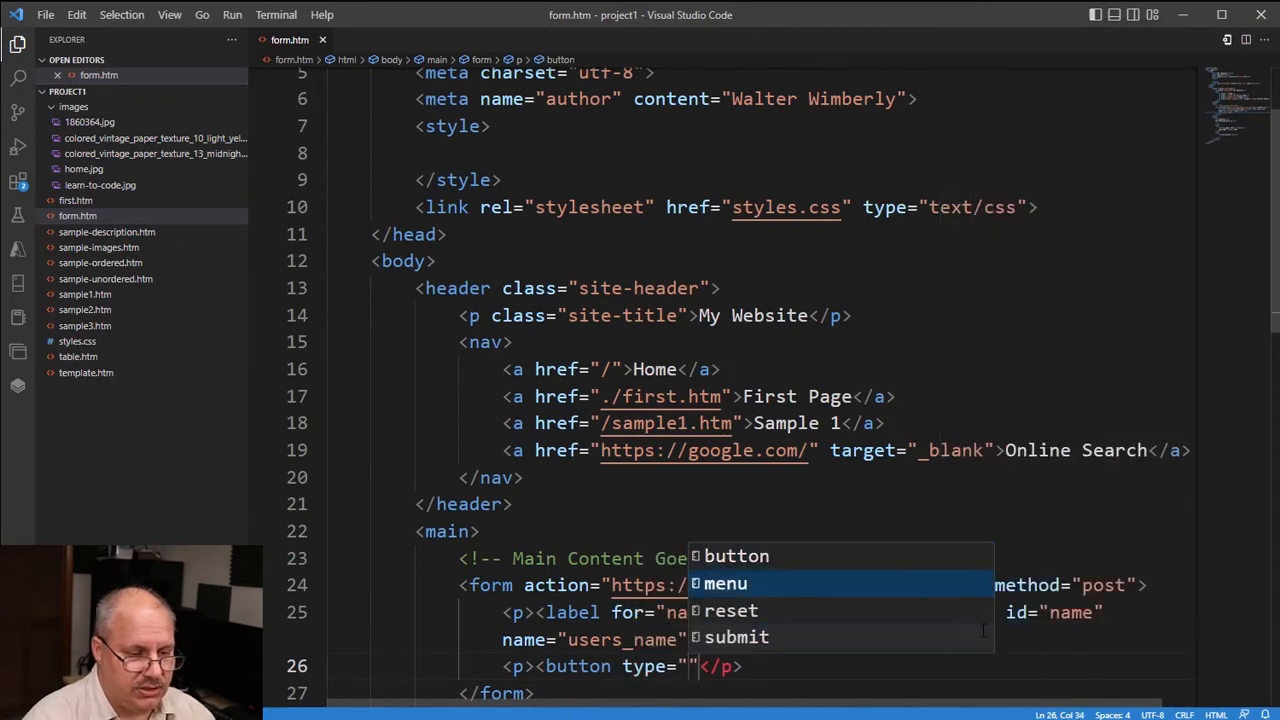
pyautogui.click(736, 636)
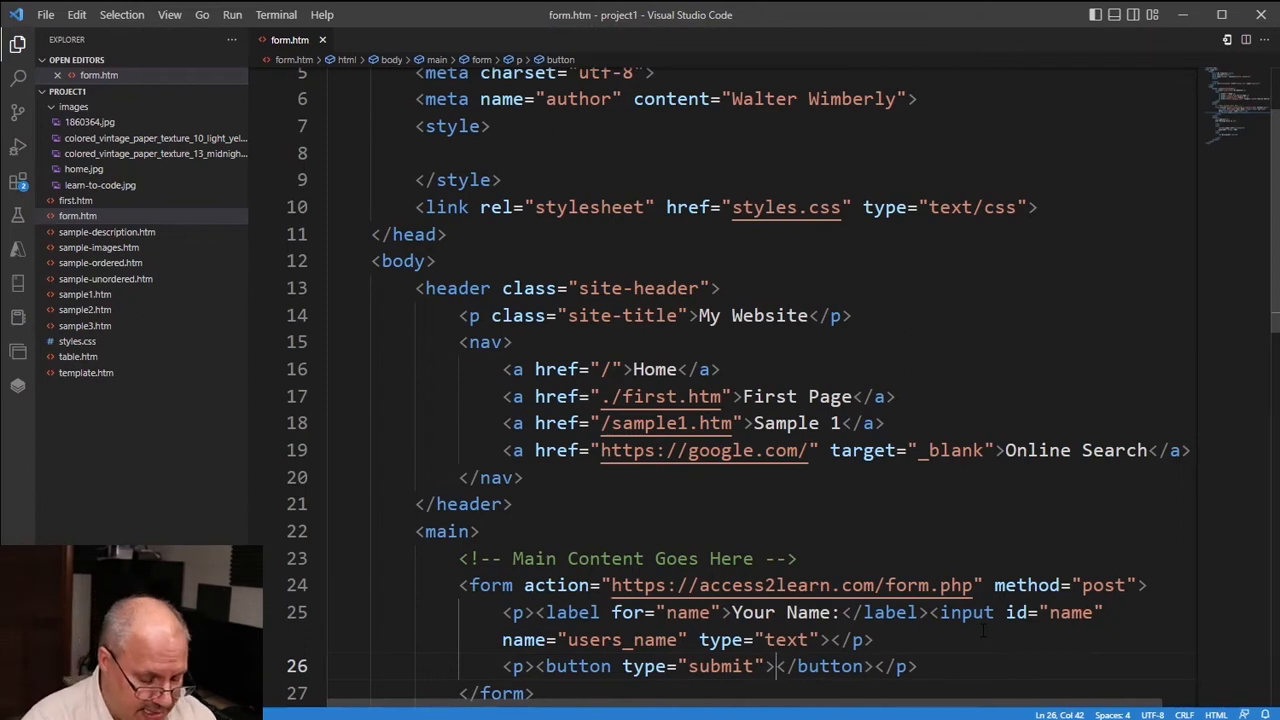
pyautogui.write('Send this for')
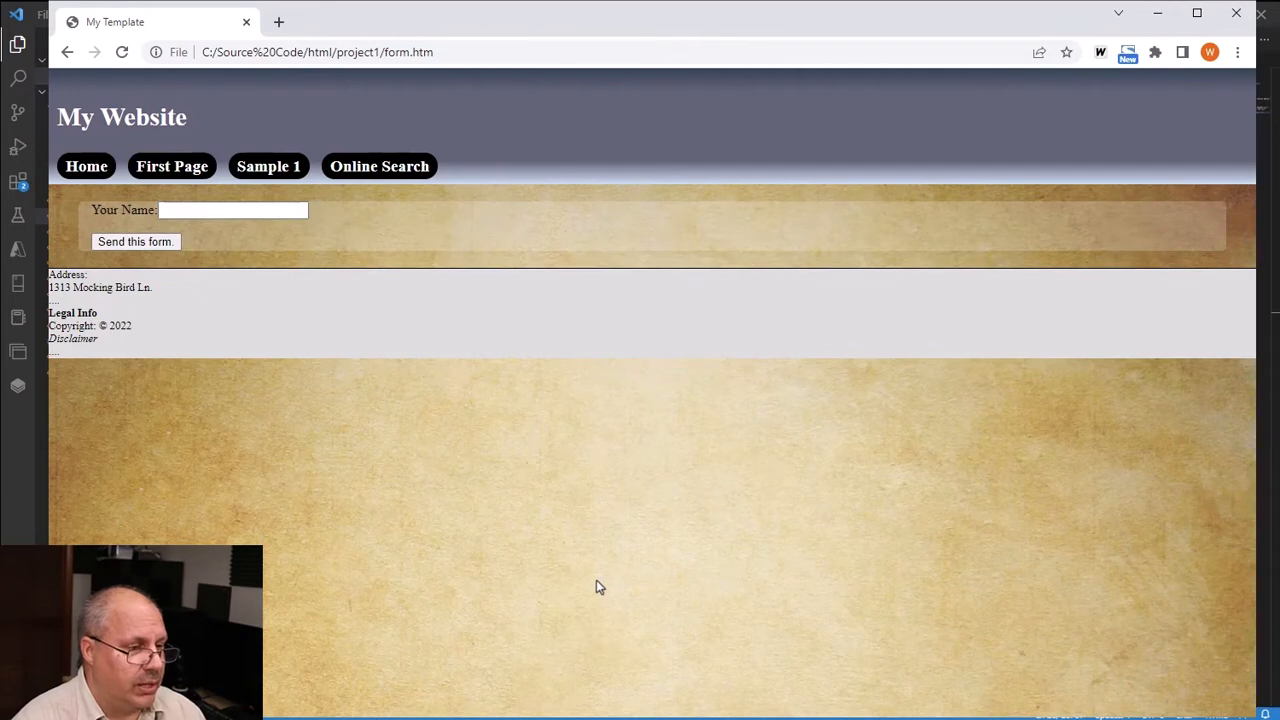
pyautogui.moveTo(952, 256)
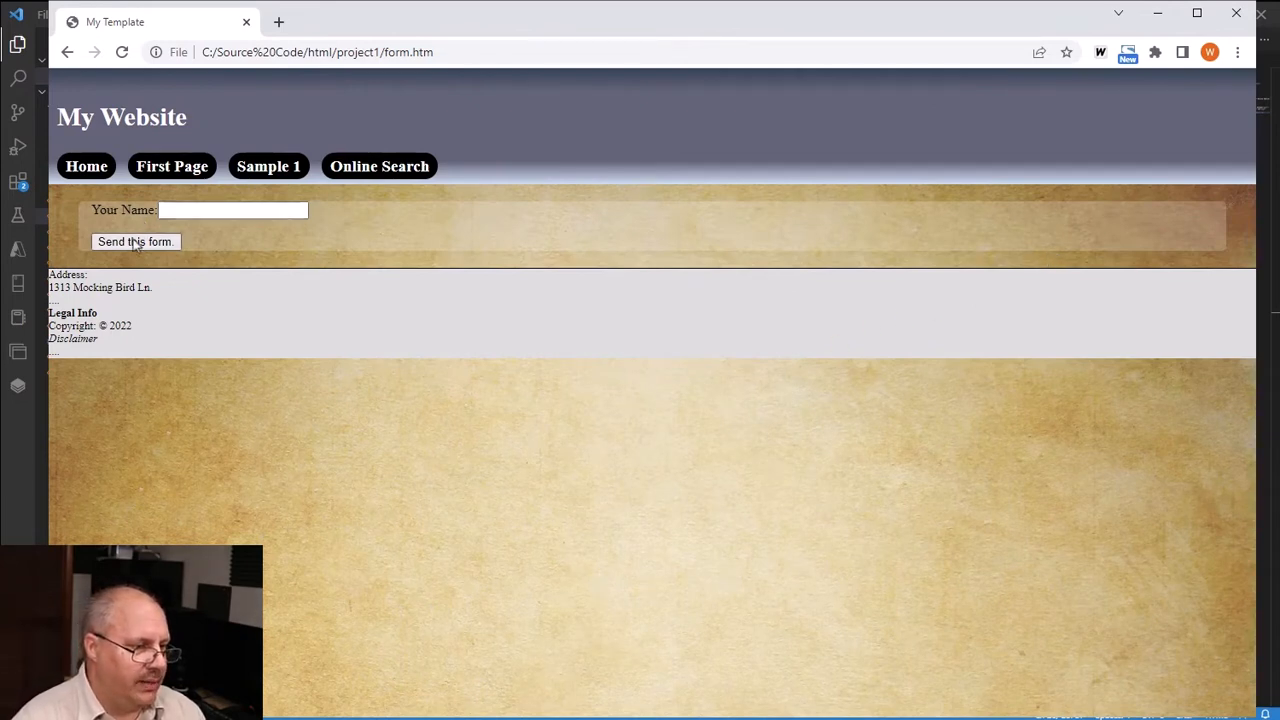
pyautogui.moveTo(118, 224)
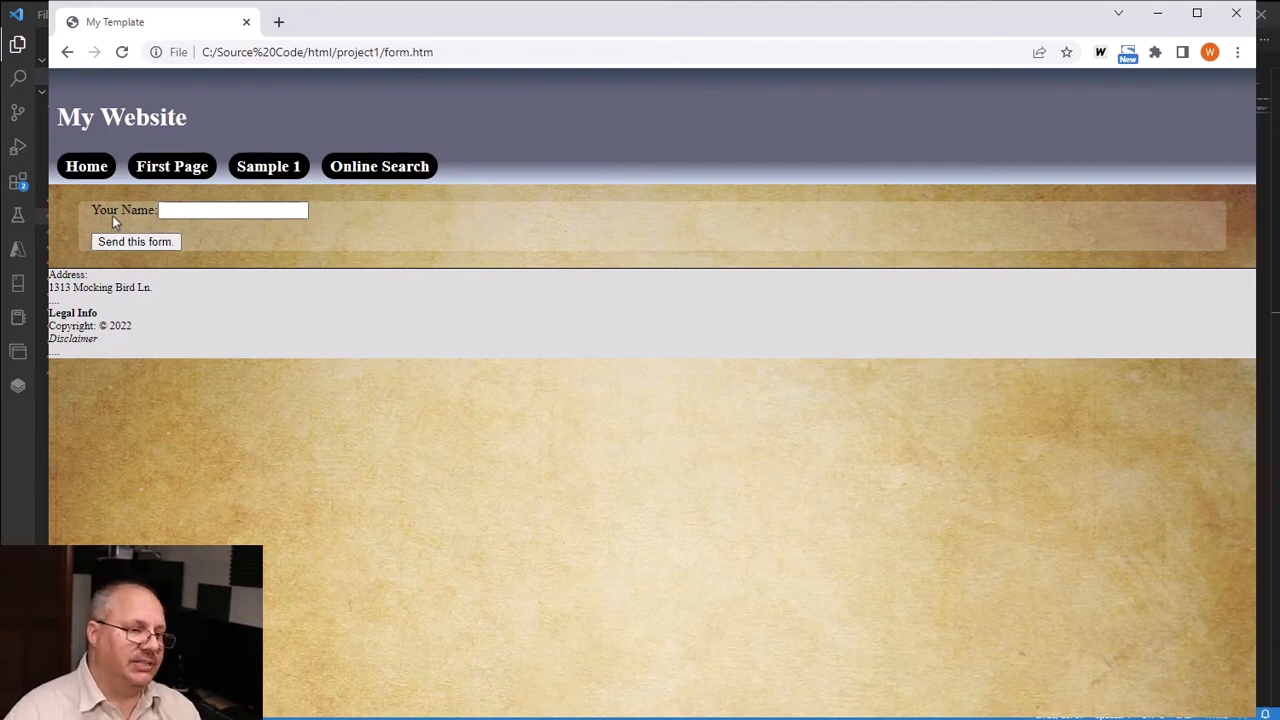
# - Enter Bob in the Your Name field of the form in Chrome
pyautogui.click(232, 210)
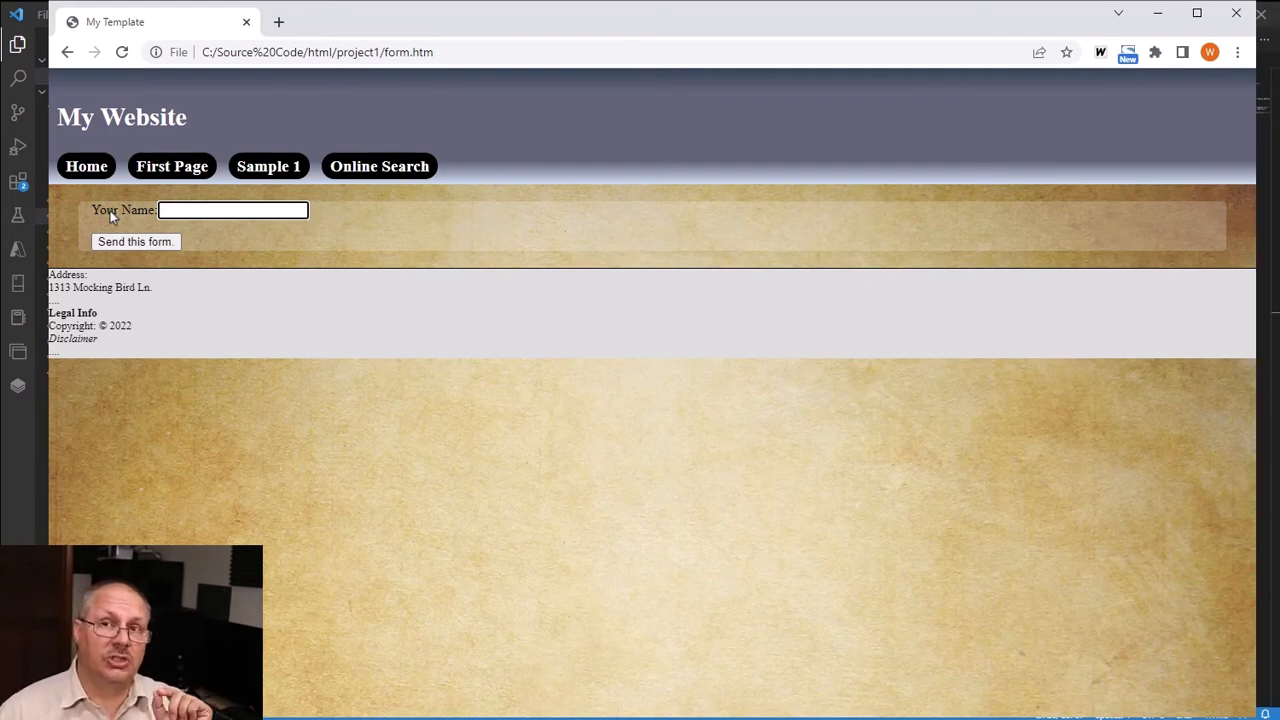
pyautogui.write('Bob')
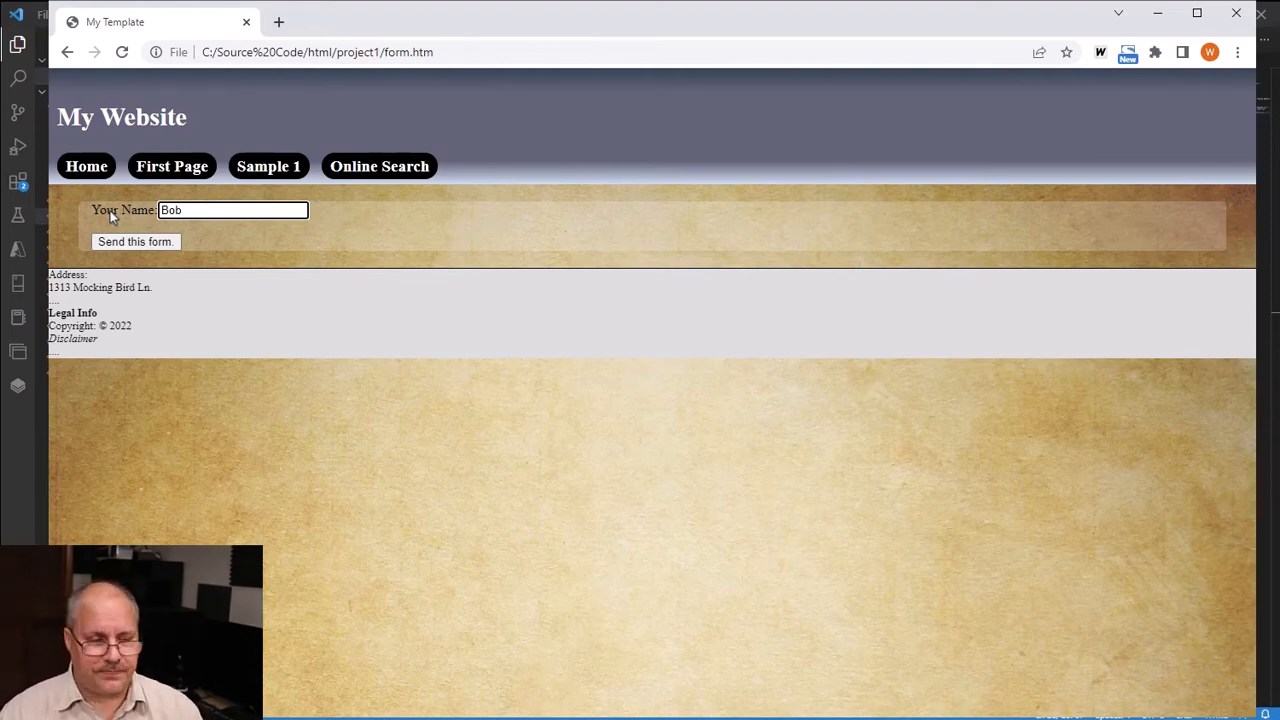
# - Submit the form to see users_name = Bob in the POST info, then return to the form page
pyautogui.click(136, 240)
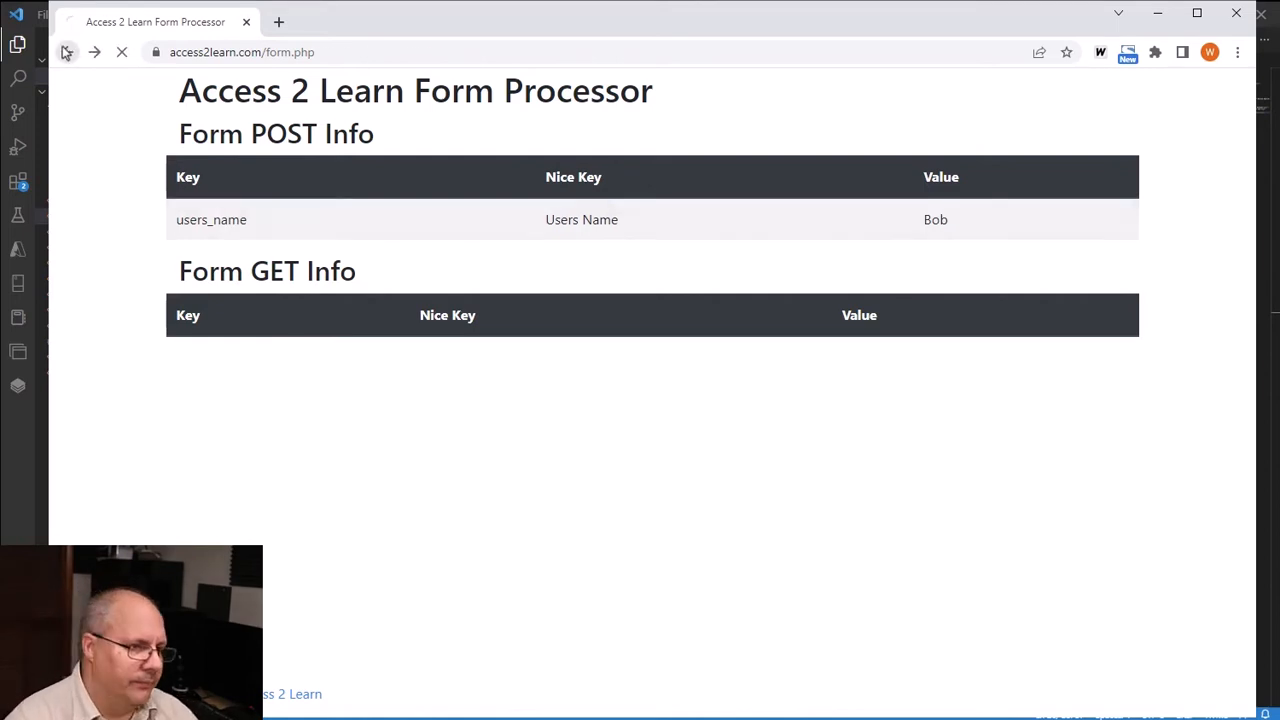
pyautogui.click(68, 52)
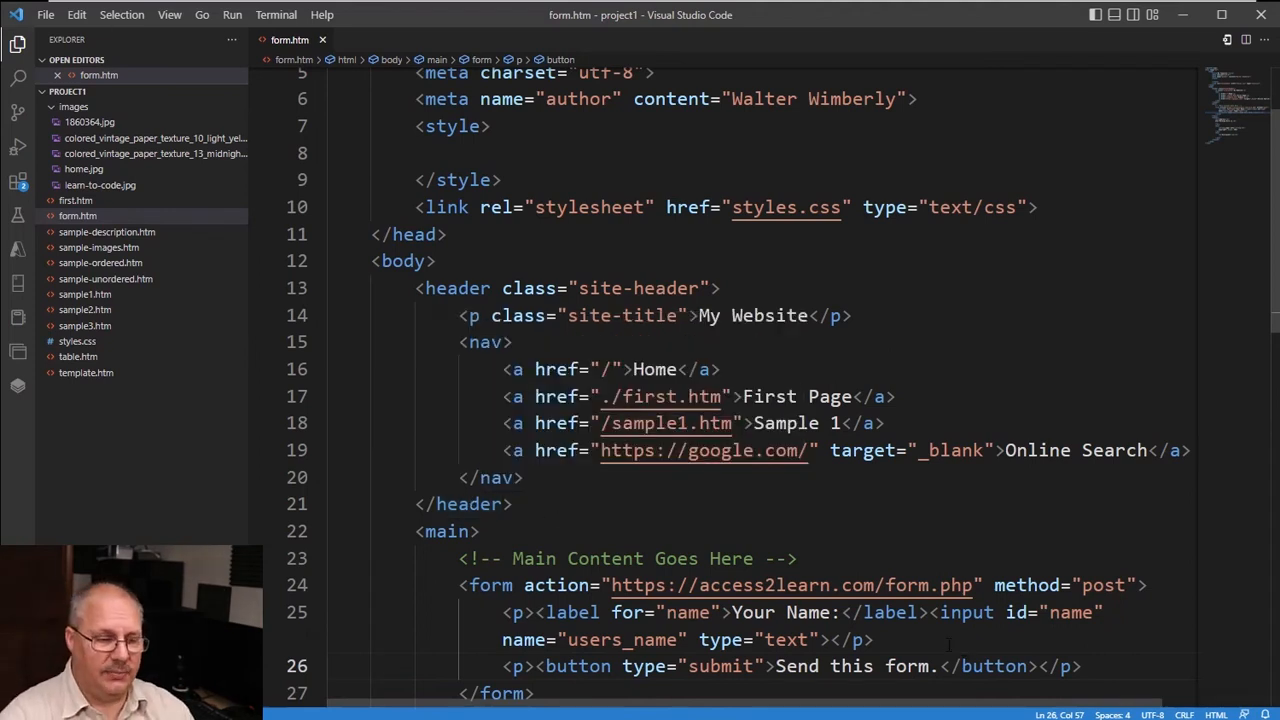
# - Add a new paragraph with a label for cust_id reading Your Customer Number:
pyautogui.click(876, 640)
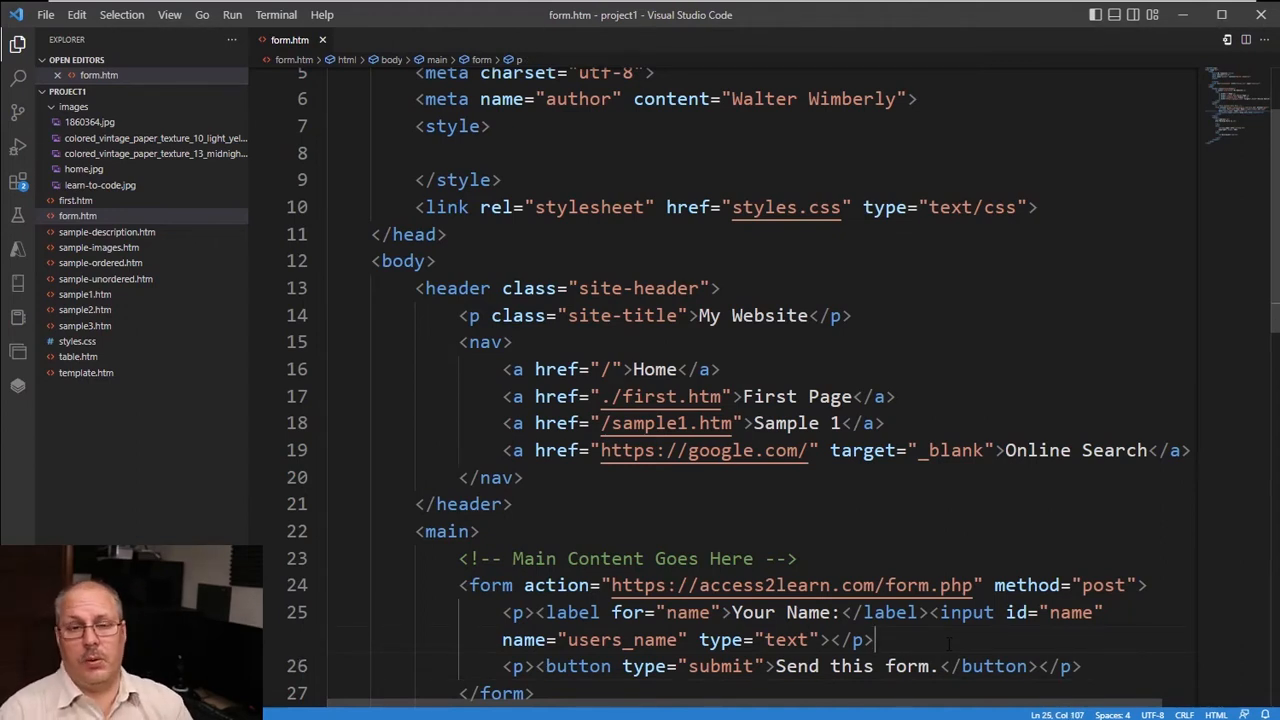
pyautogui.write('<p><la')
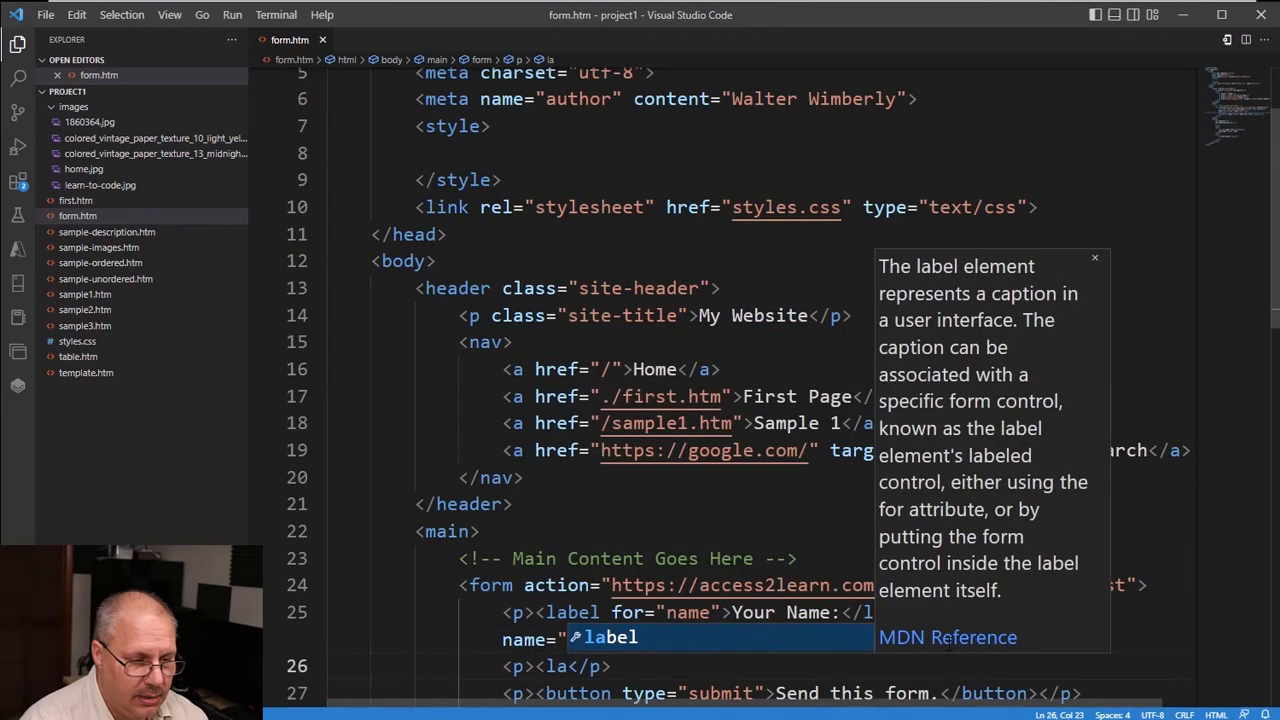
pyautogui.write('for="cust')
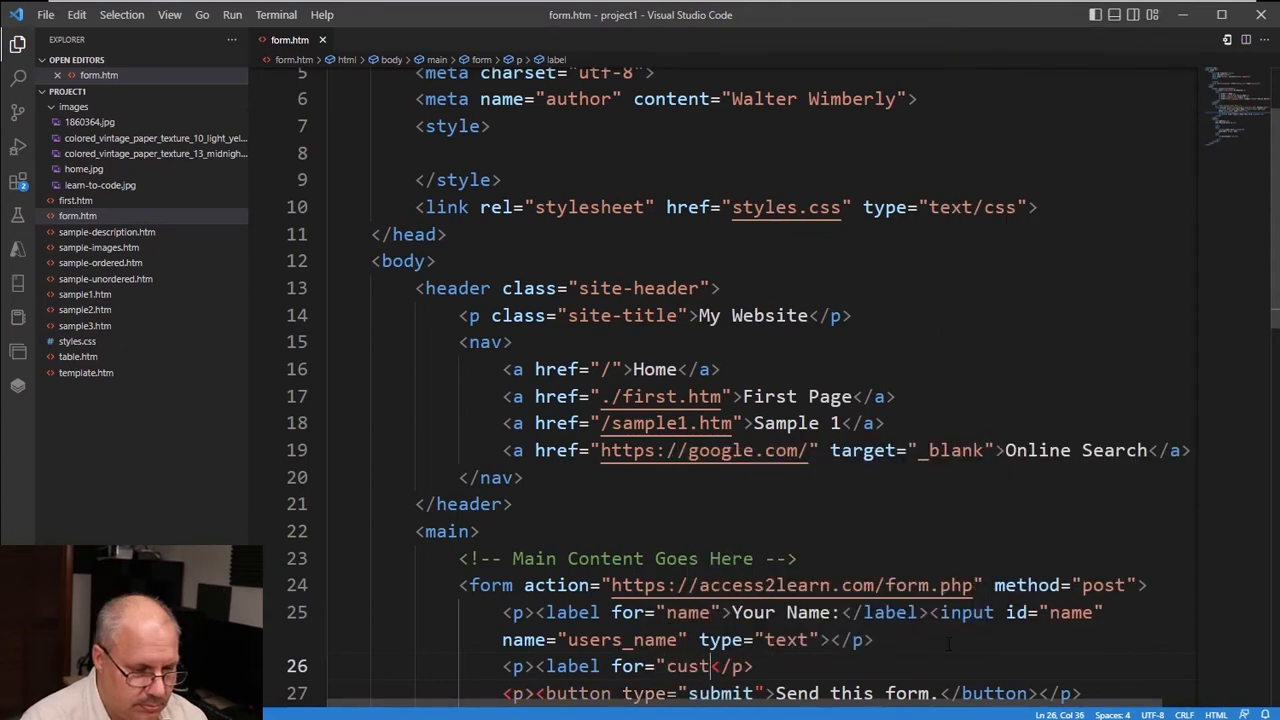
pyautogui.write('_id"')
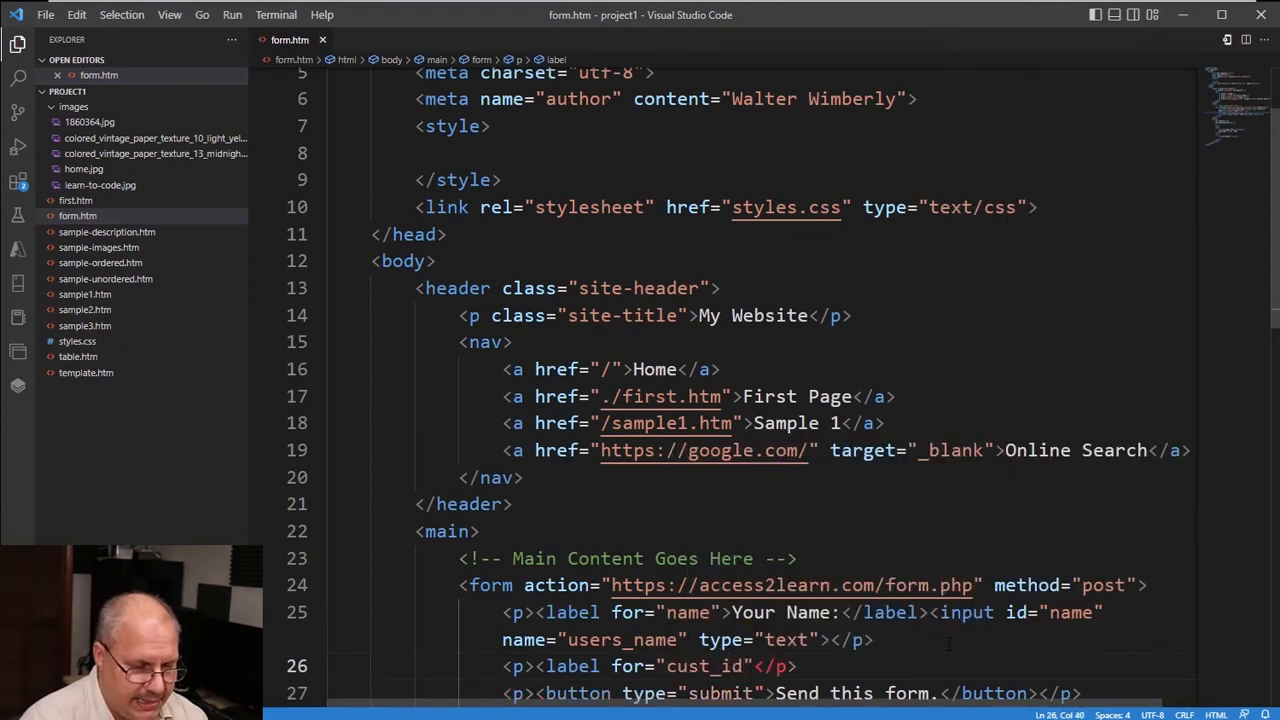
pyautogui.write('Your Customer</label>')
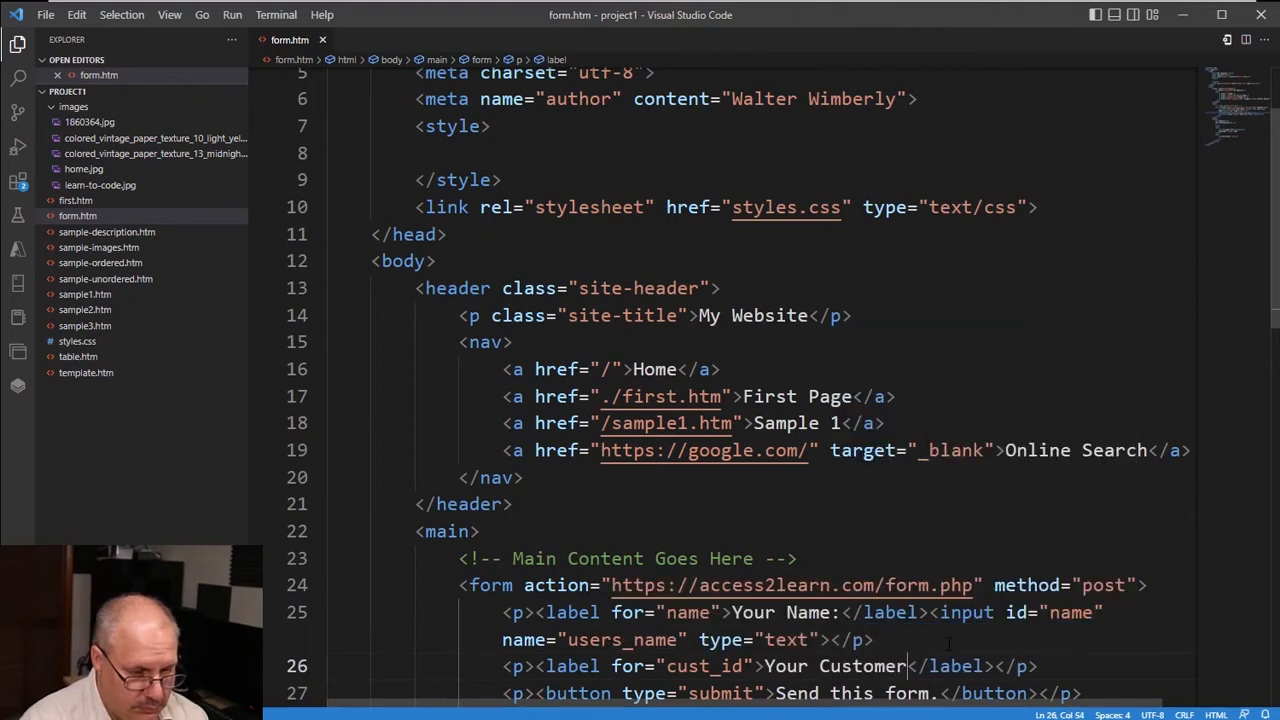
pyautogui.write('Number:')
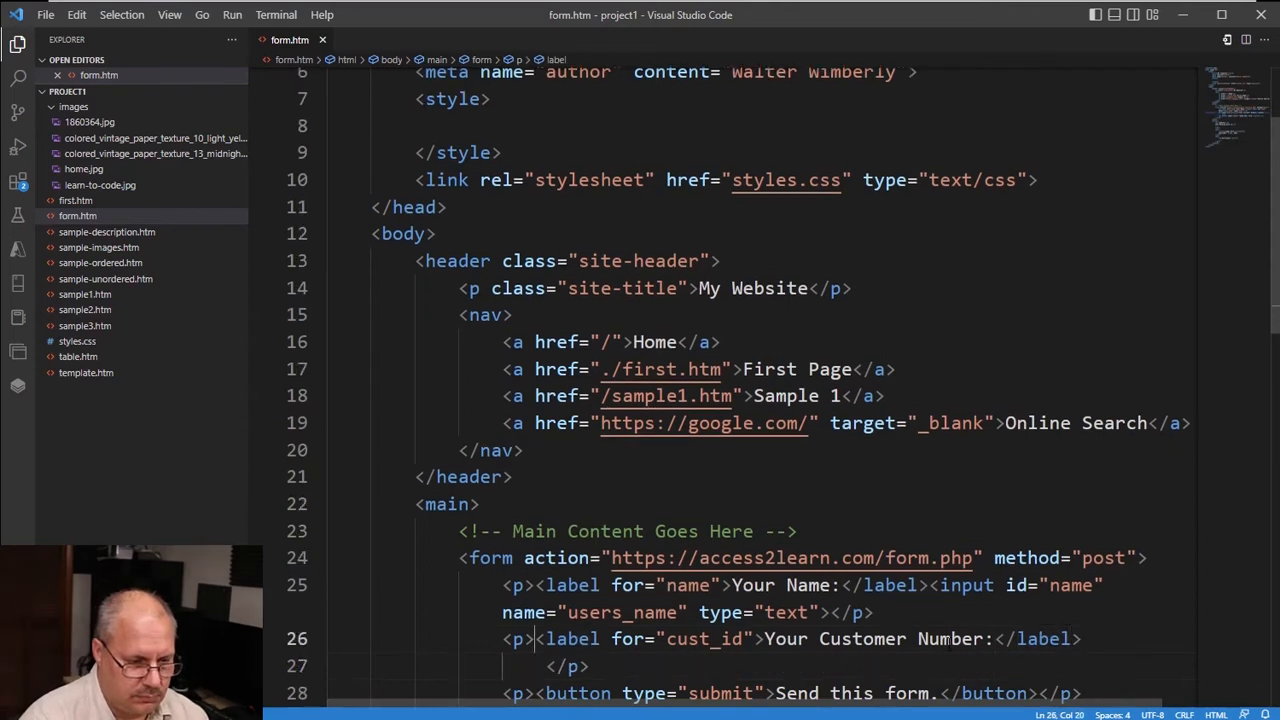
pyautogui.press('Enter')
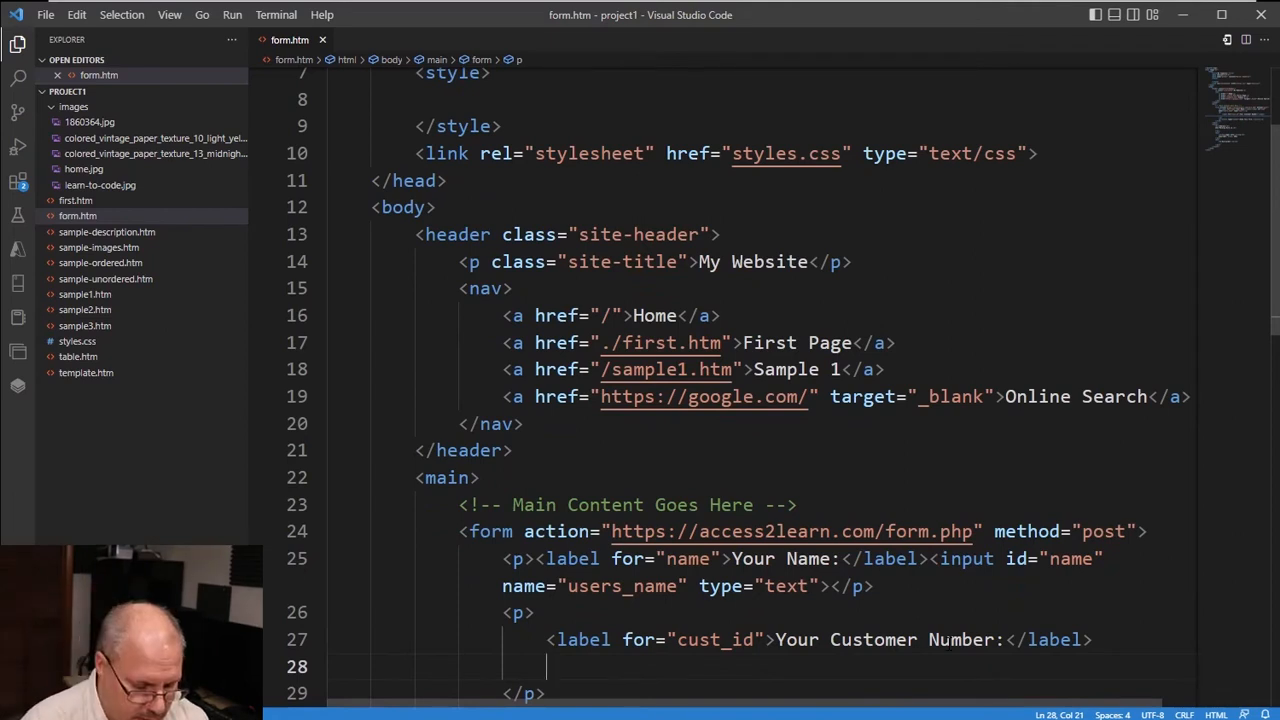
# - Add a password input with id cust_id and name cust_id below the label
pyautogui.write('<input')
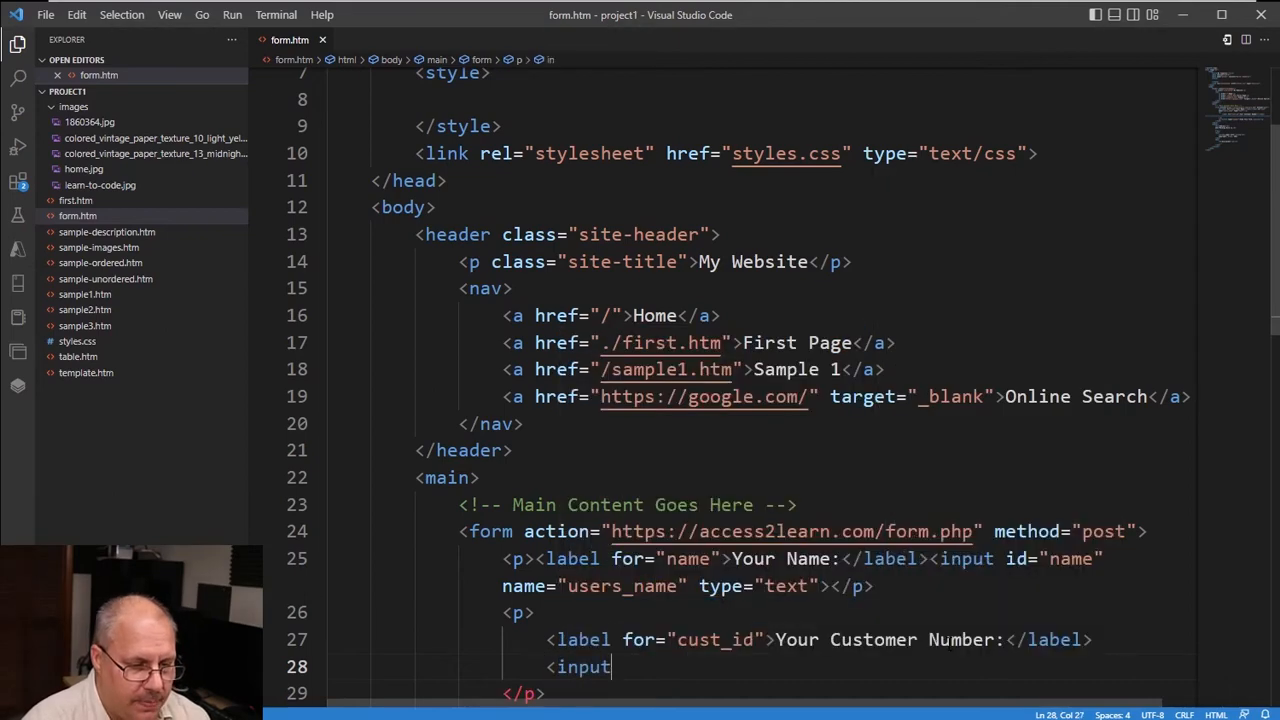
pyautogui.write('id=""')
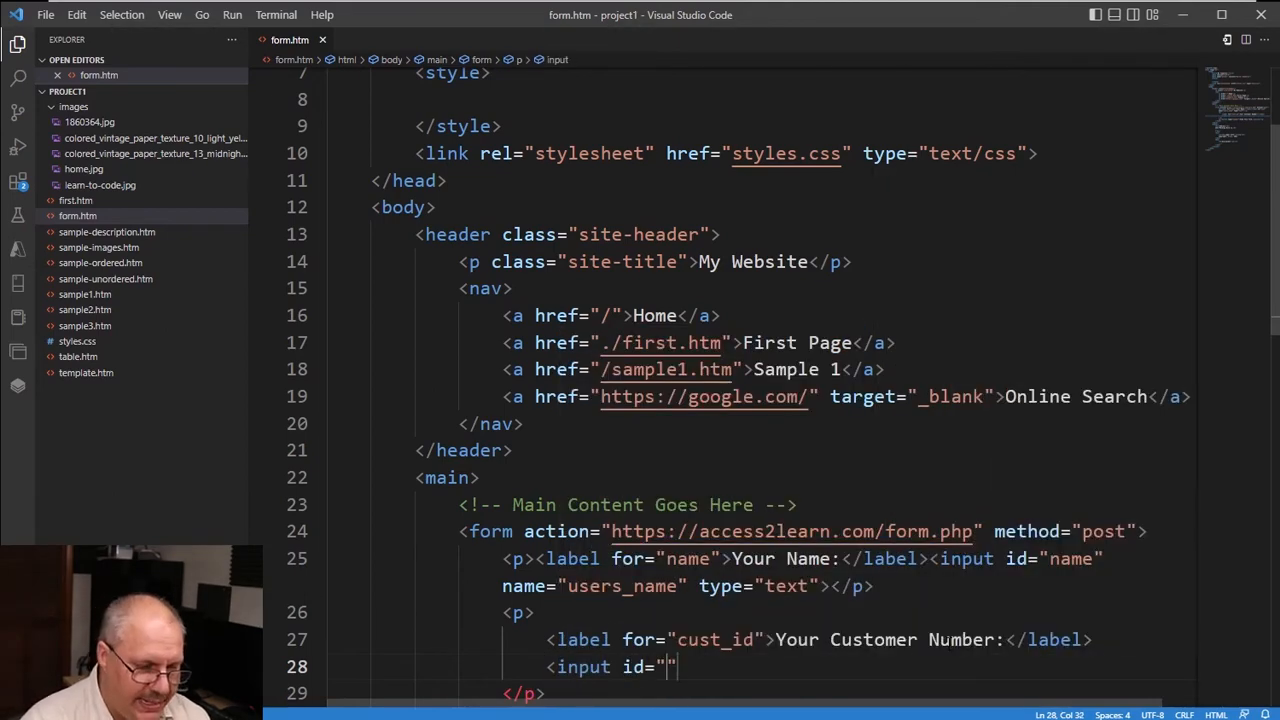
pyautogui.write('cust_id')
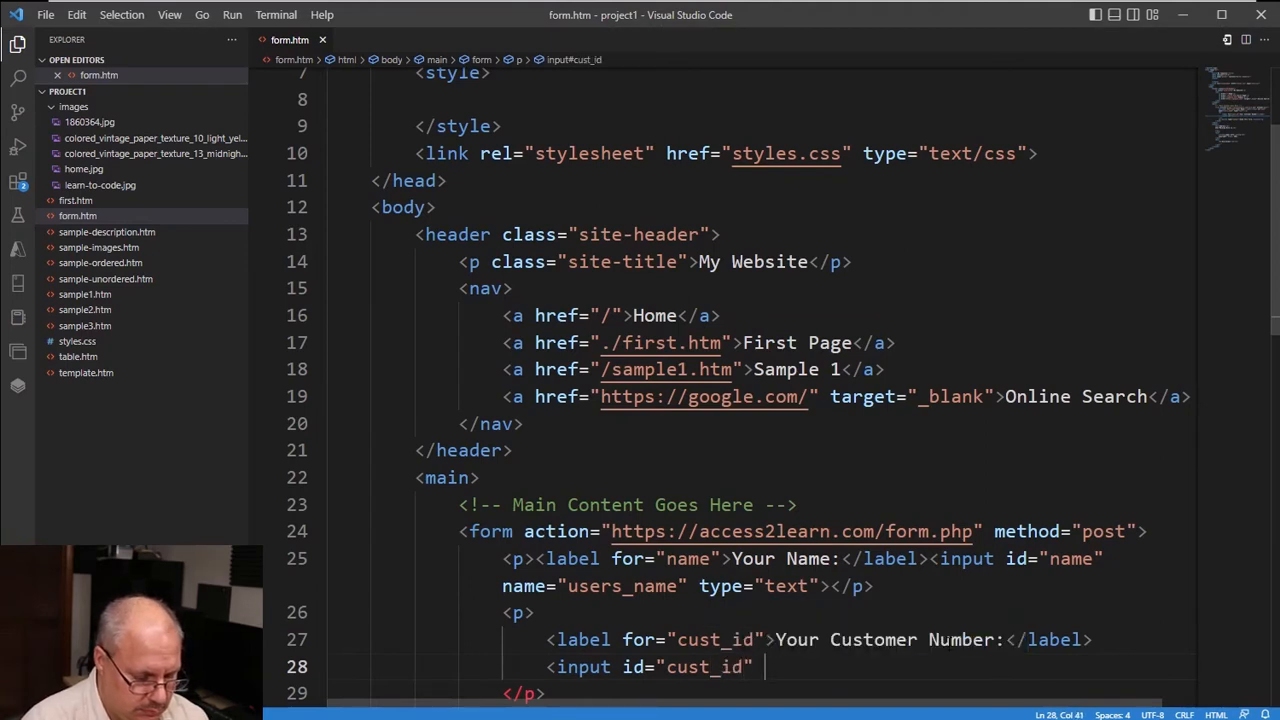
pyautogui.write('name="cu"')
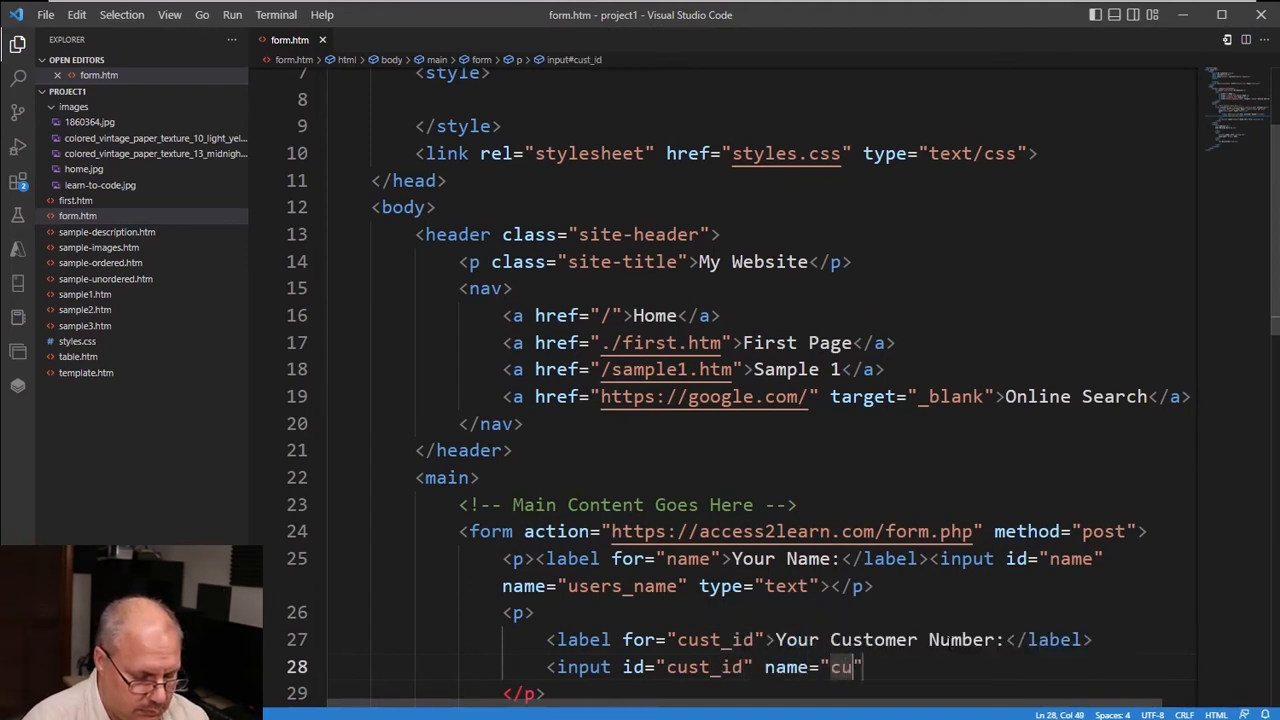
pyautogui.write('st_id')
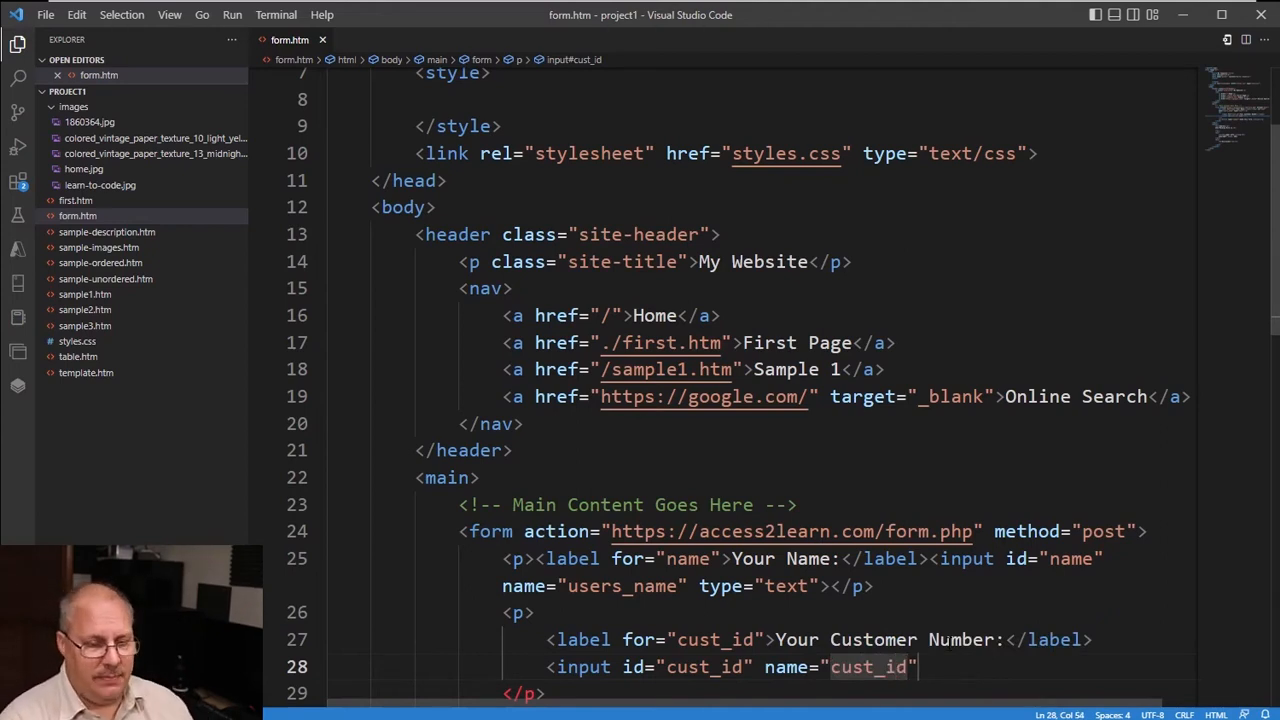
pyautogui.write('type="password')
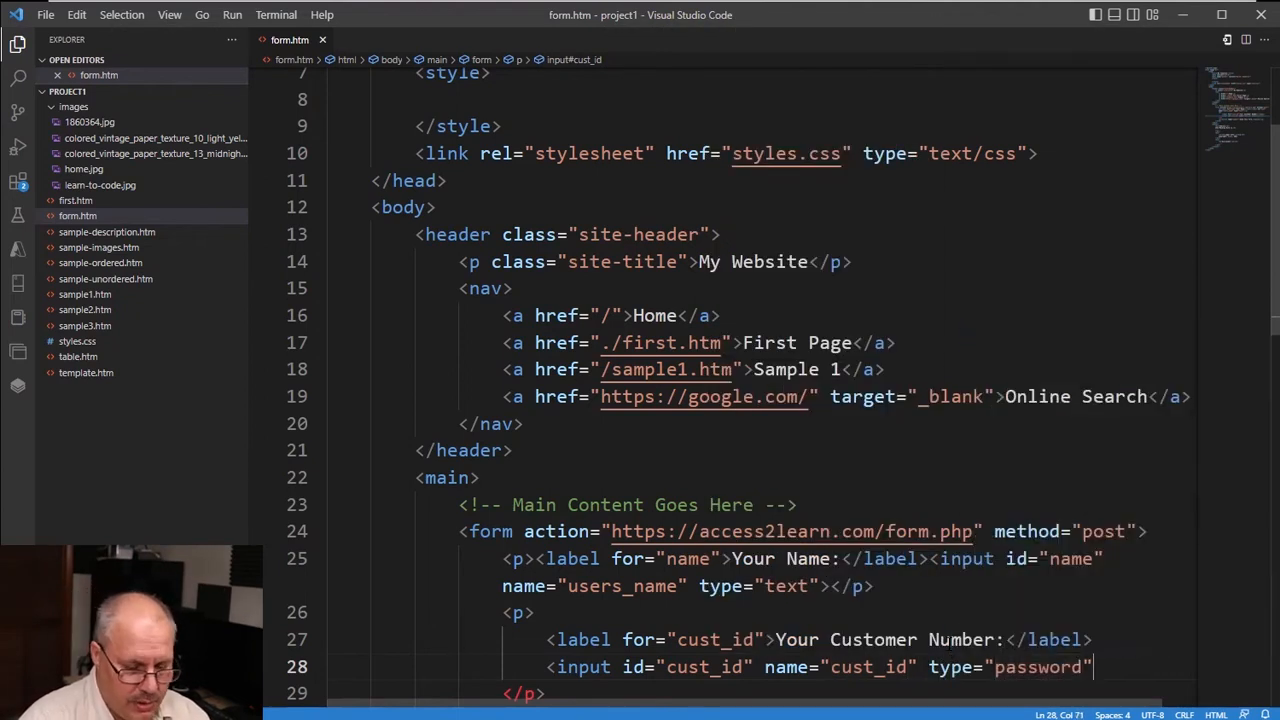
pyautogui.write('>')
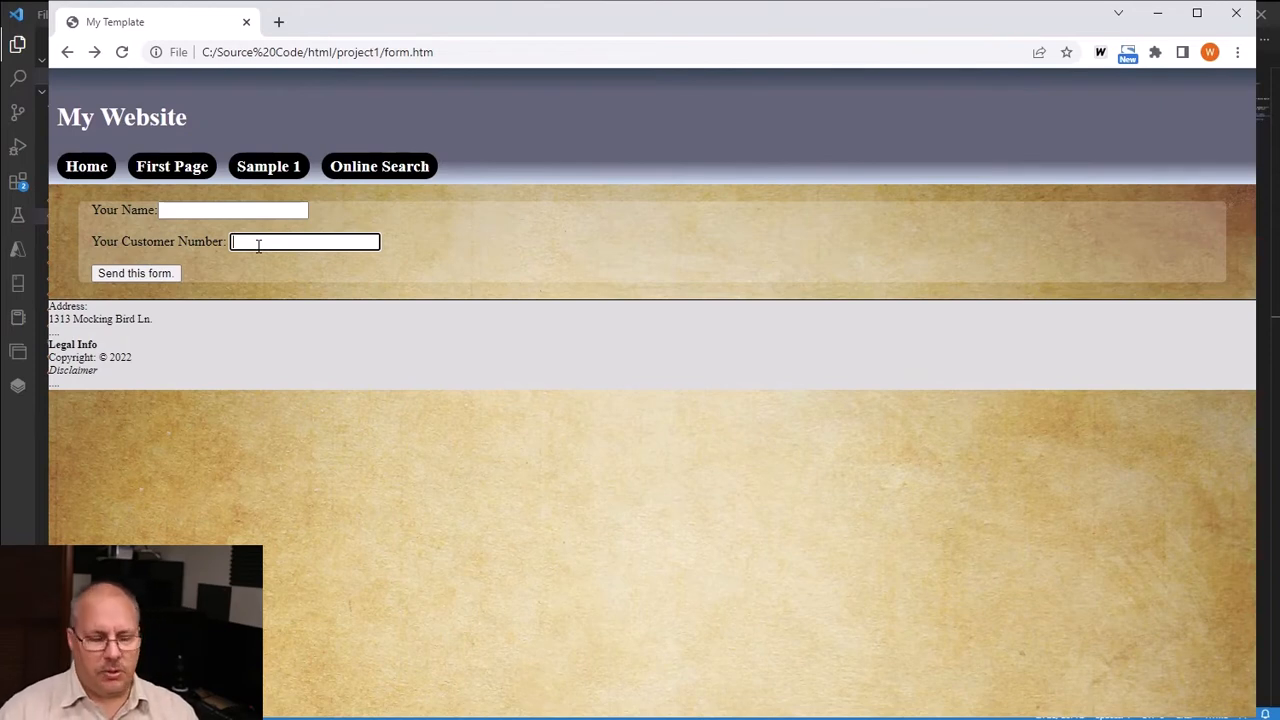
# - Enter 123 in the Customer Number field in Chrome to confirm it stays hidden
pyautogui.write('123')
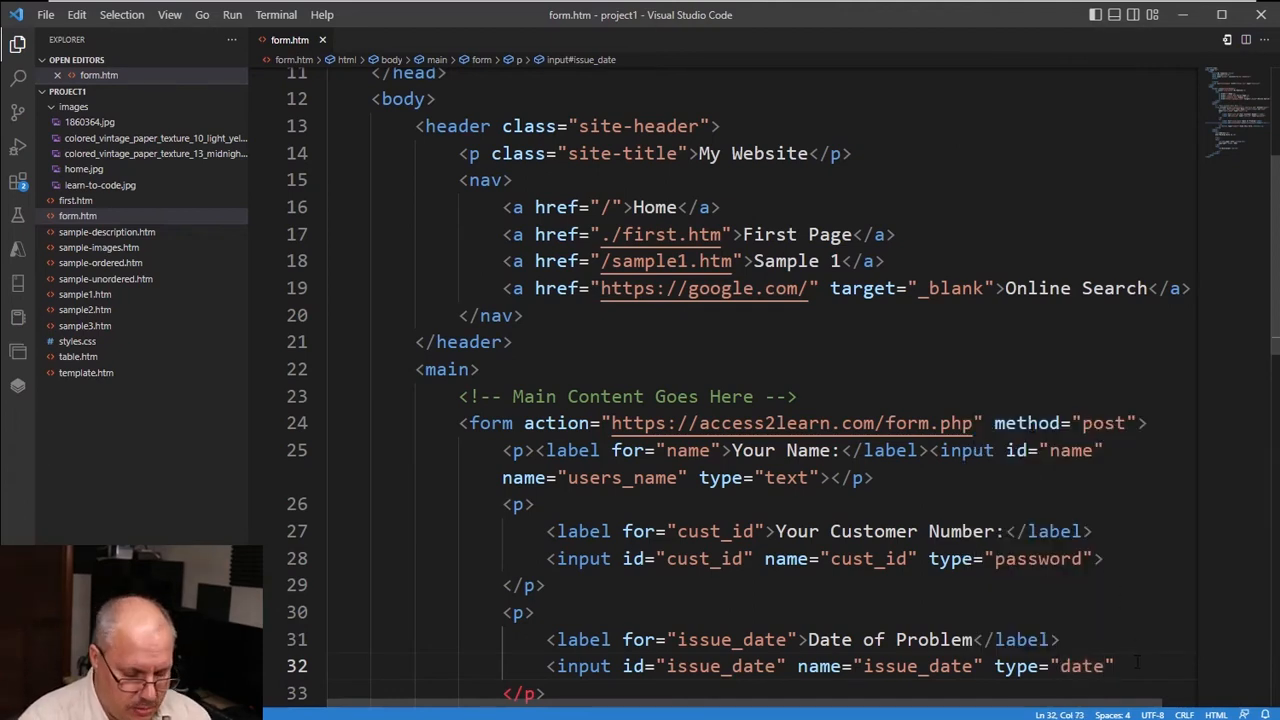
# - Switch to the browser to check the new Date of Problem field
pyautogui.click(1130, 666)
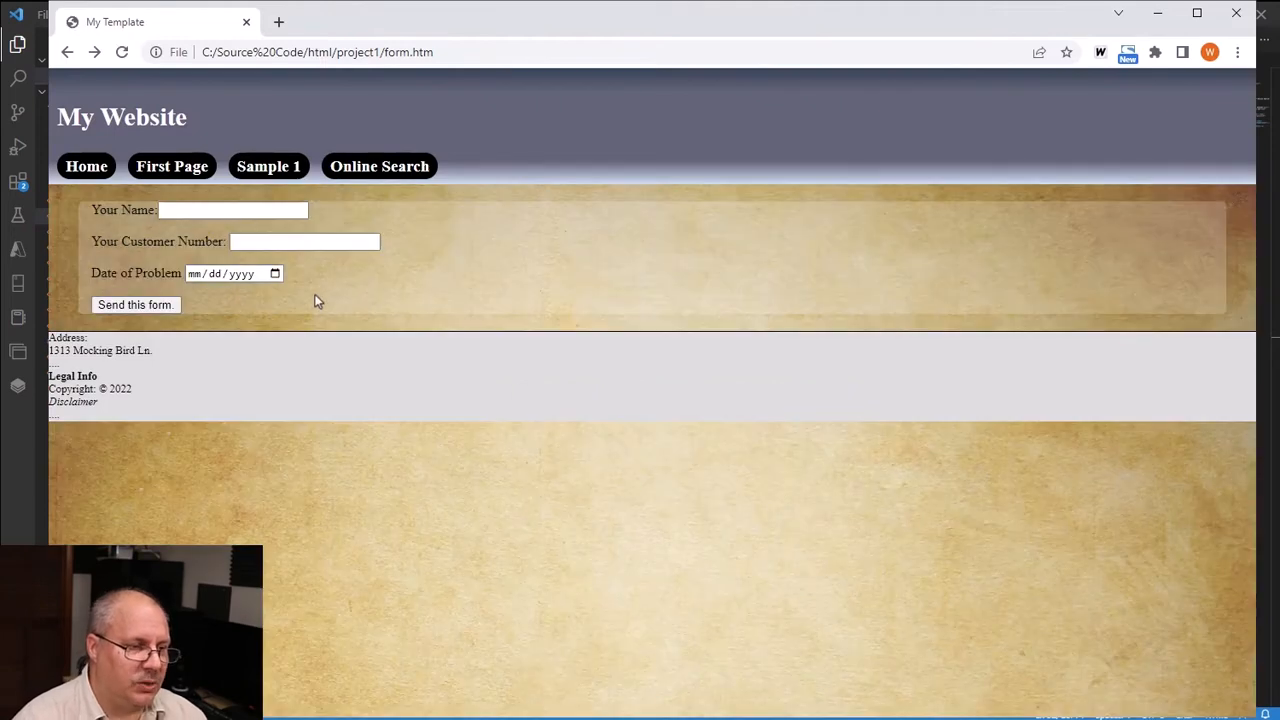
# - Pick 10/07/2022 as the problem date, then enter name Bob and customer number 1234
pyautogui.click(276, 272)
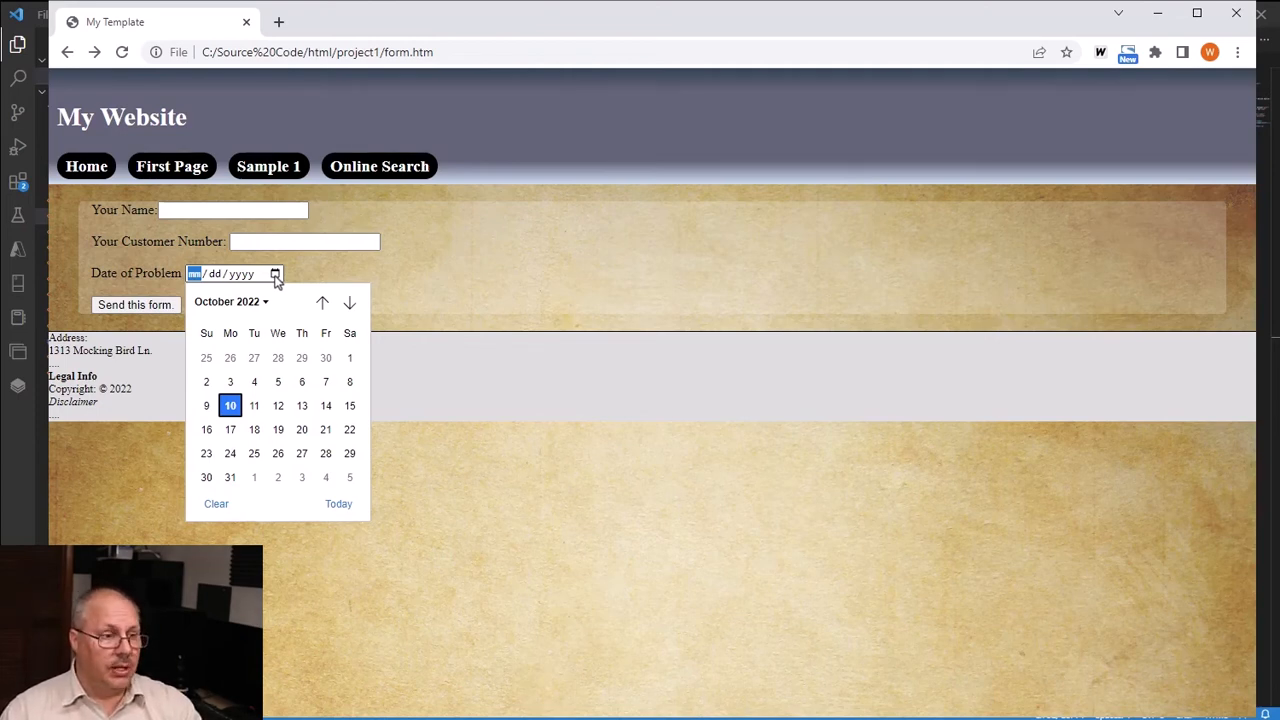
pyautogui.moveTo(268, 346)
pyautogui.write('10/05/2022')
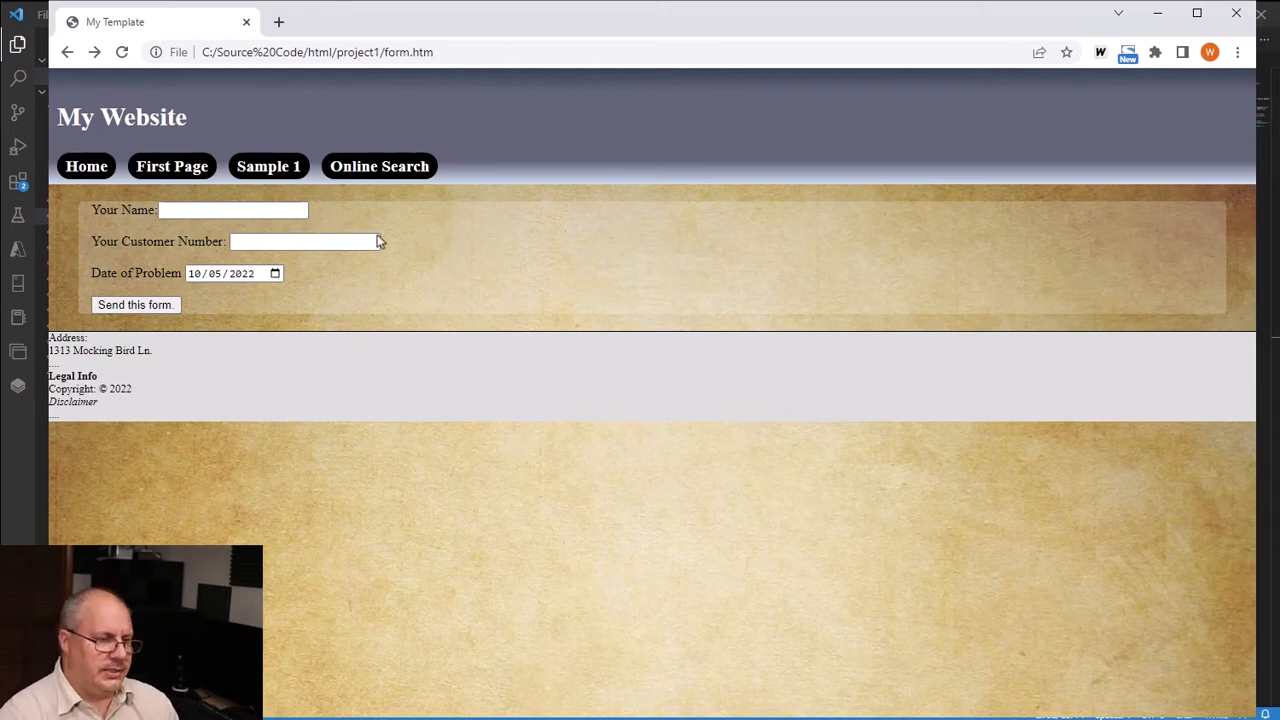
pyautogui.click(276, 272)
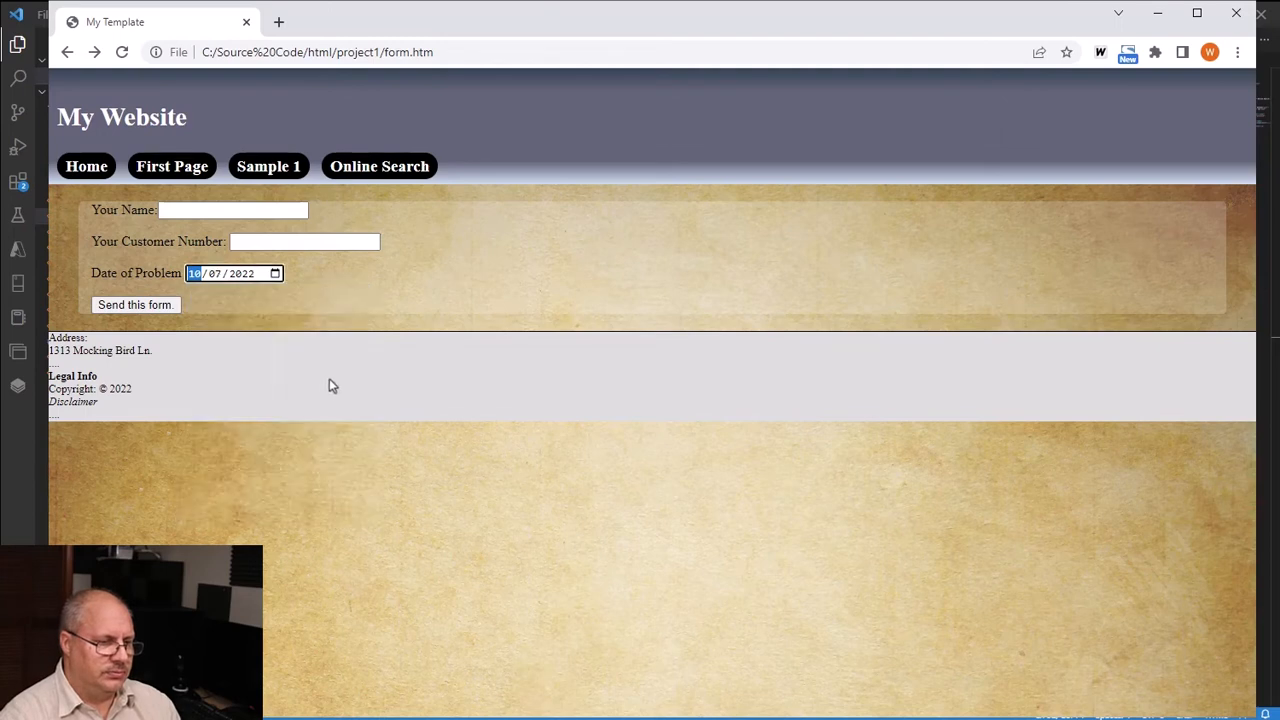
pyautogui.write('Bob')
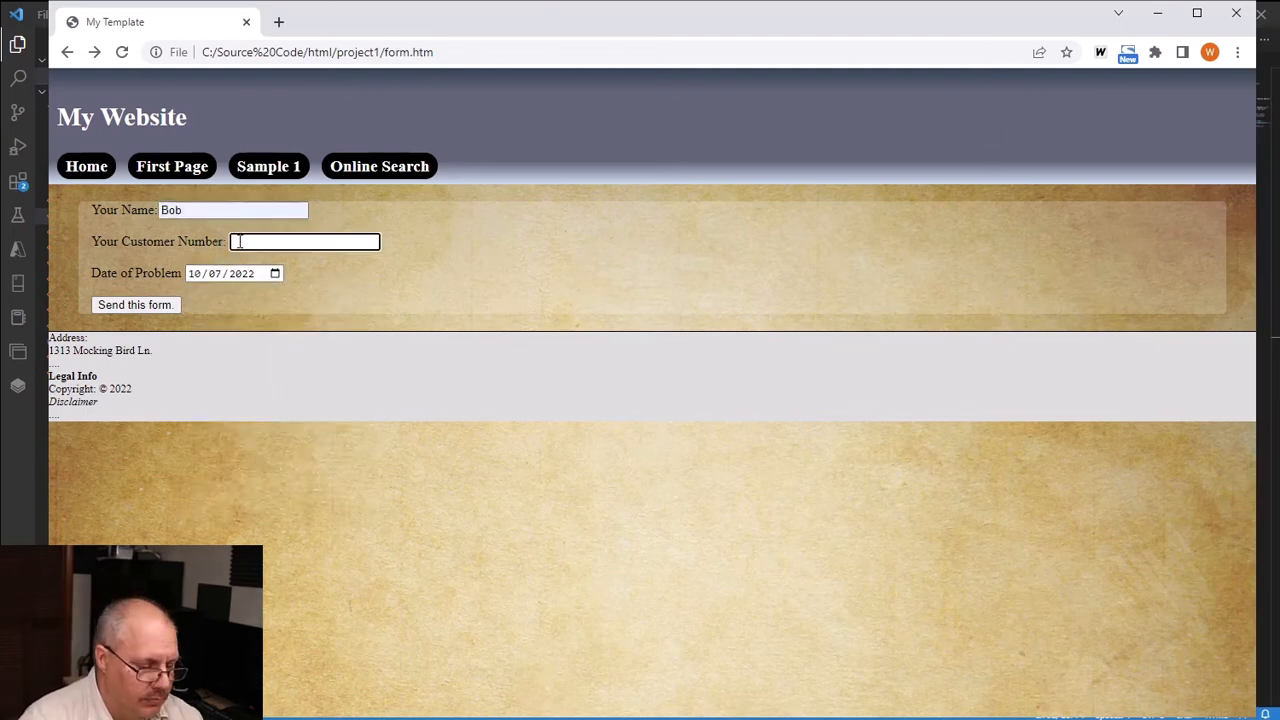
pyautogui.write('1234')
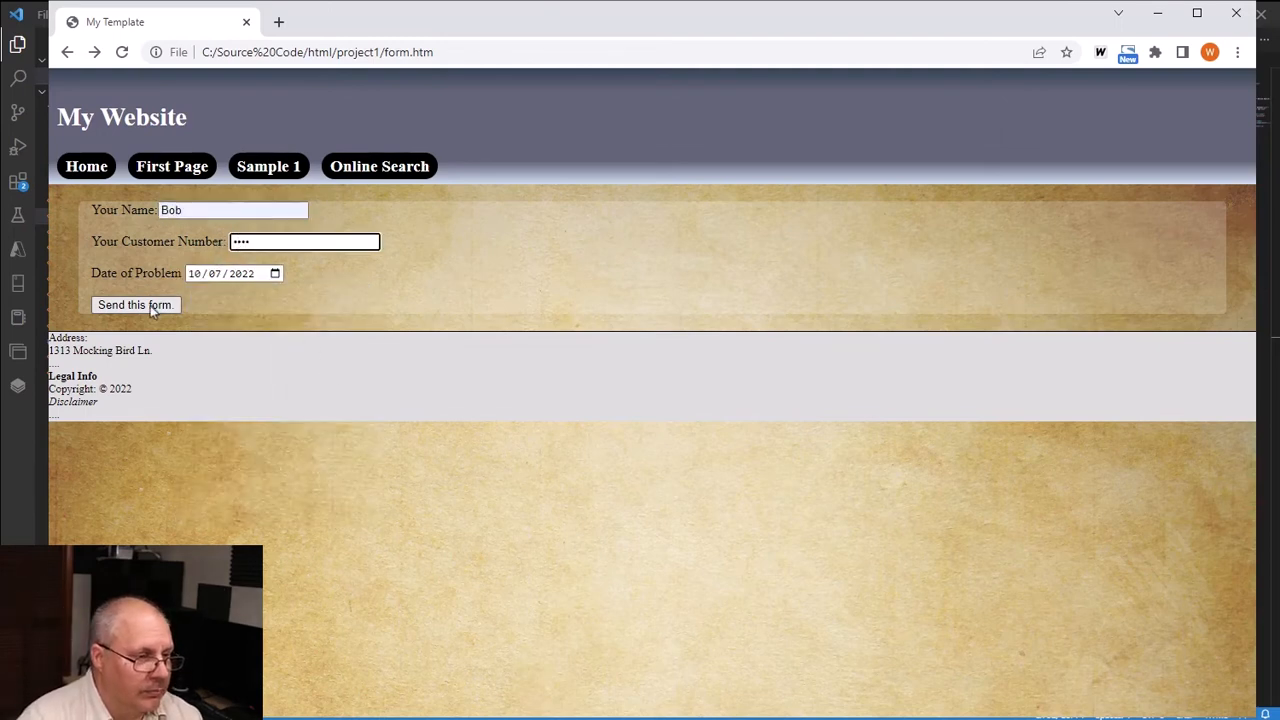
pyautogui.click(136, 304)
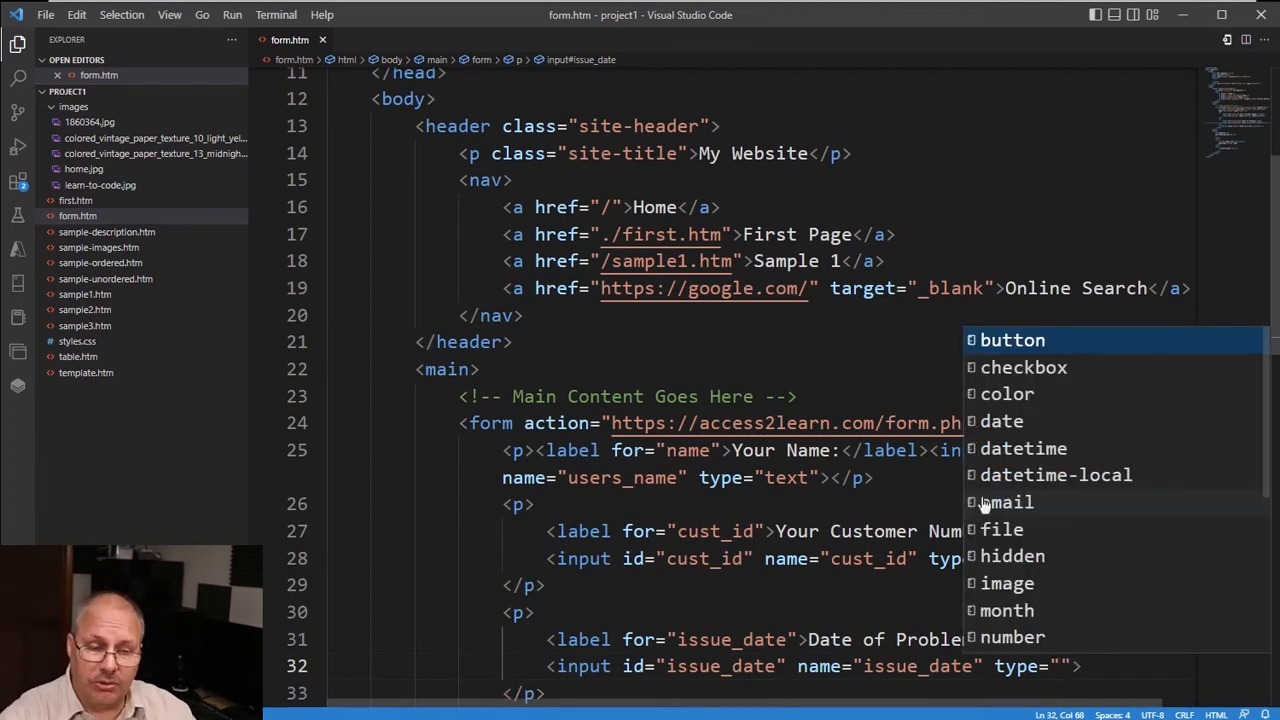
pyautogui.moveTo(1036, 408)
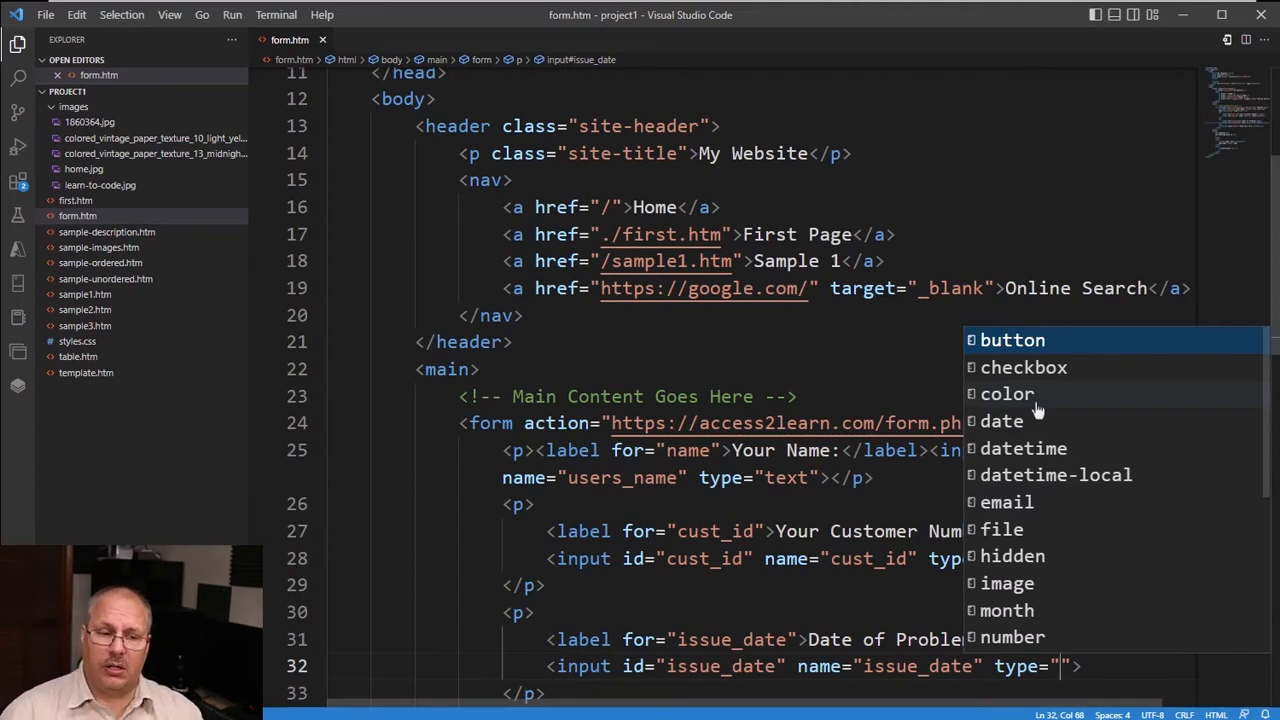
pyautogui.moveTo(1036, 564)
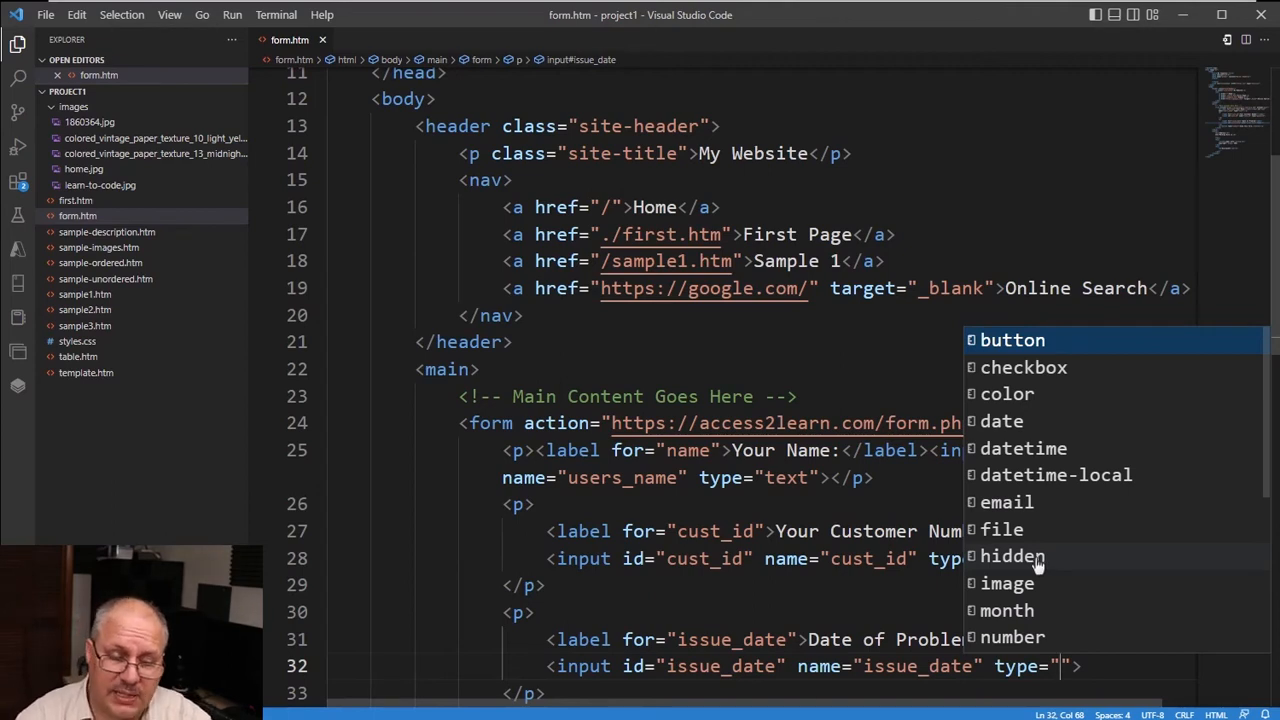
# - Browse the IntelliSense input types and choose date for the issue_date field
pyautogui.scroll(-3)
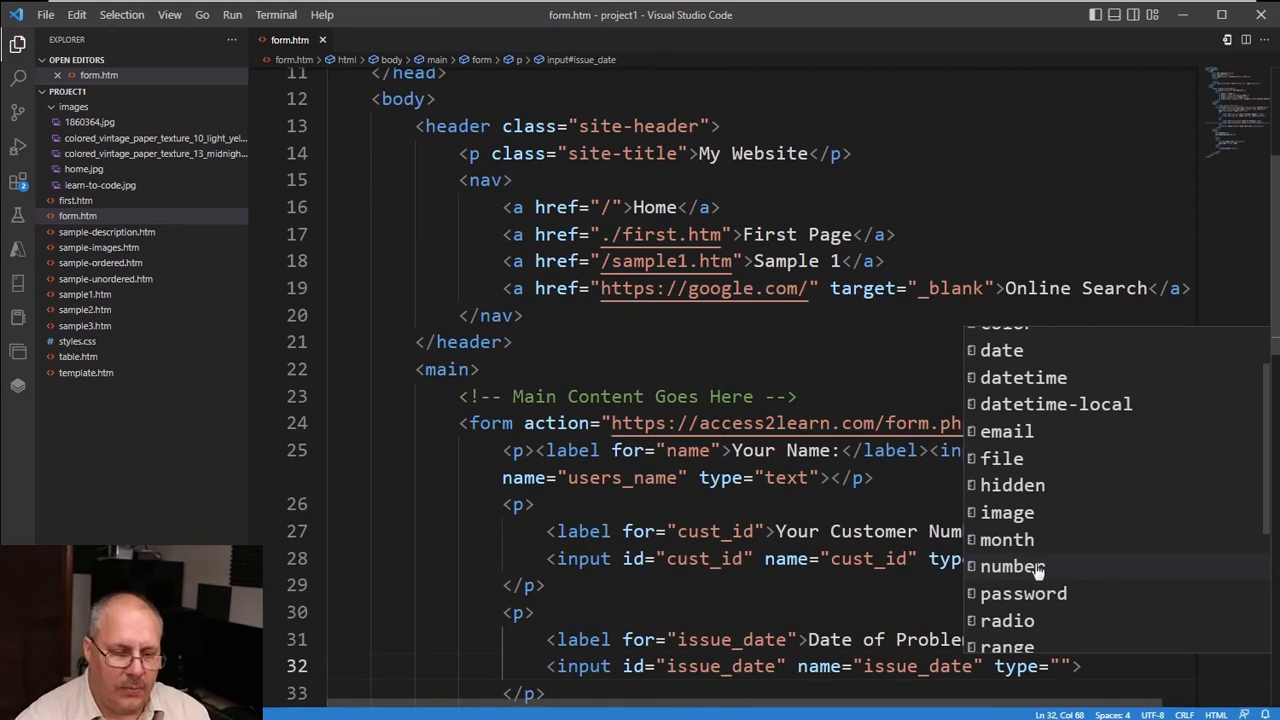
pyautogui.scroll(-3)
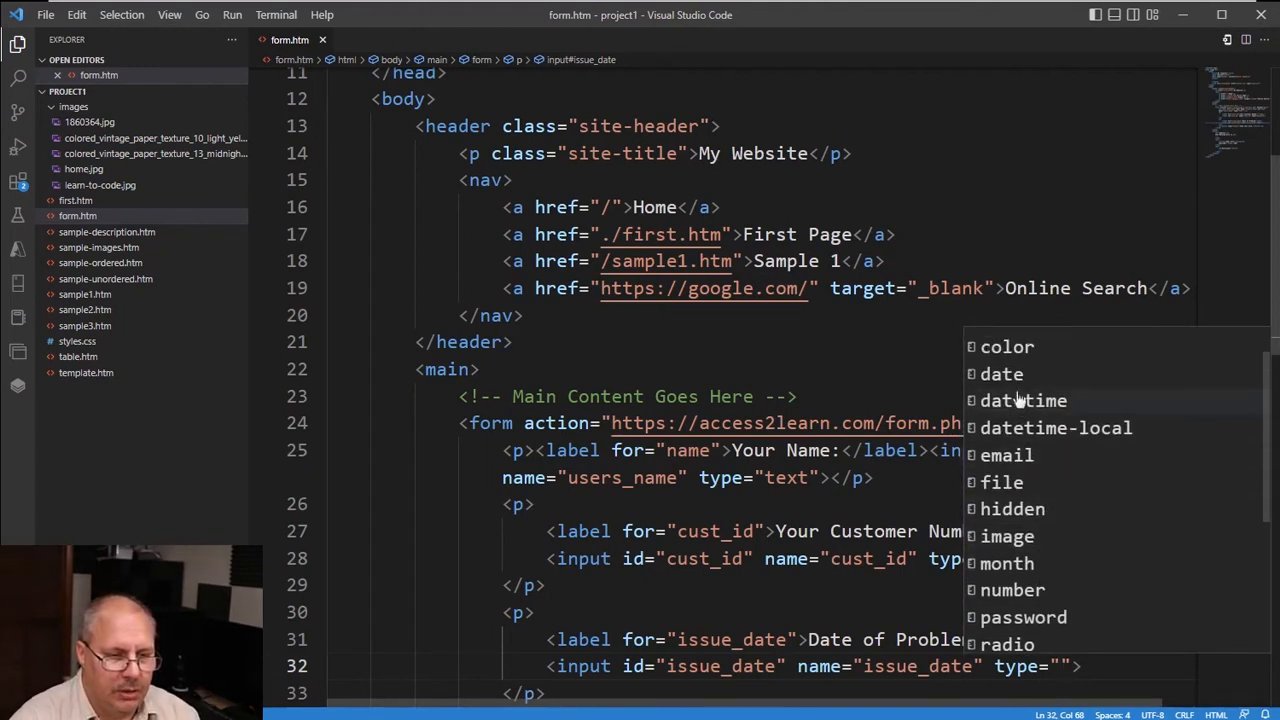
pyautogui.click(1000, 374)
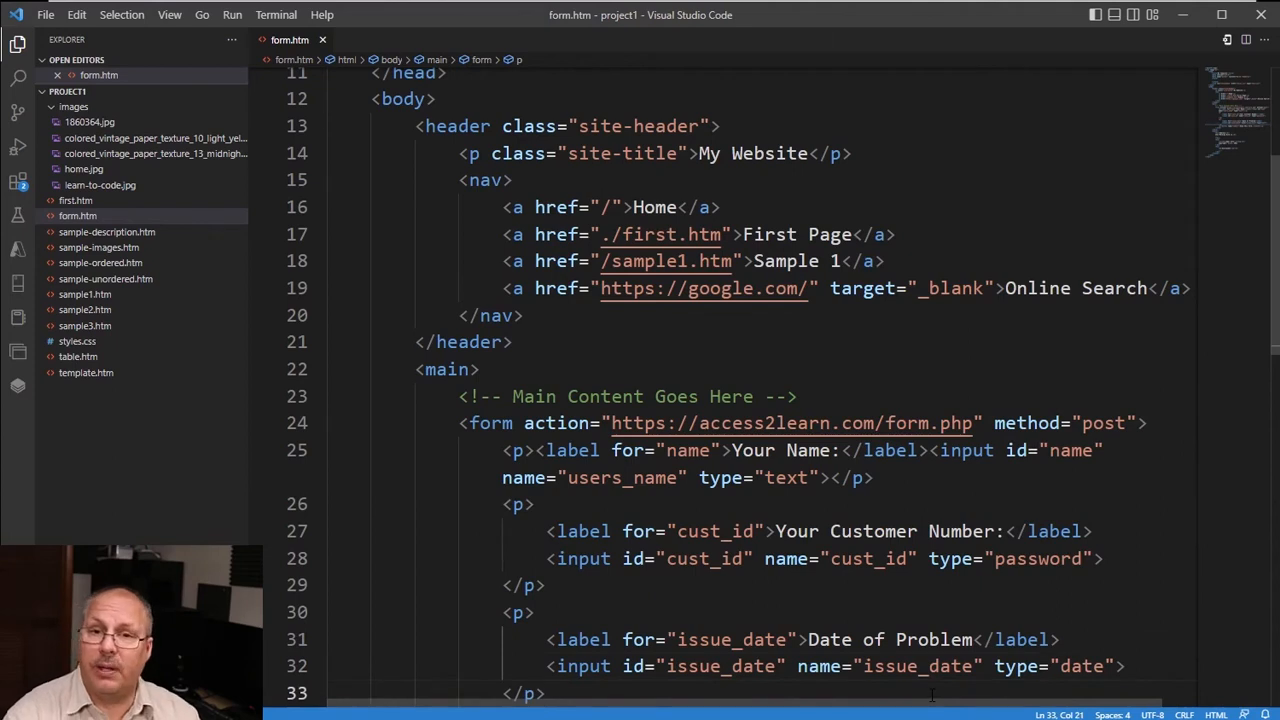
# - Add a paragraph with a labelled checkbox input named shipping_delay
pyautogui.scroll(-3)
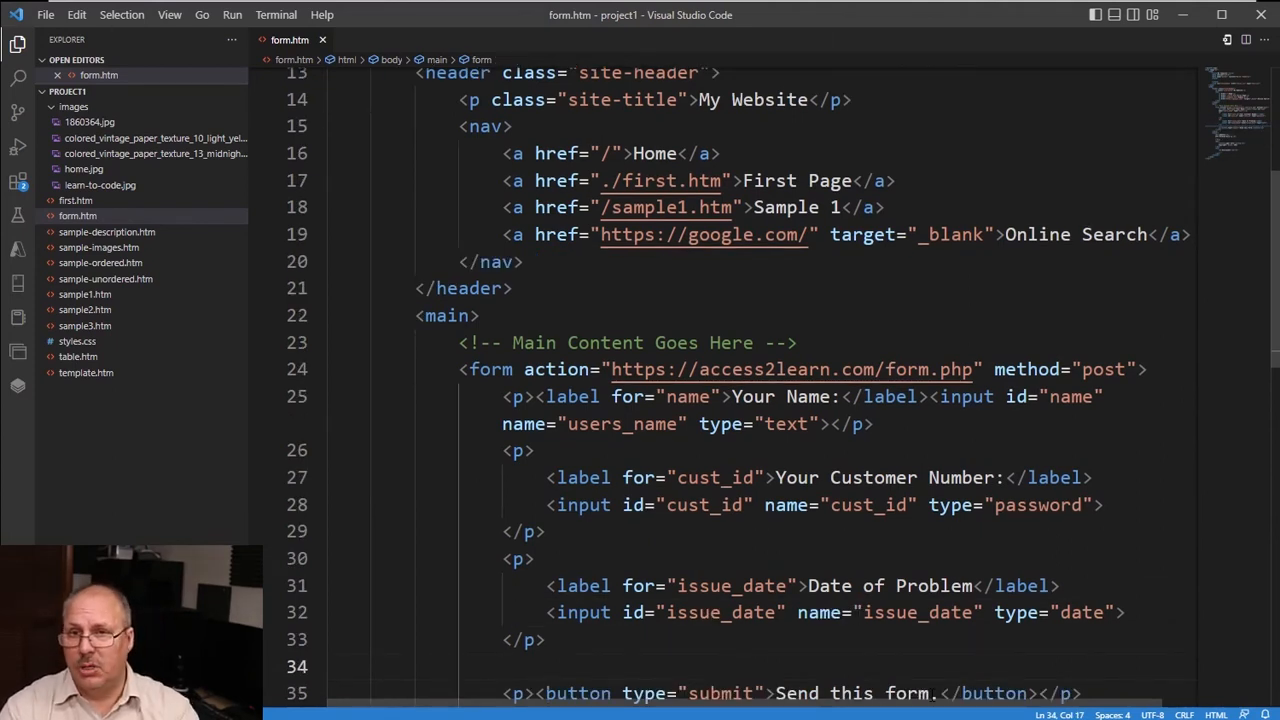
pyautogui.write('p>')
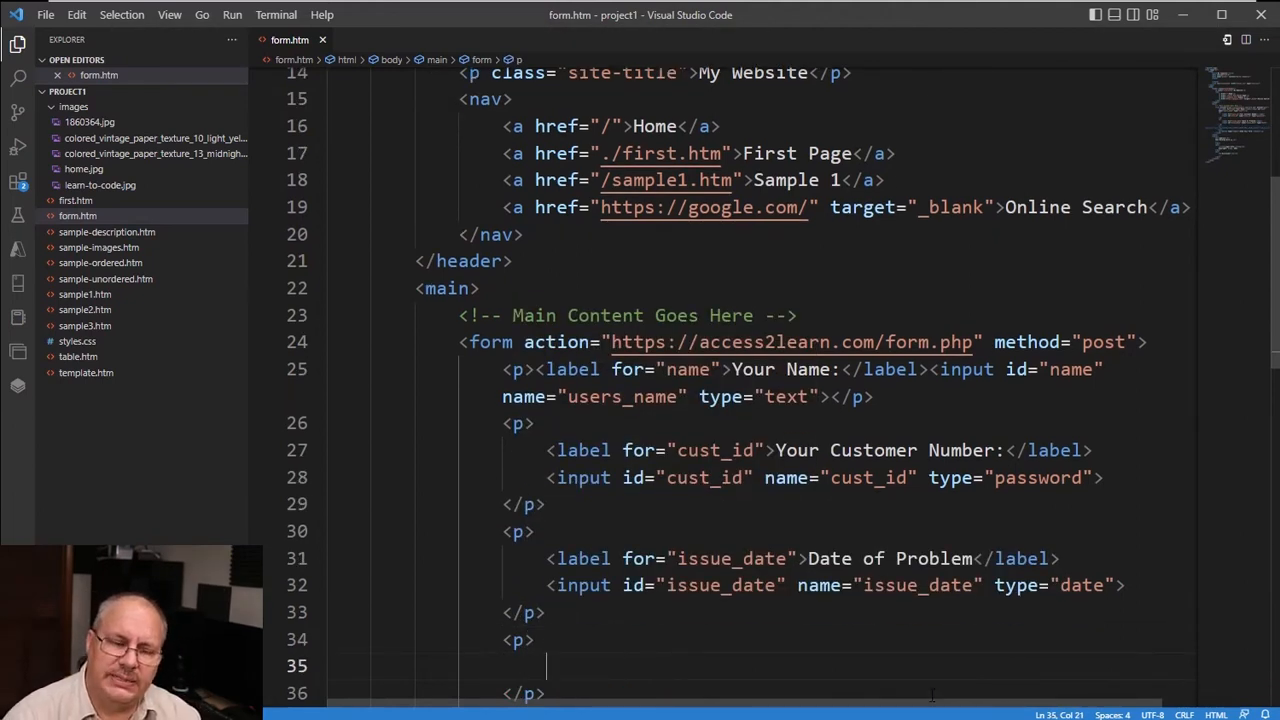
pyautogui.write('label></label>')
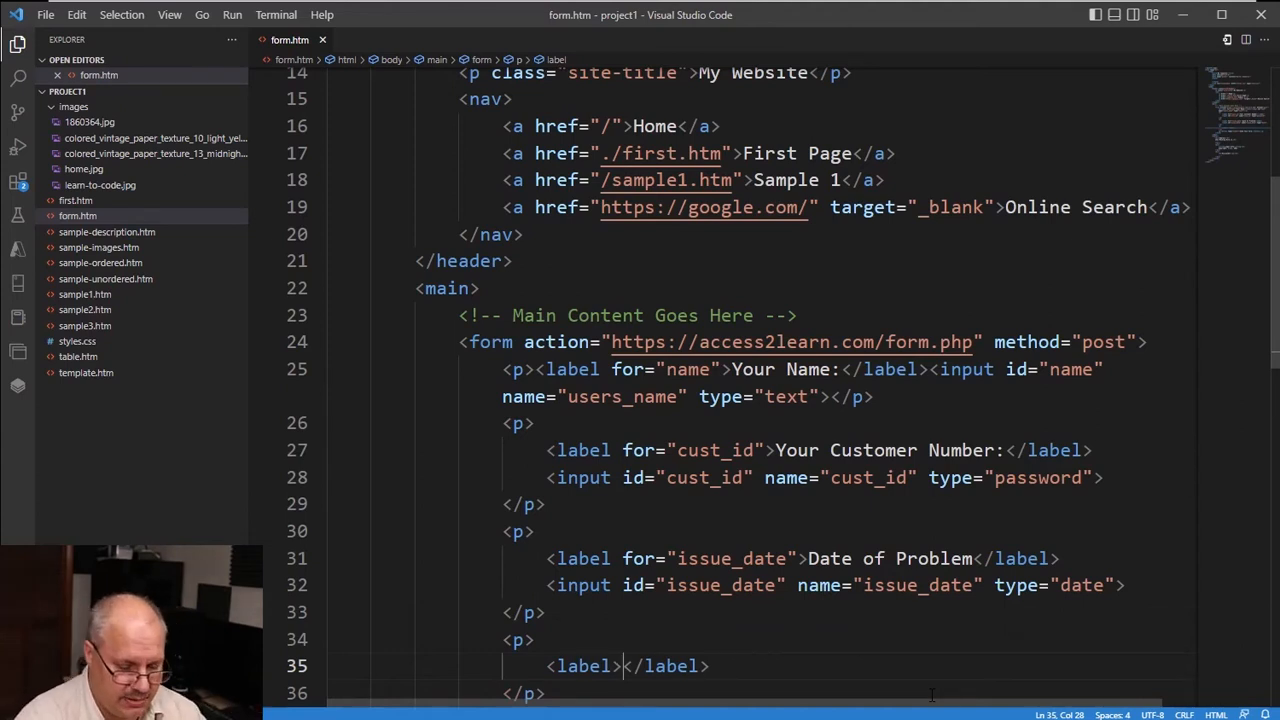
pyautogui.write('<input<')
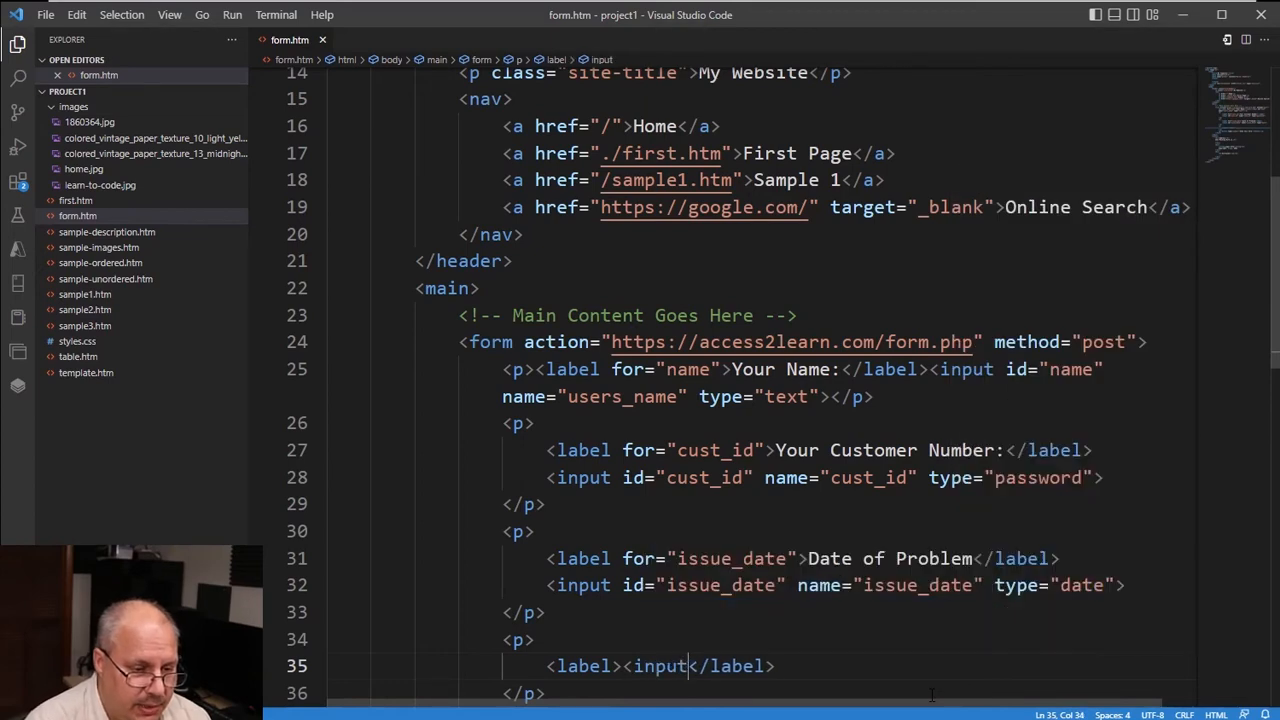
pyautogui.write('type="checkbox')
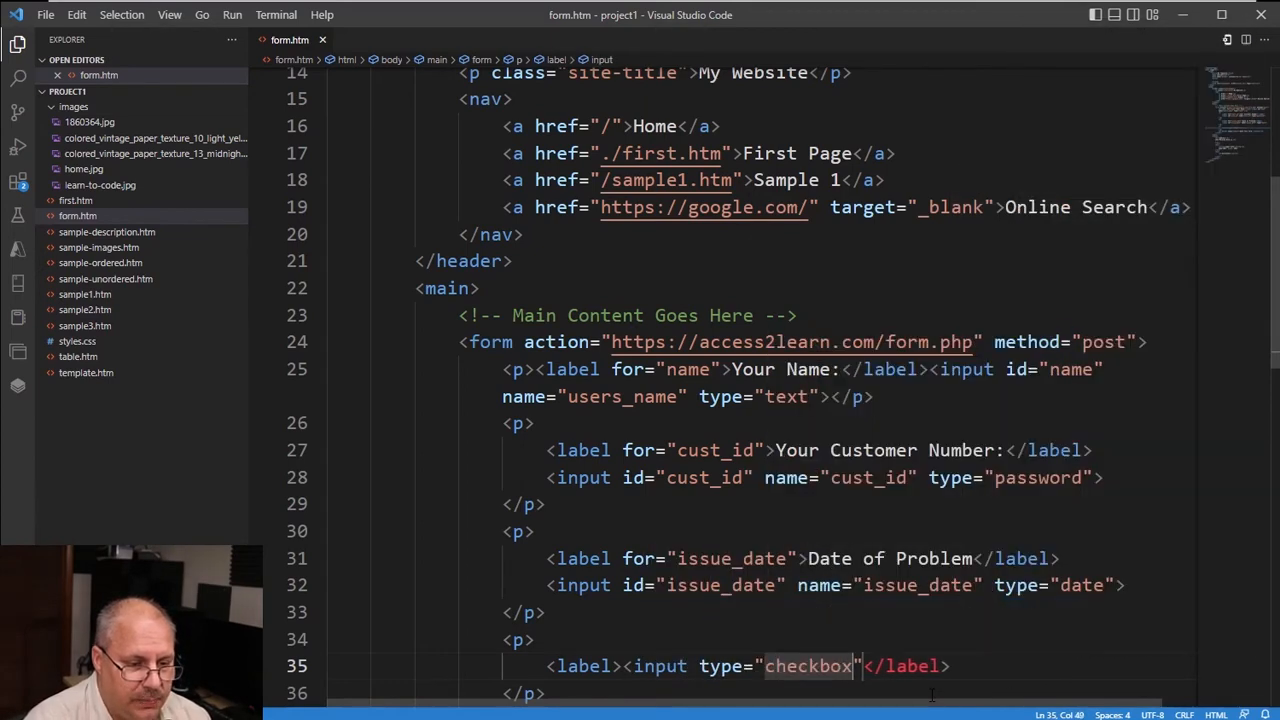
pyautogui.write('name=""')
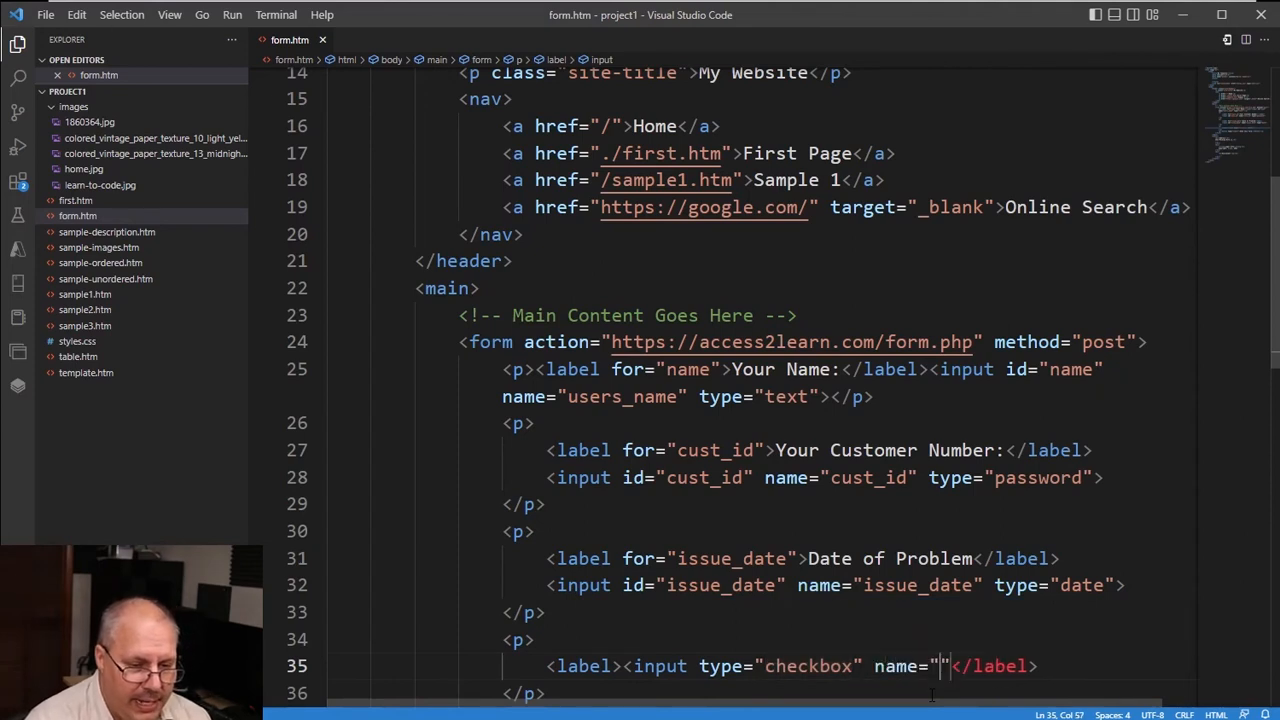
pyautogui.write('shippingd')
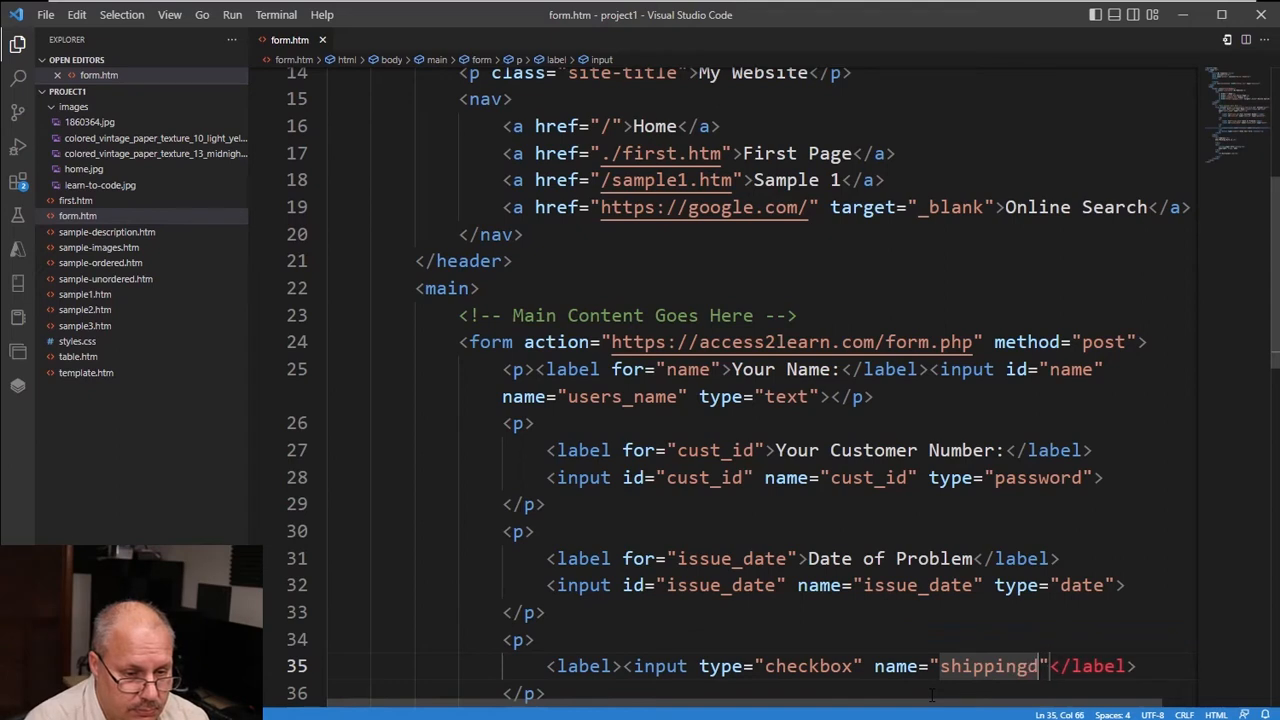
pyautogui.press('Backspace')
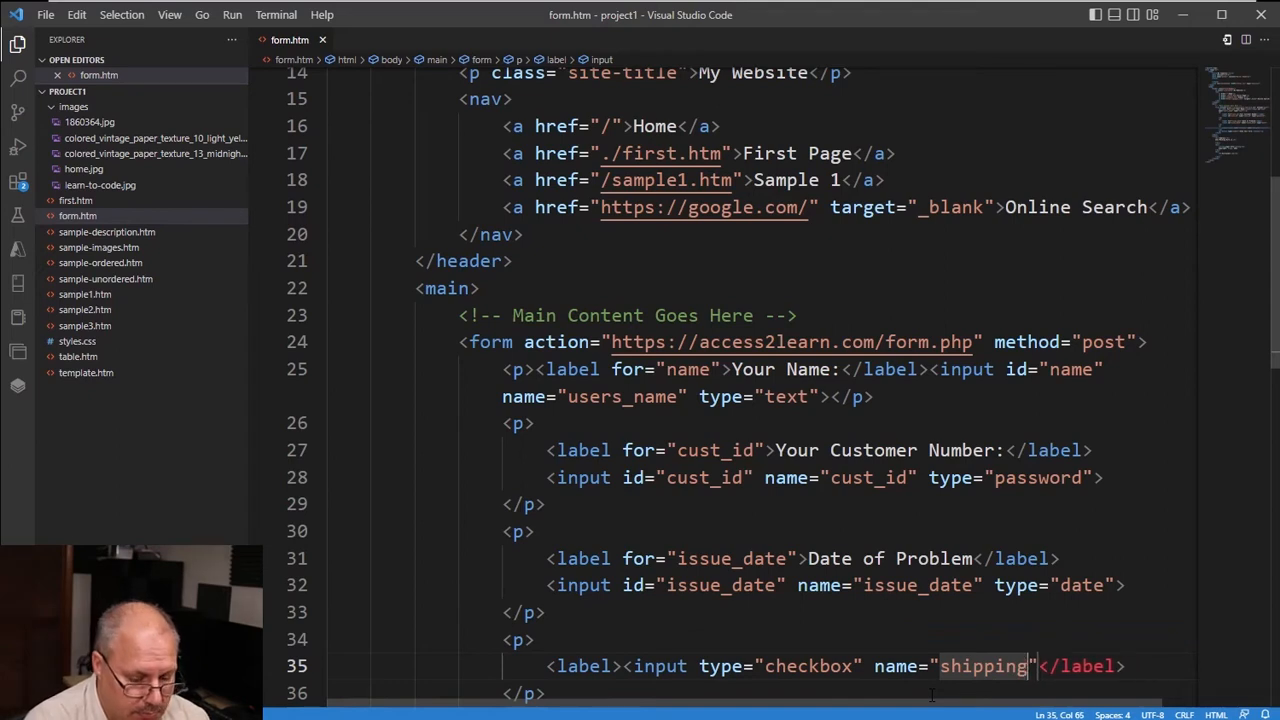
pyautogui.write('_delay')
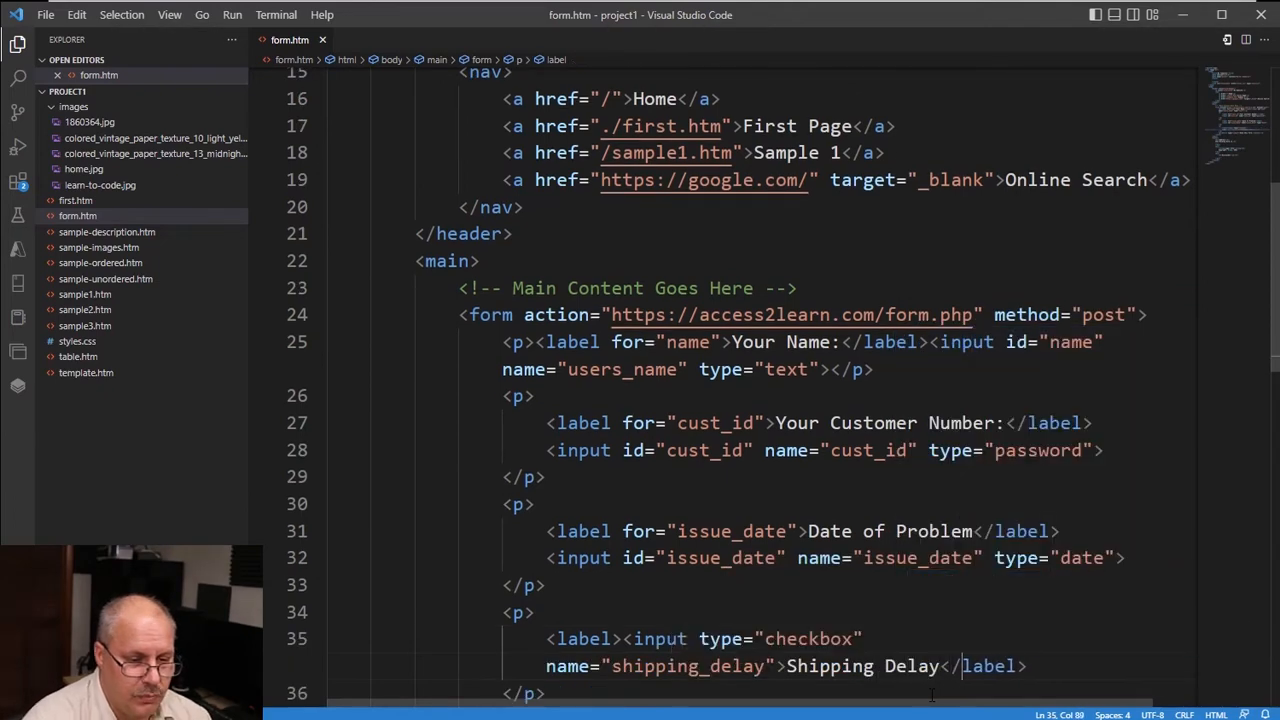
# - Add a second labelled checkbox named packaging with text Packaging, and start a value for the first
pyautogui.write('<label')
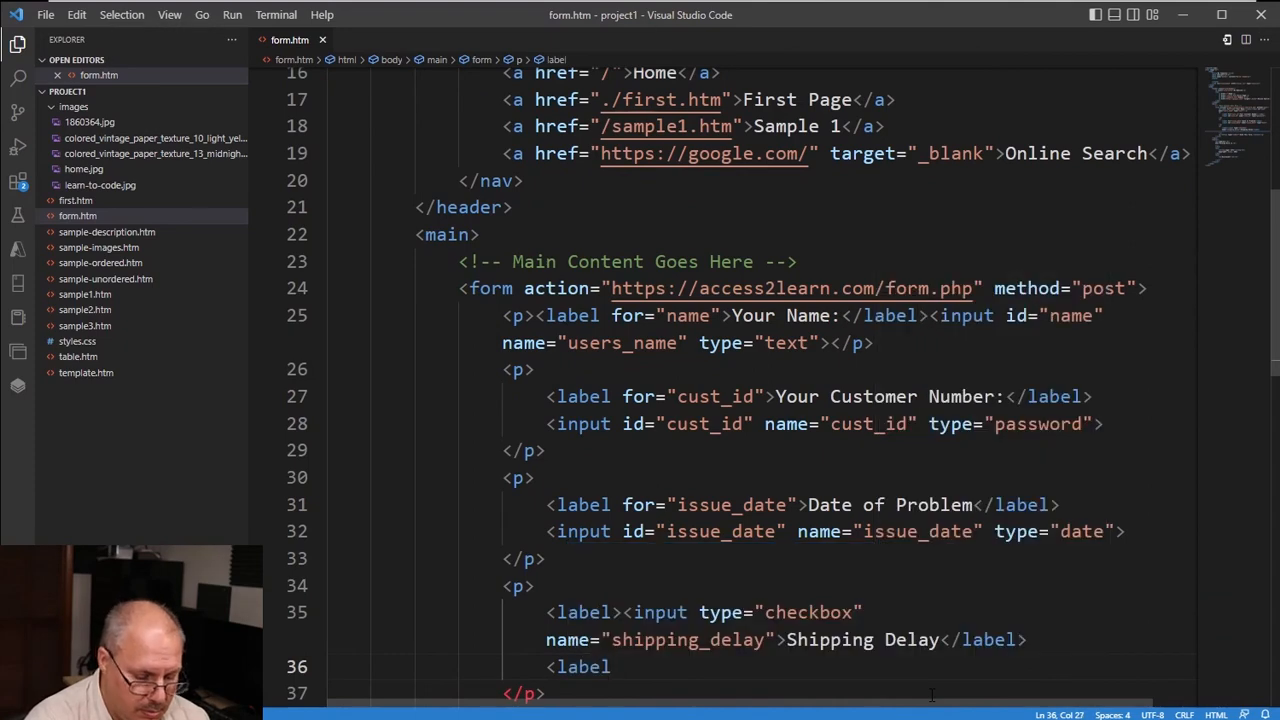
pyautogui.write('input type="checkbox"</label>')
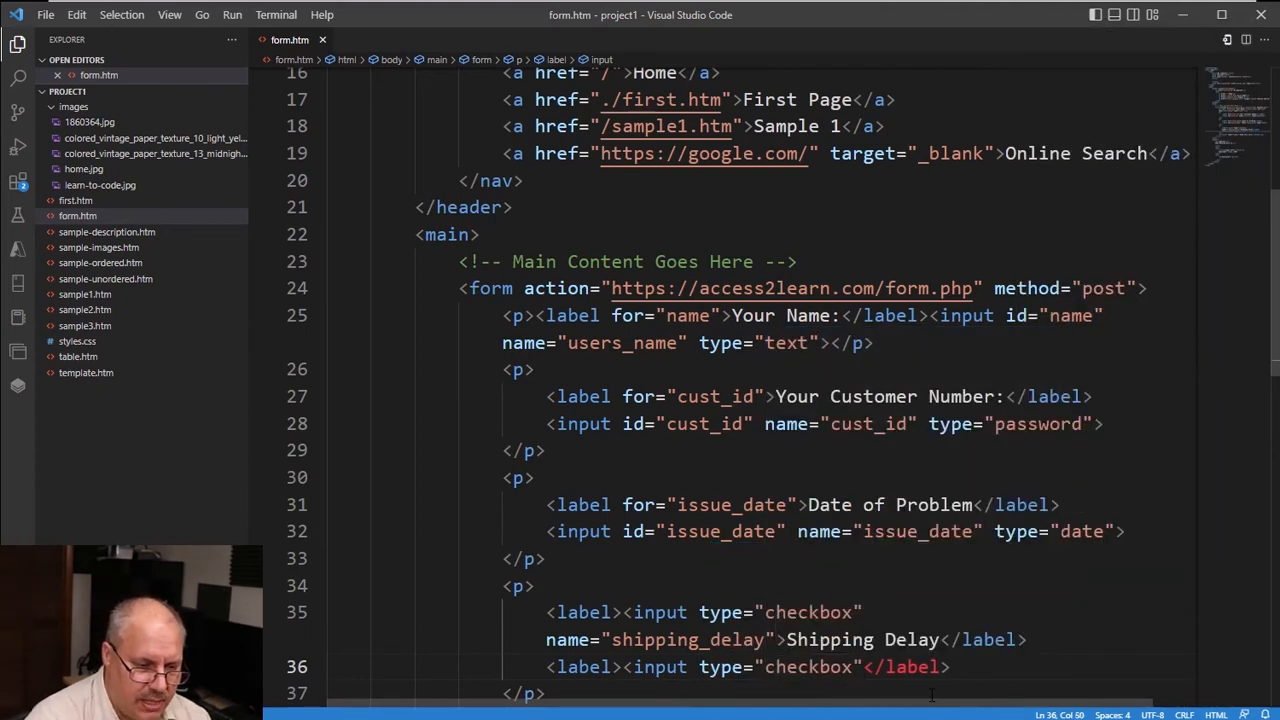
pyautogui.write('name=""')
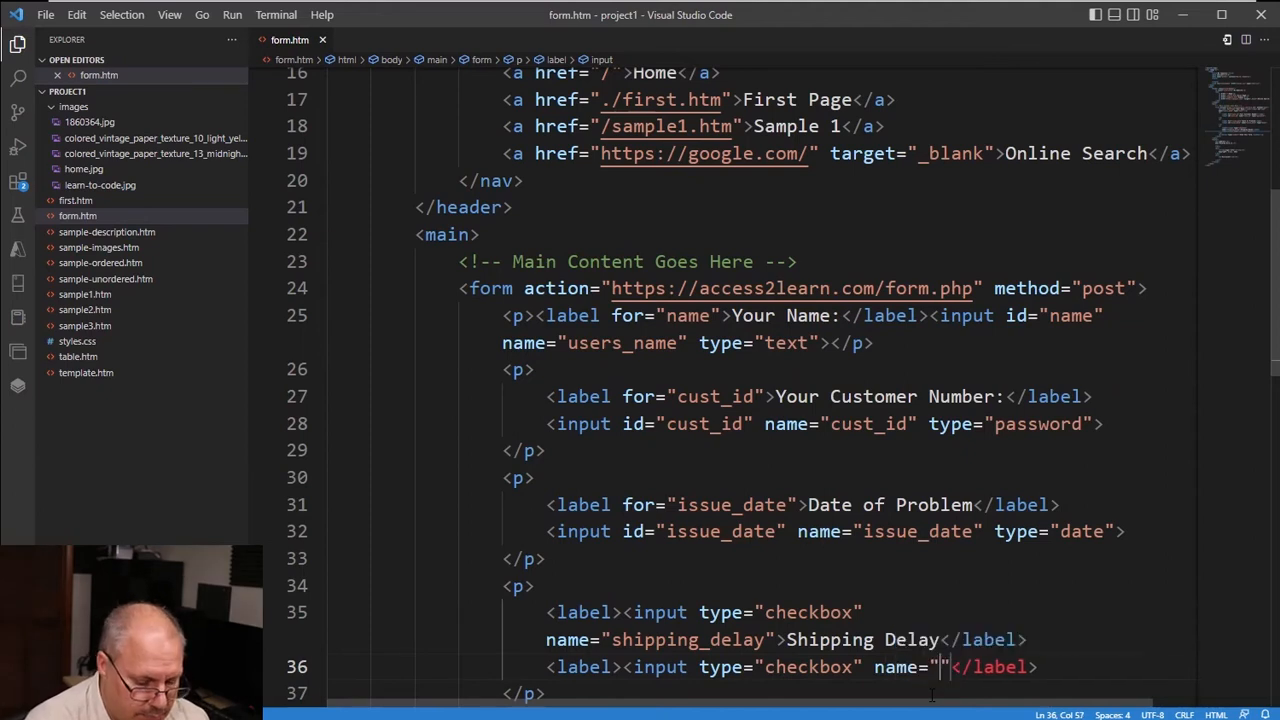
pyautogui.write('packaging')
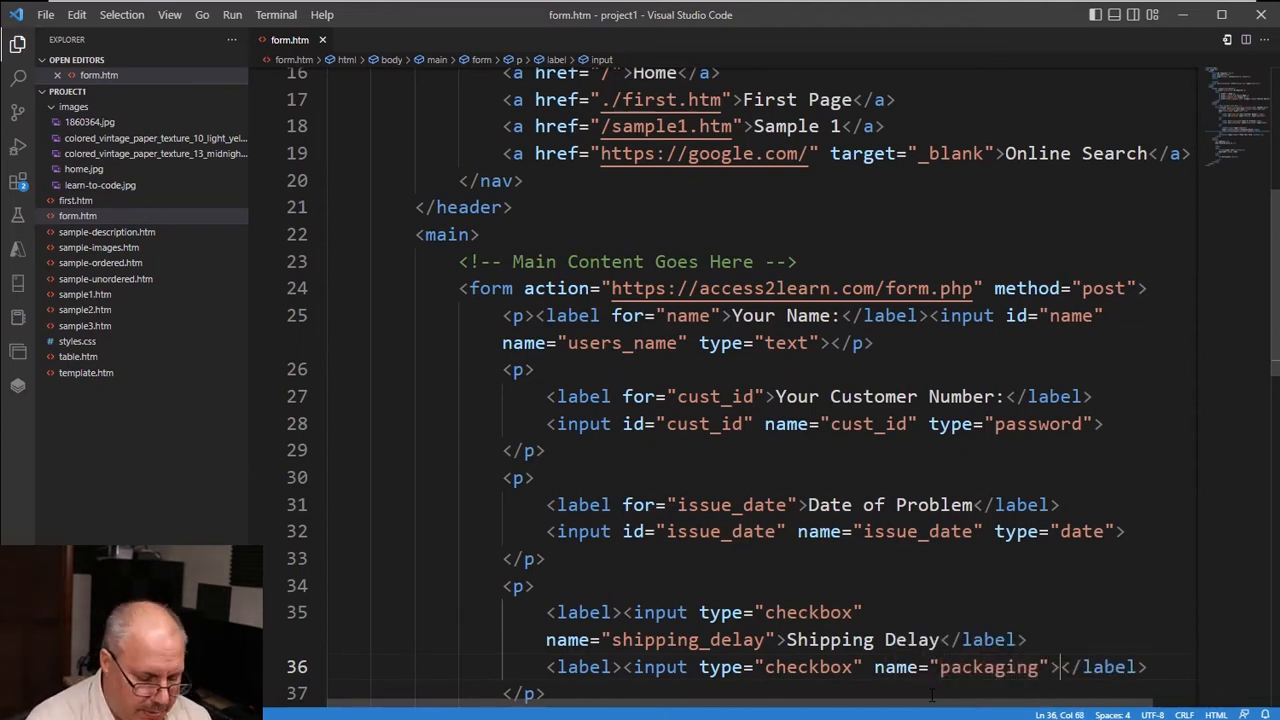
pyautogui.write('Packaging')
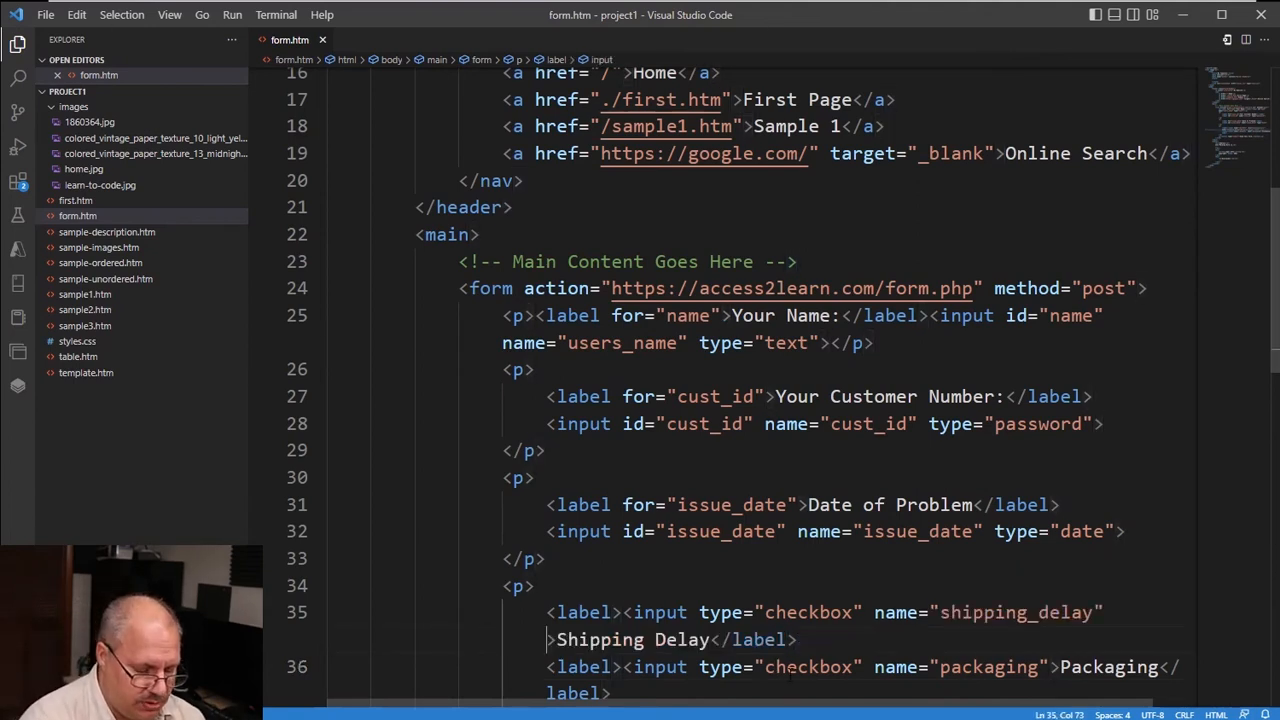
pyautogui.write('value=""')
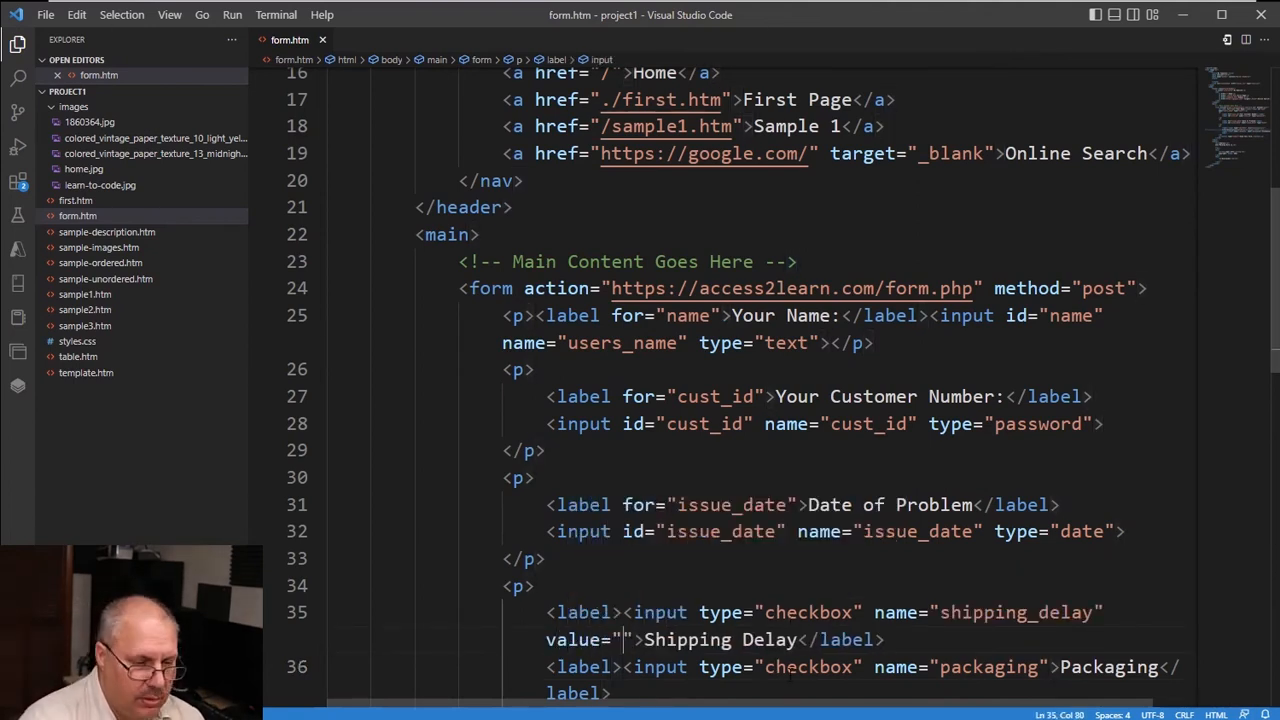
pyautogui.write('shipp')
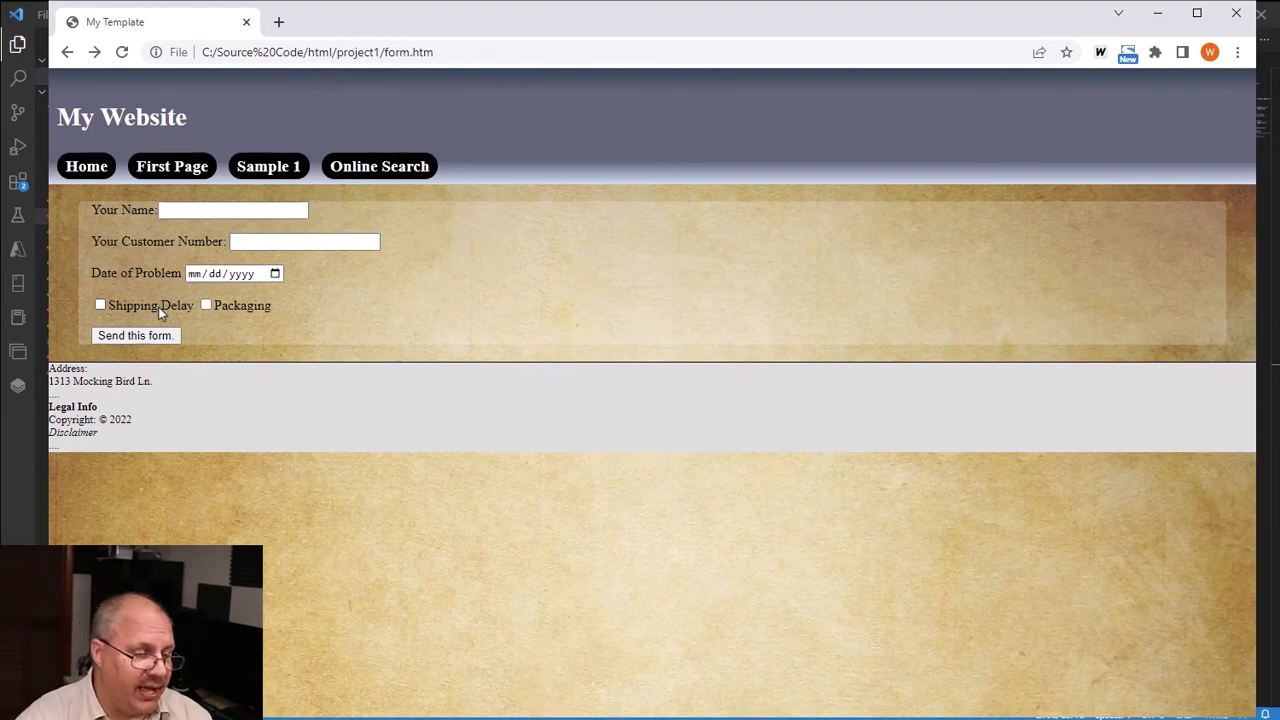
# - Toggle the Shipping Delay checkbox on, off and on again, leaving it ticked
pyautogui.click(100, 304)
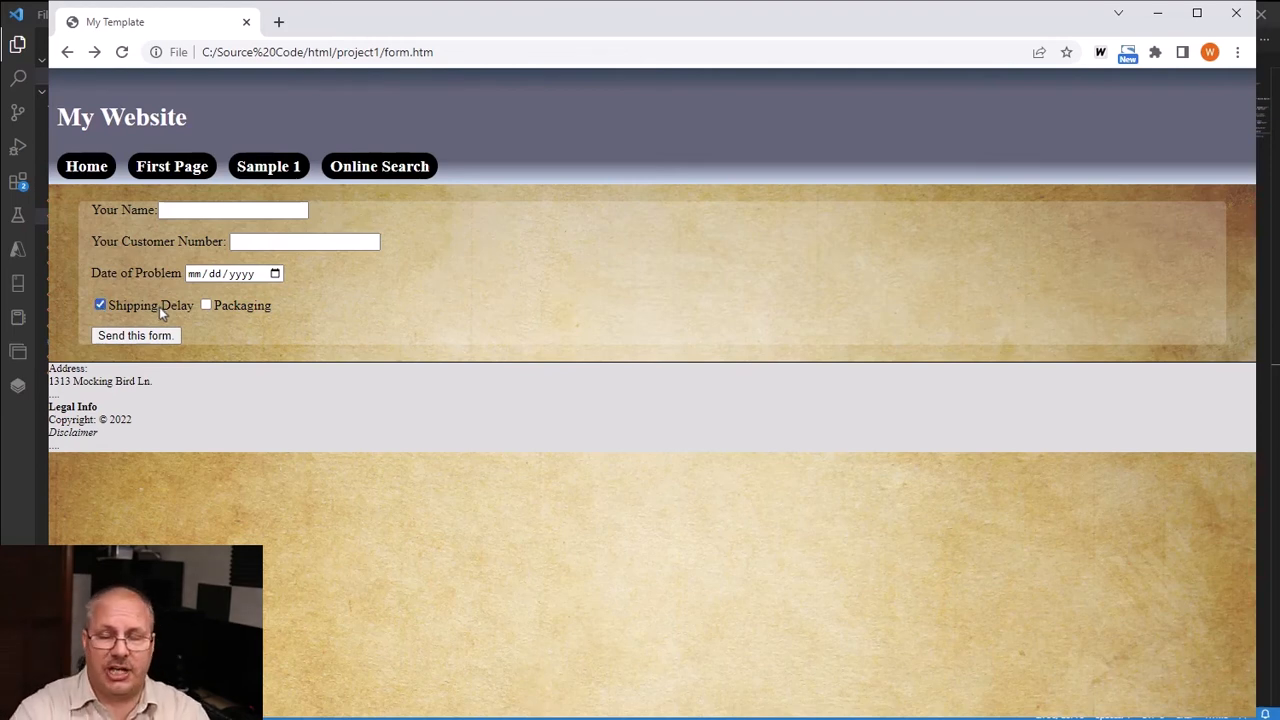
pyautogui.click(100, 304)
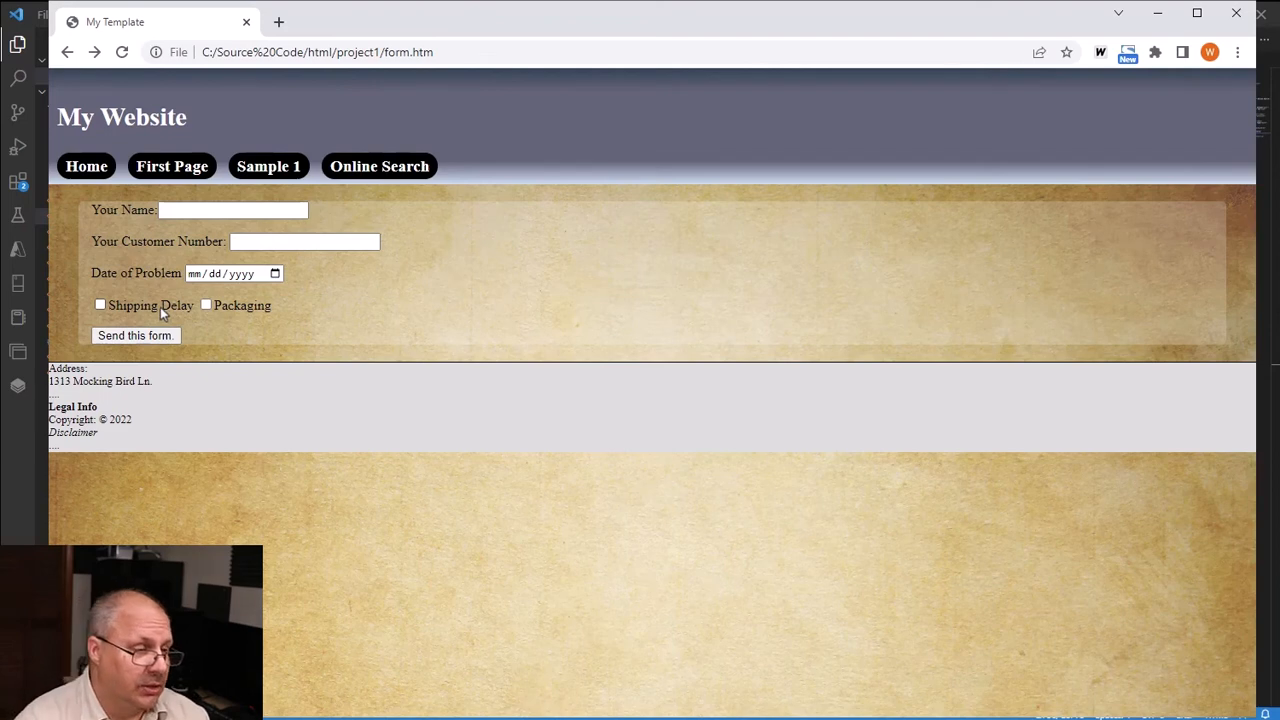
pyautogui.click(100, 304)
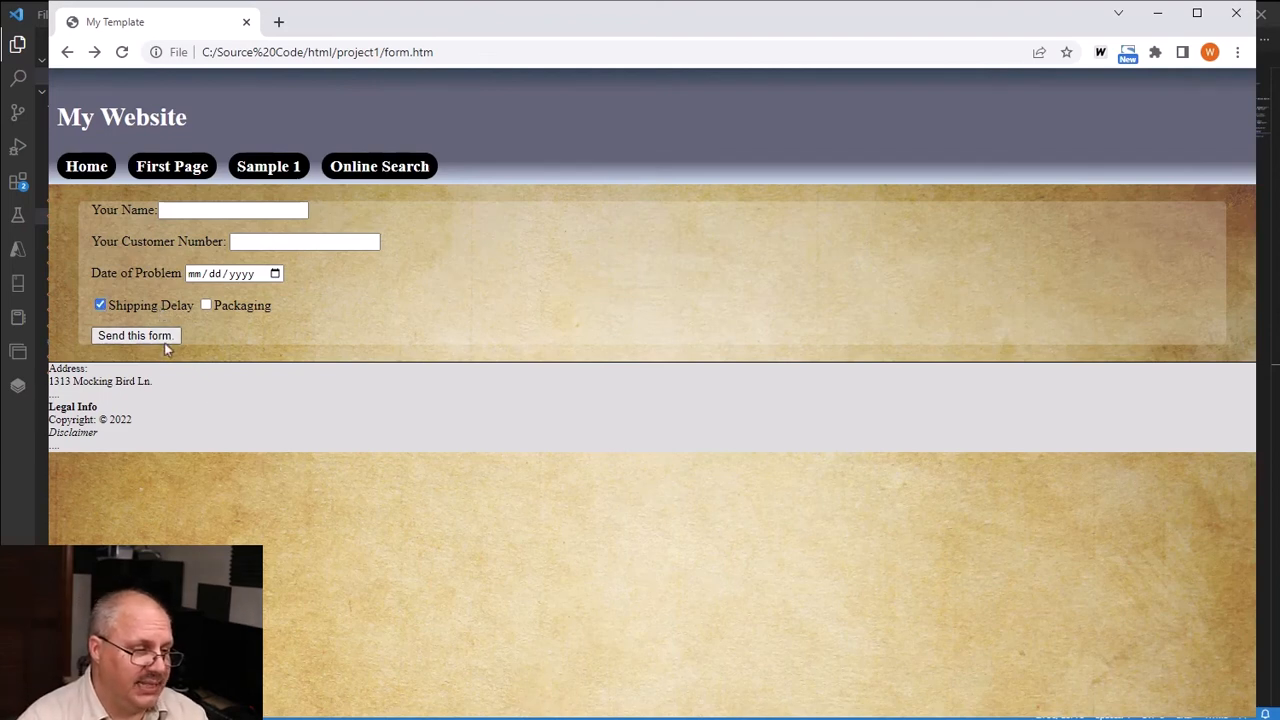
pyautogui.click(136, 336)
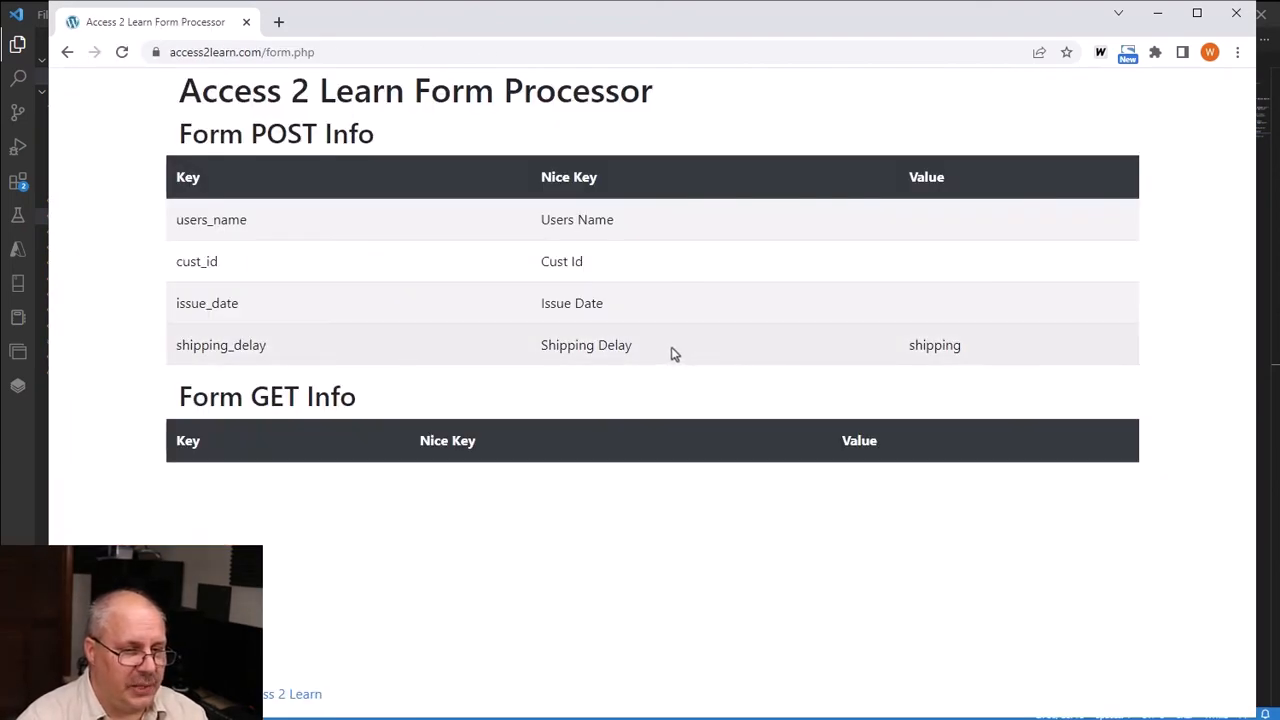
pyautogui.moveTo(588, 248)
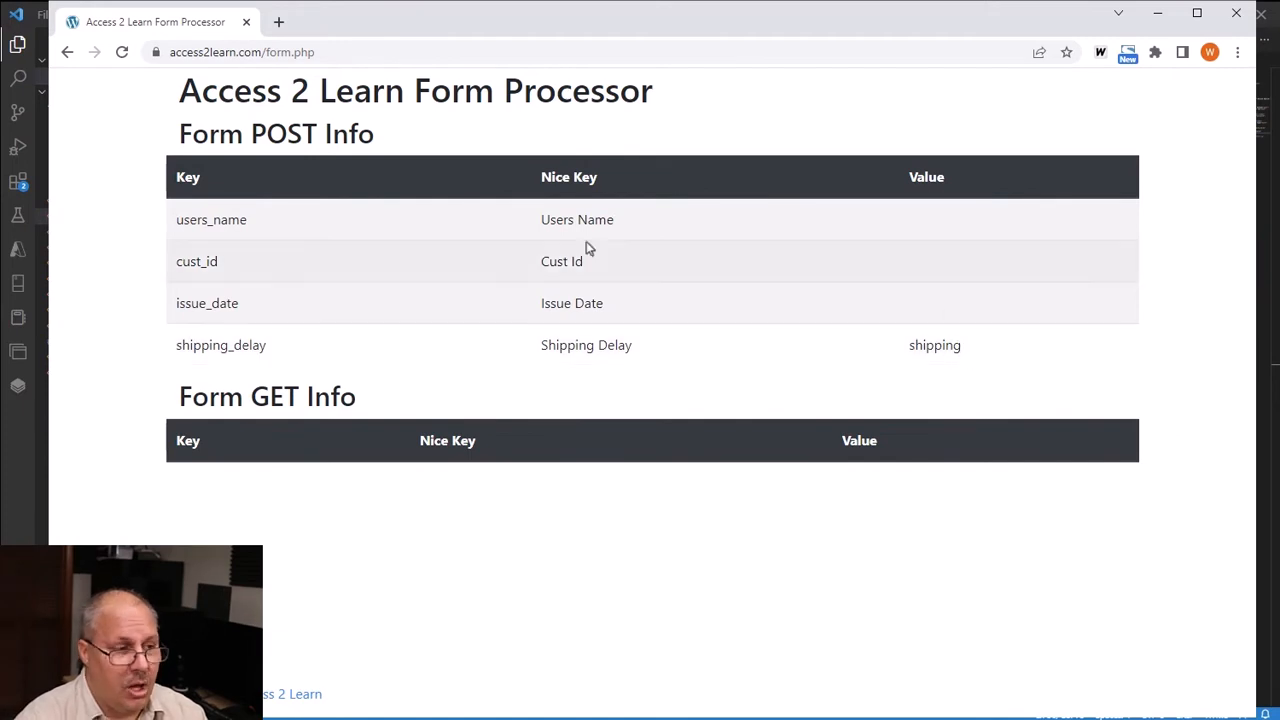
pyautogui.moveTo(968, 230)
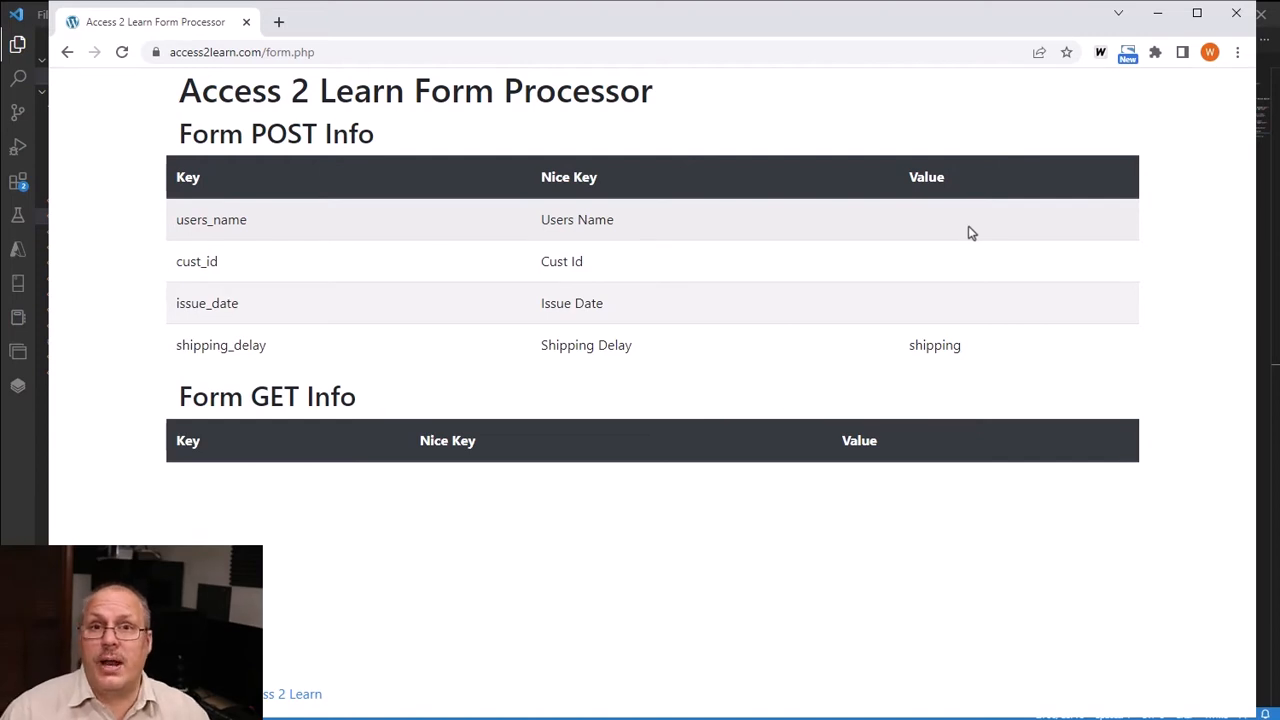
pyautogui.click(68, 52)
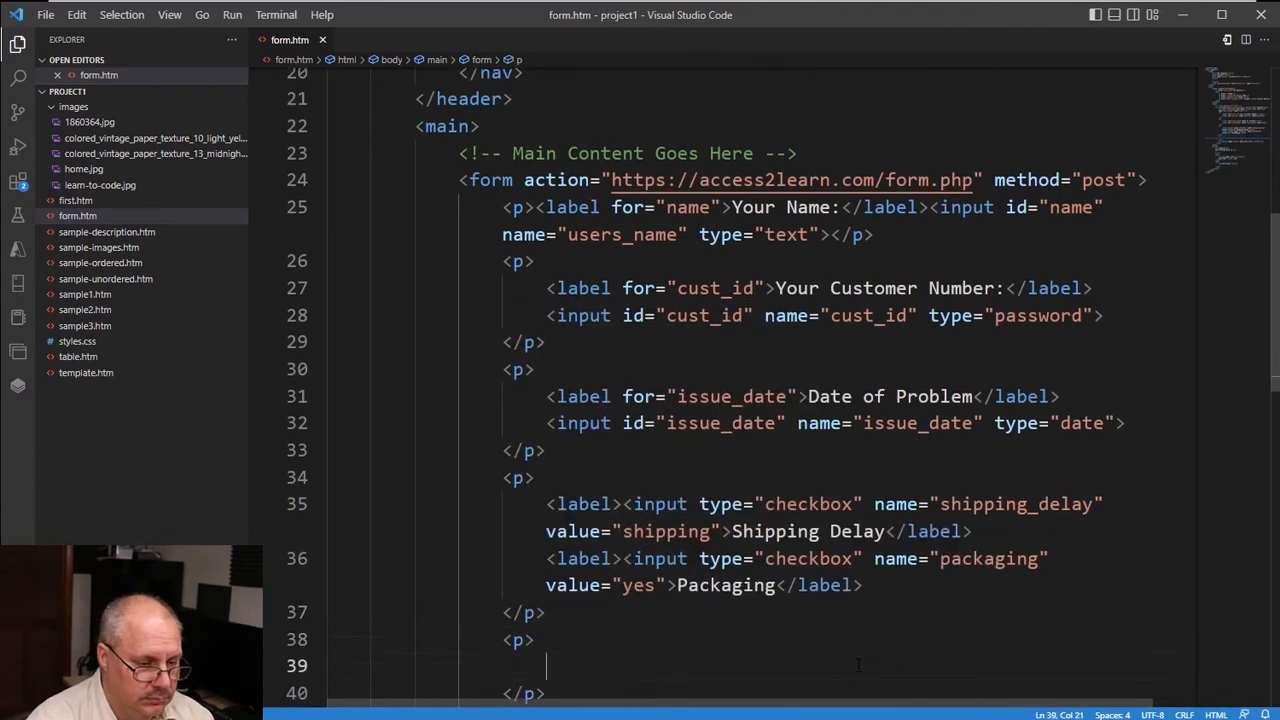
# - Add a strong 'What size was ordered:' heading and a Large radio label with value large
pyautogui.write('<strong>What size was ordered:</strong>')
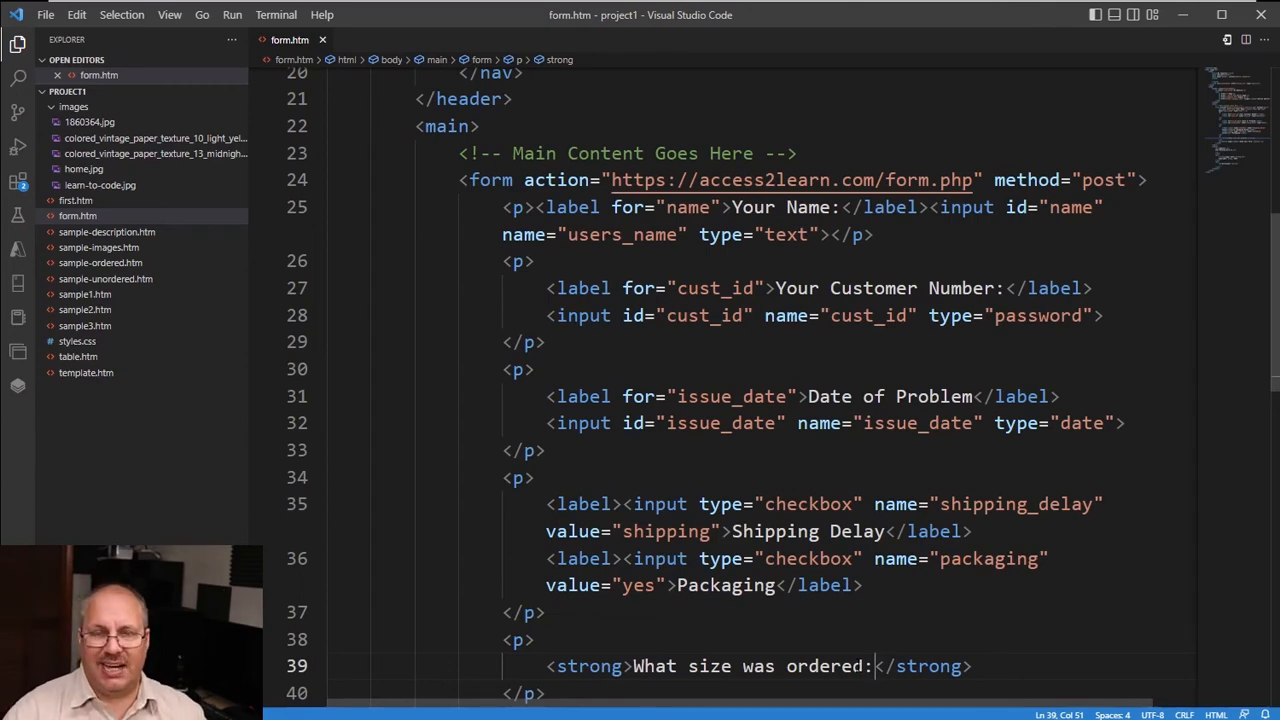
pyautogui.write('<br>')
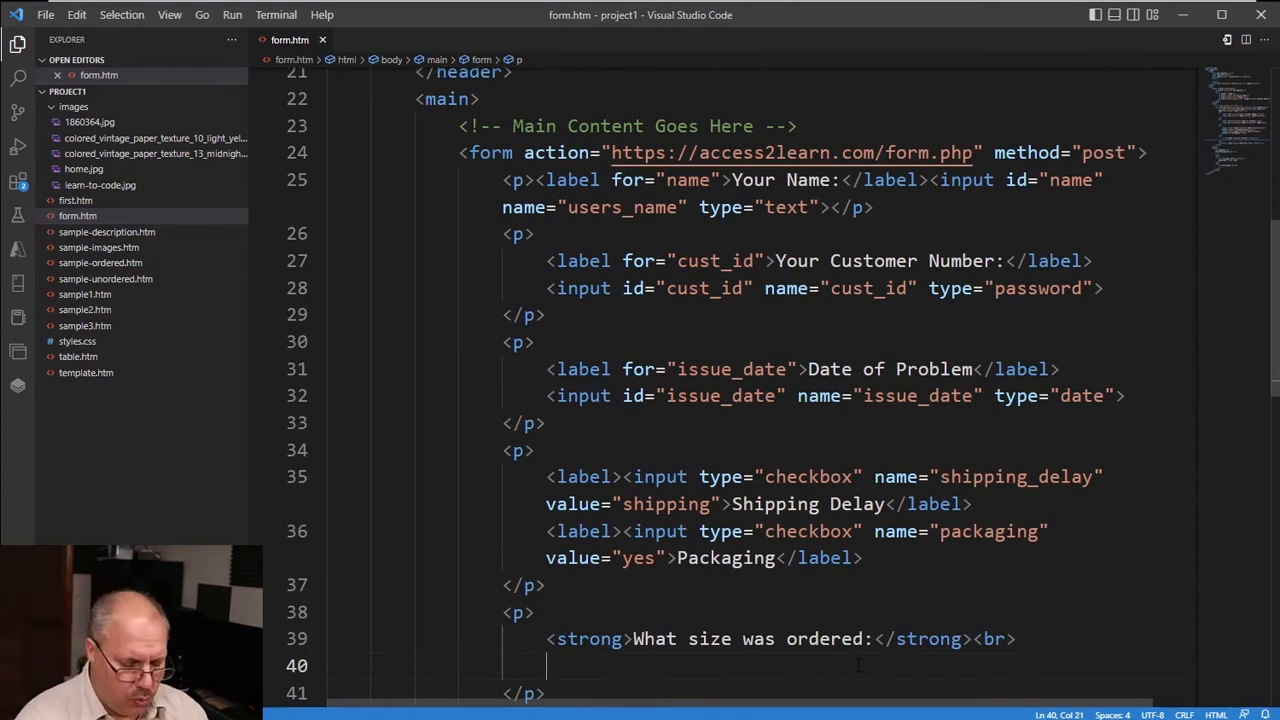
pyautogui.write('<label')
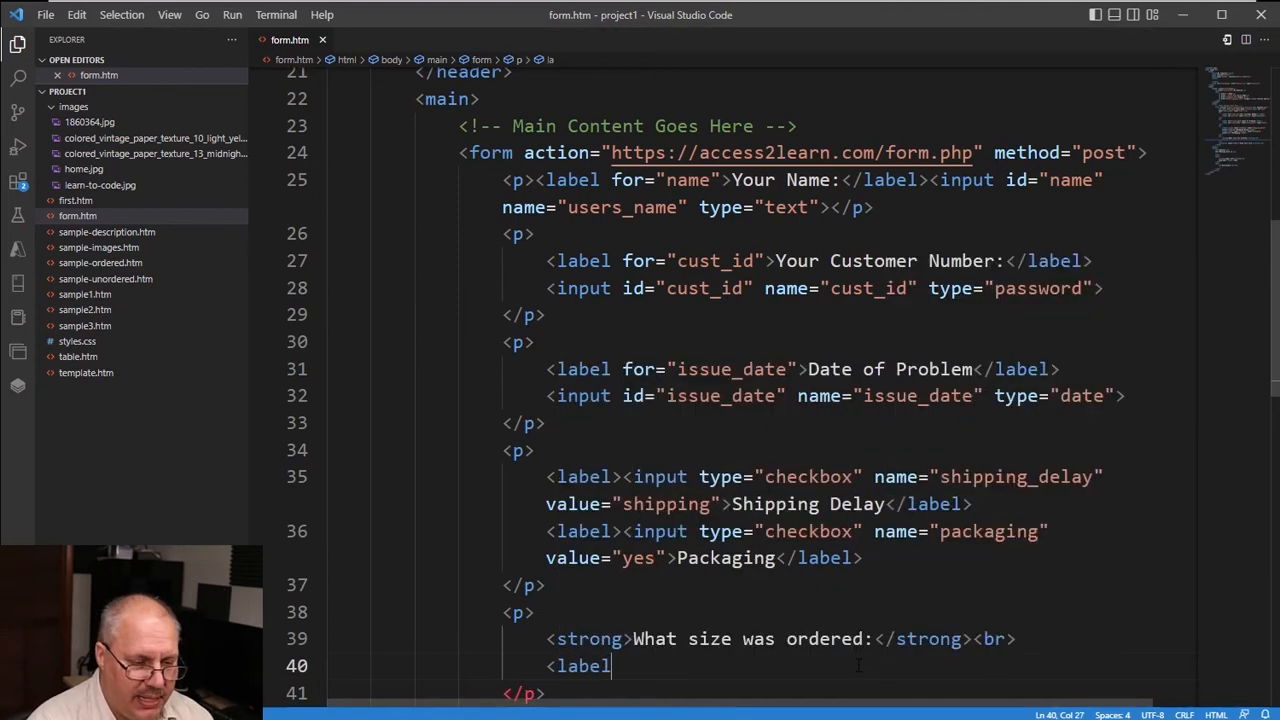
pyautogui.write('>')
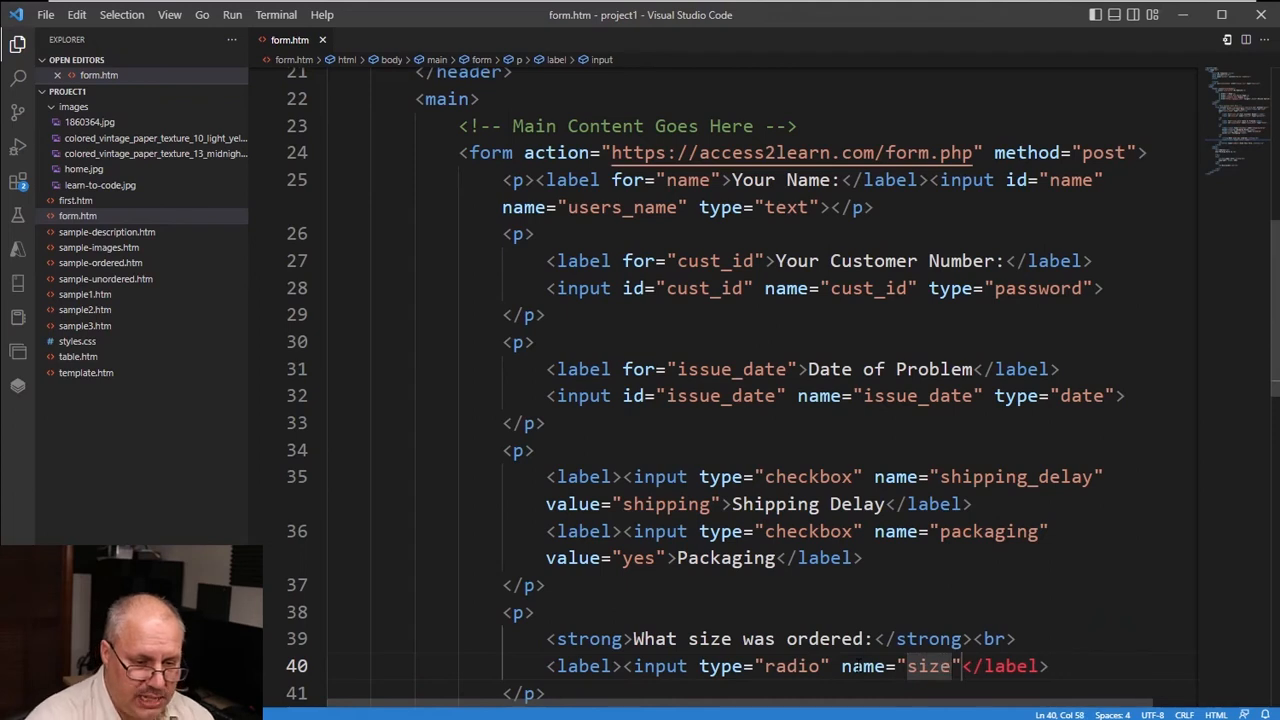
pyautogui.write('value="large">')
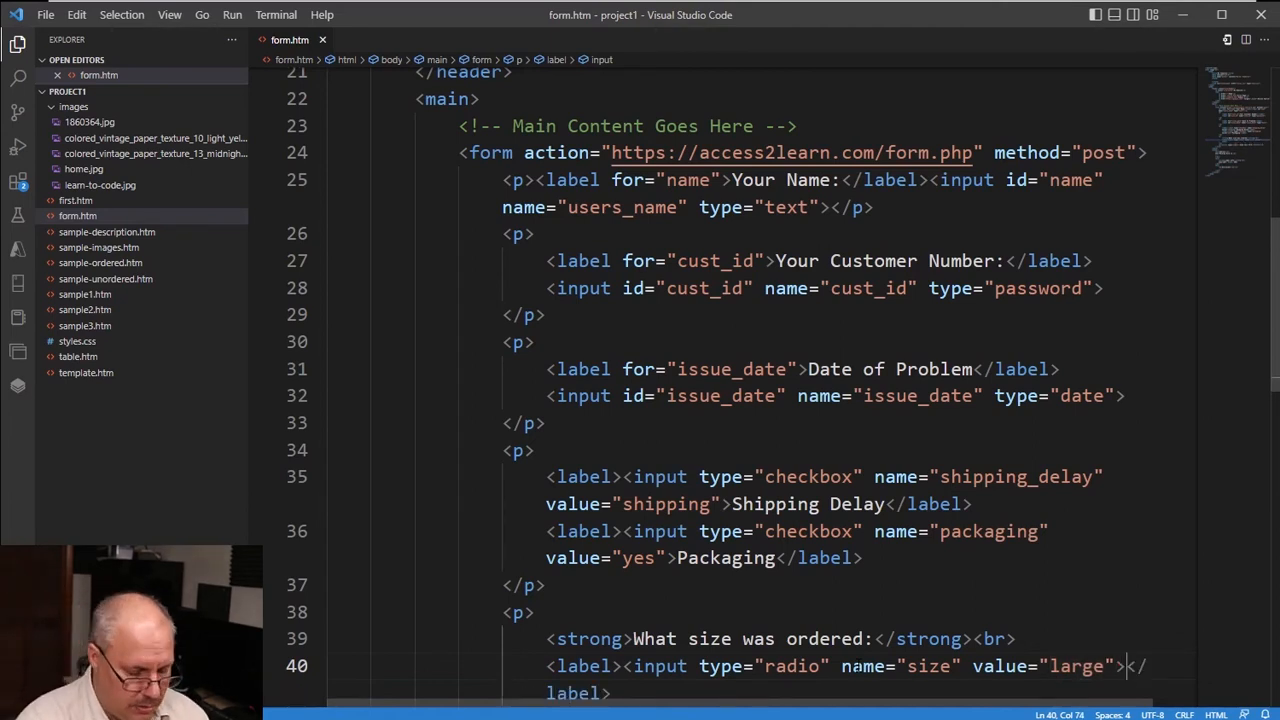
pyautogui.write('Large')
pyautogui.write('<la')
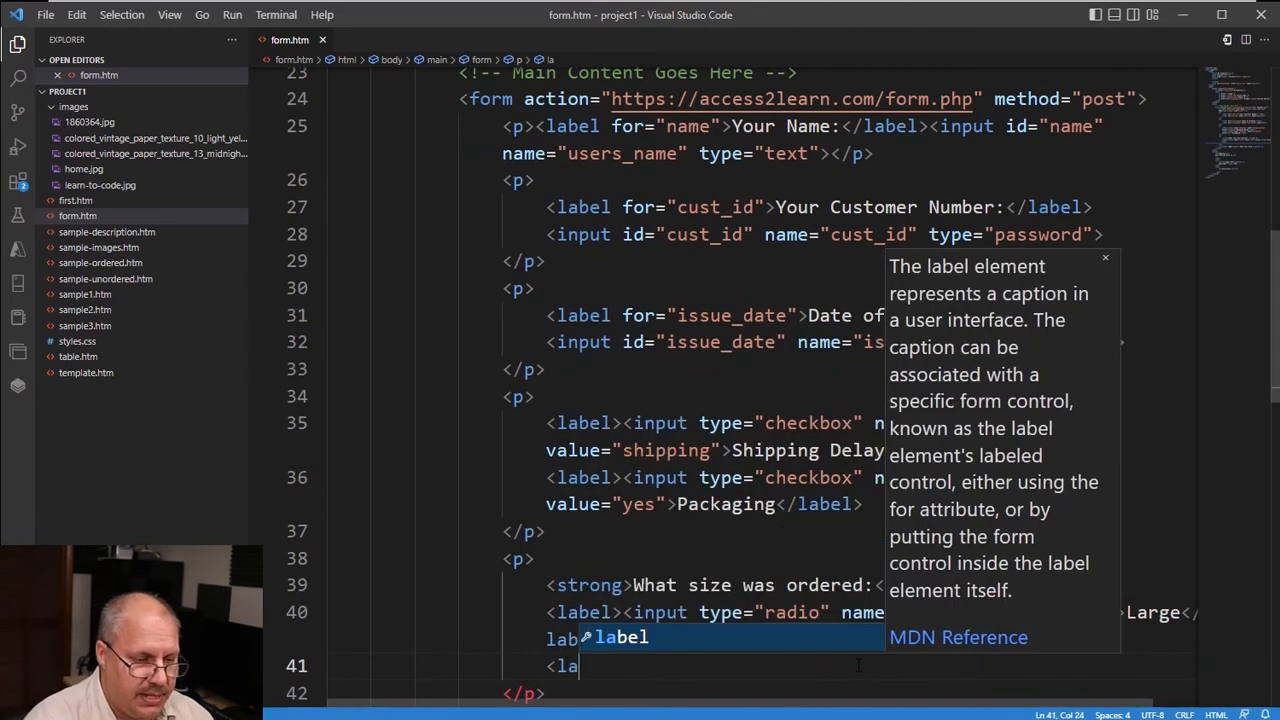
# - Wrap an input inside the label and give it the radio type and name size
pyautogui.press('Escape')
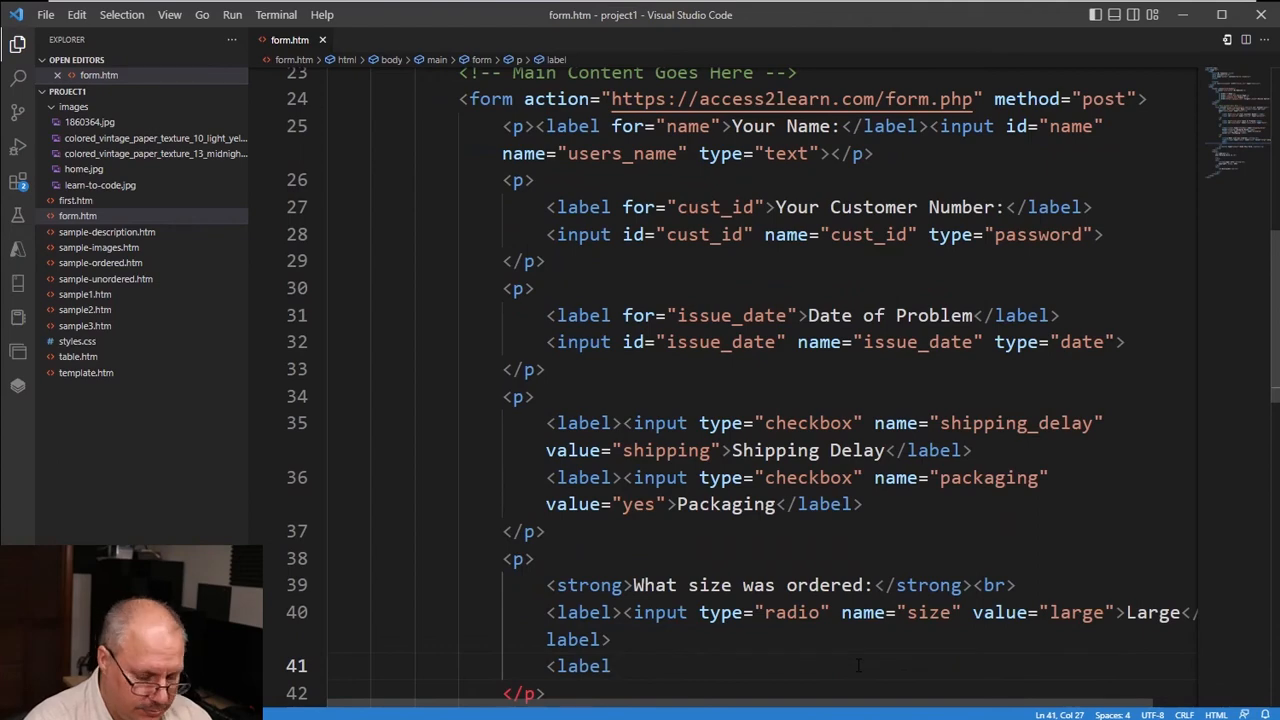
pyautogui.write('><input></label>')
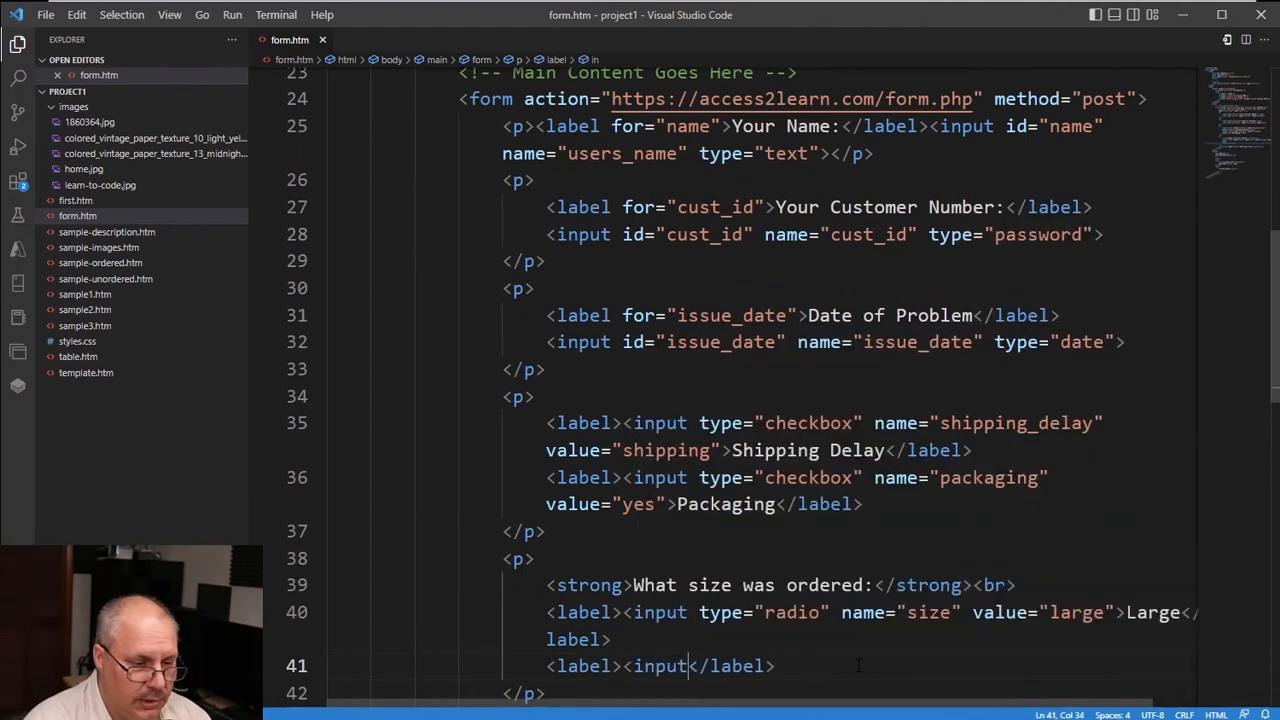
pyautogui.write('t')
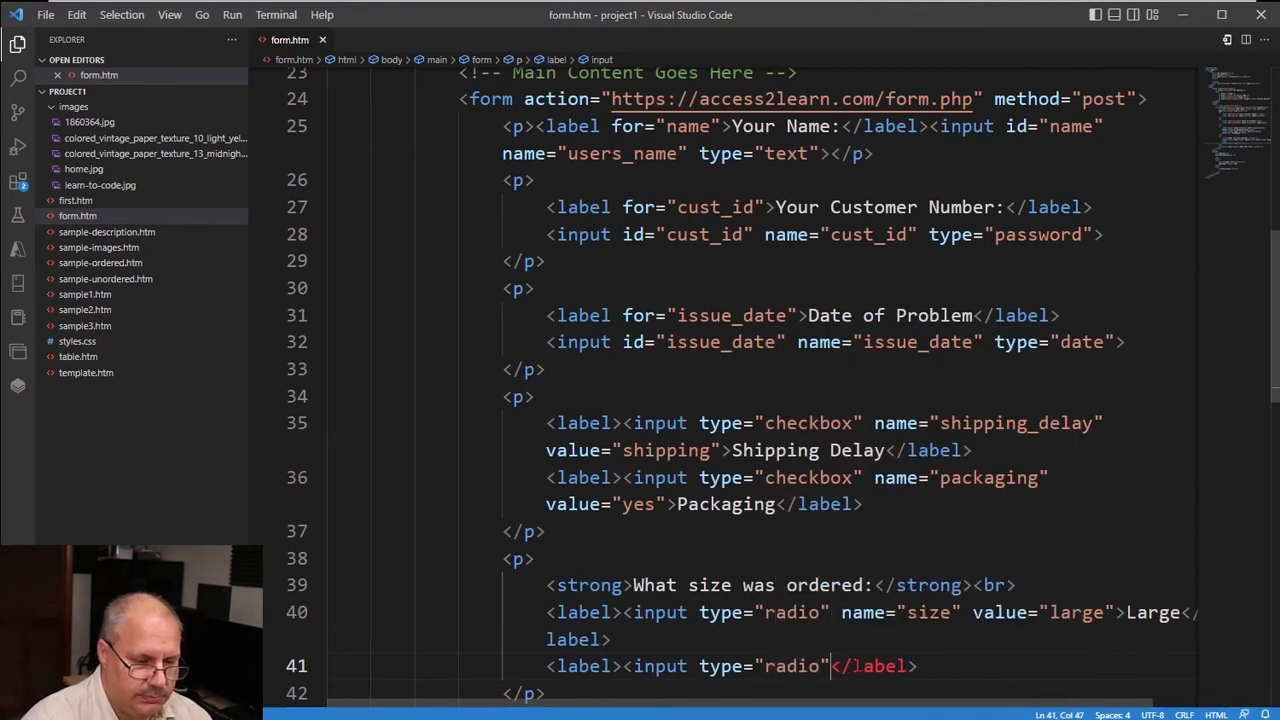
pyautogui.write('name=""')
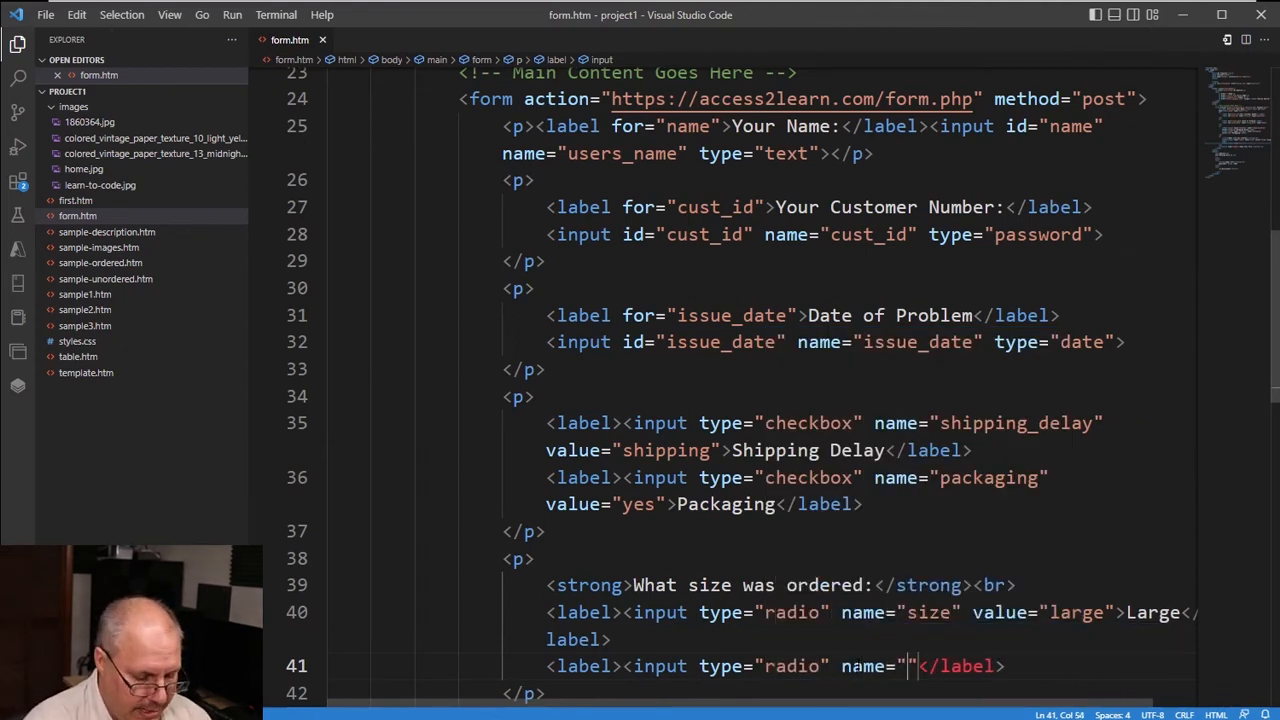
pyautogui.write('size')
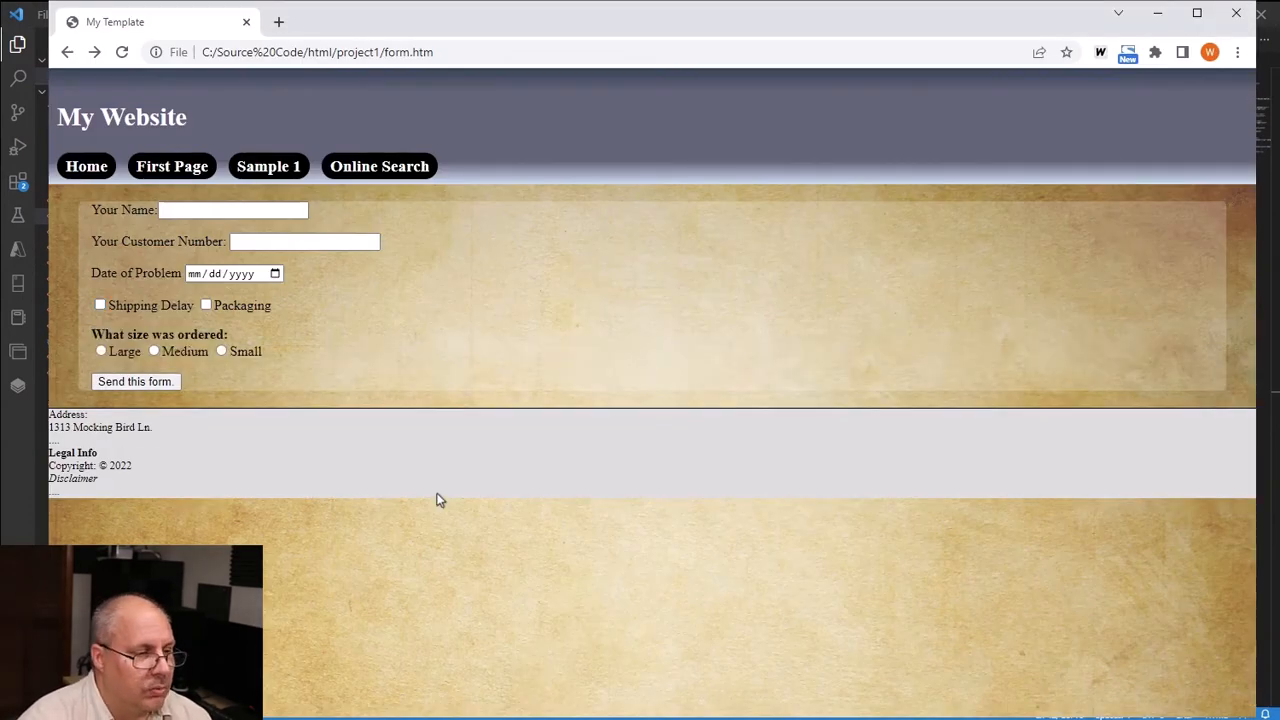
pyautogui.moveTo(244, 364)
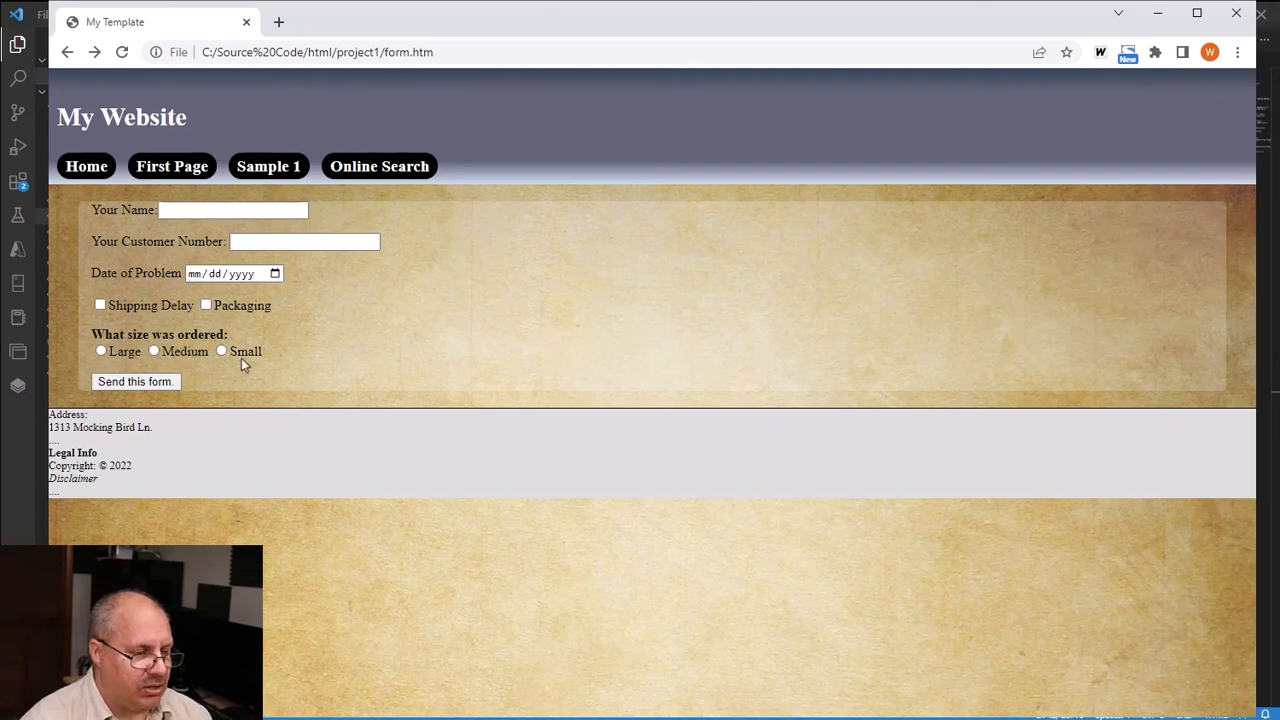
# - Select Large, Medium, Small and Medium again to confirm only one size stays chosen
pyautogui.click(100, 352)
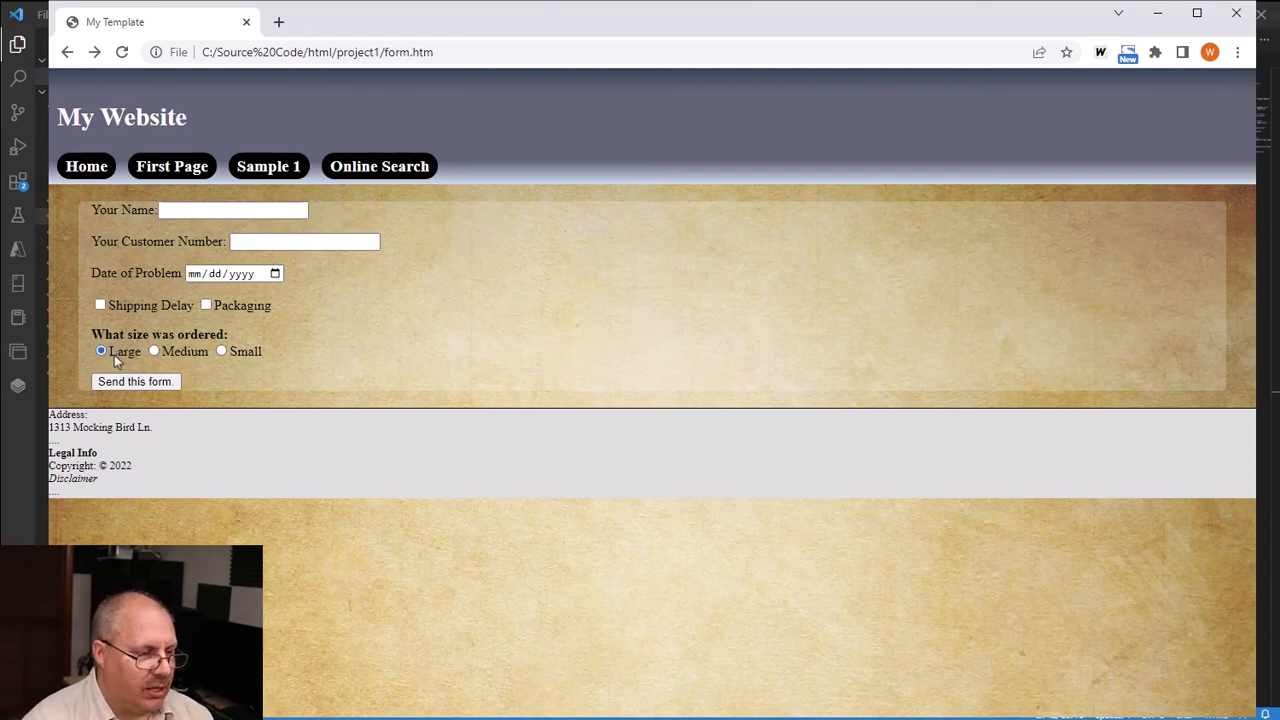
pyautogui.click(154, 352)
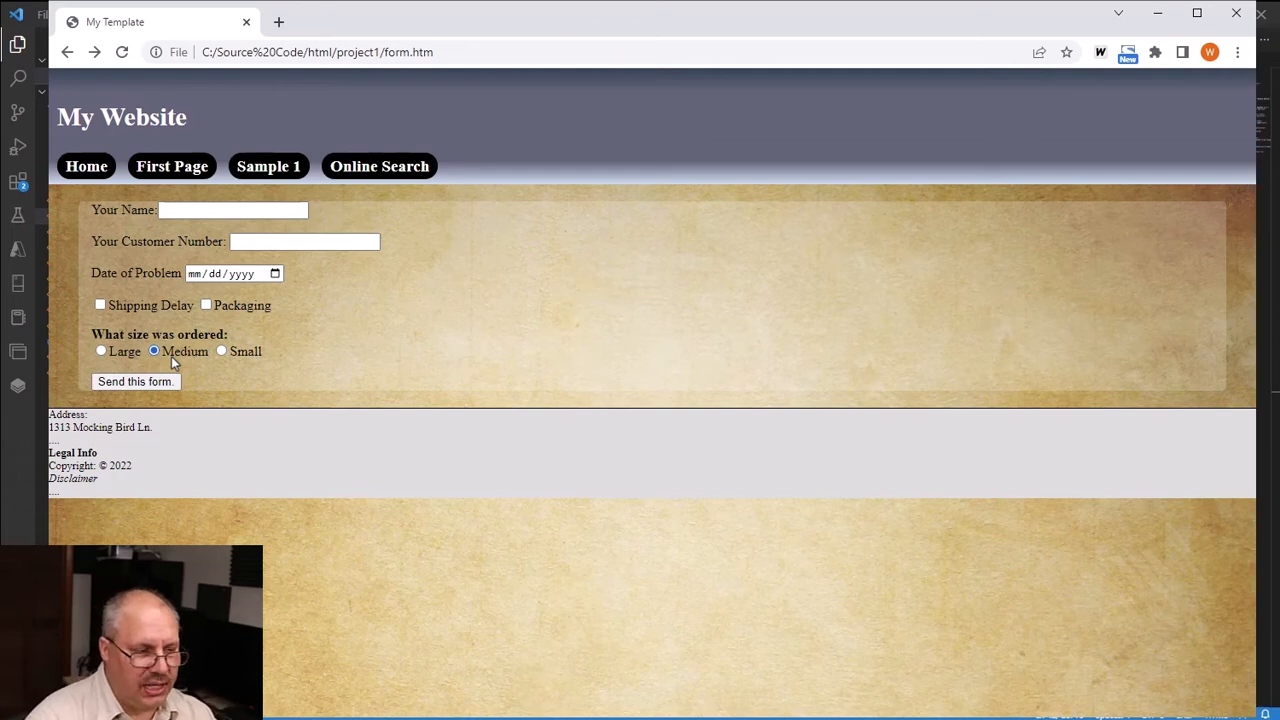
pyautogui.click(220, 352)
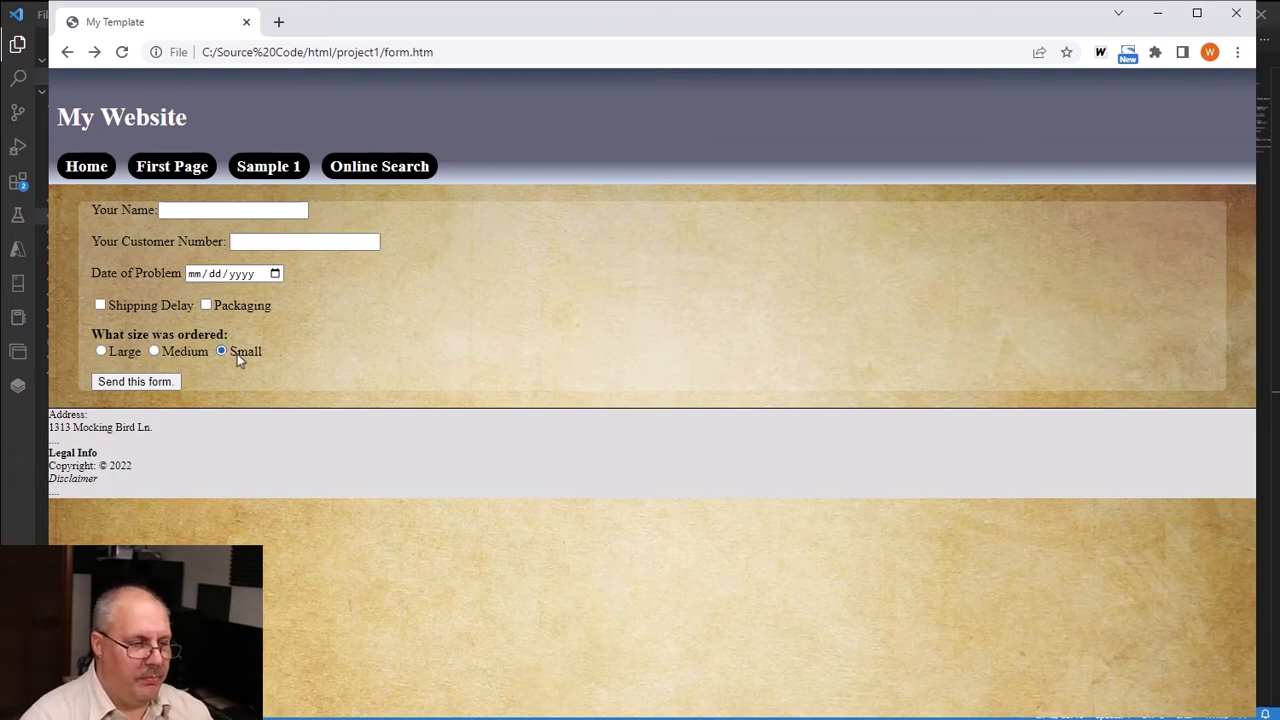
pyautogui.click(154, 352)
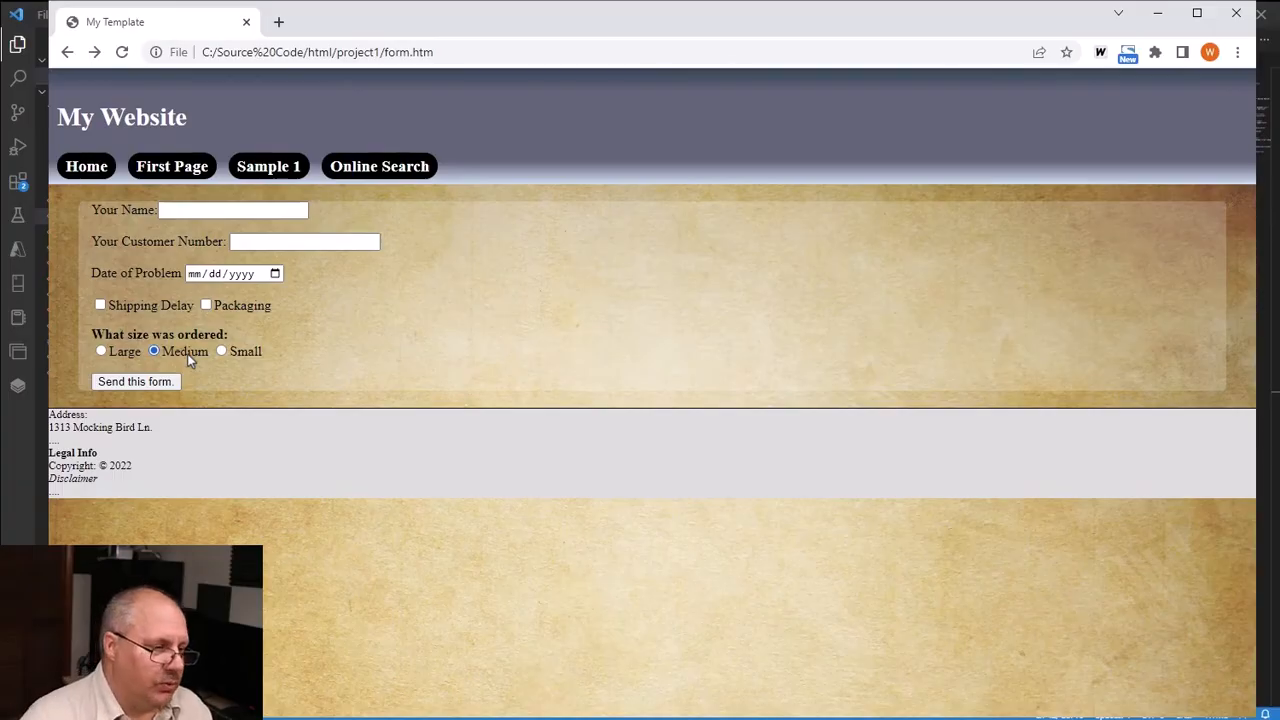
# - Add a State of Residence label with for="state" in a new paragraph
pyautogui.press('alt+tab')
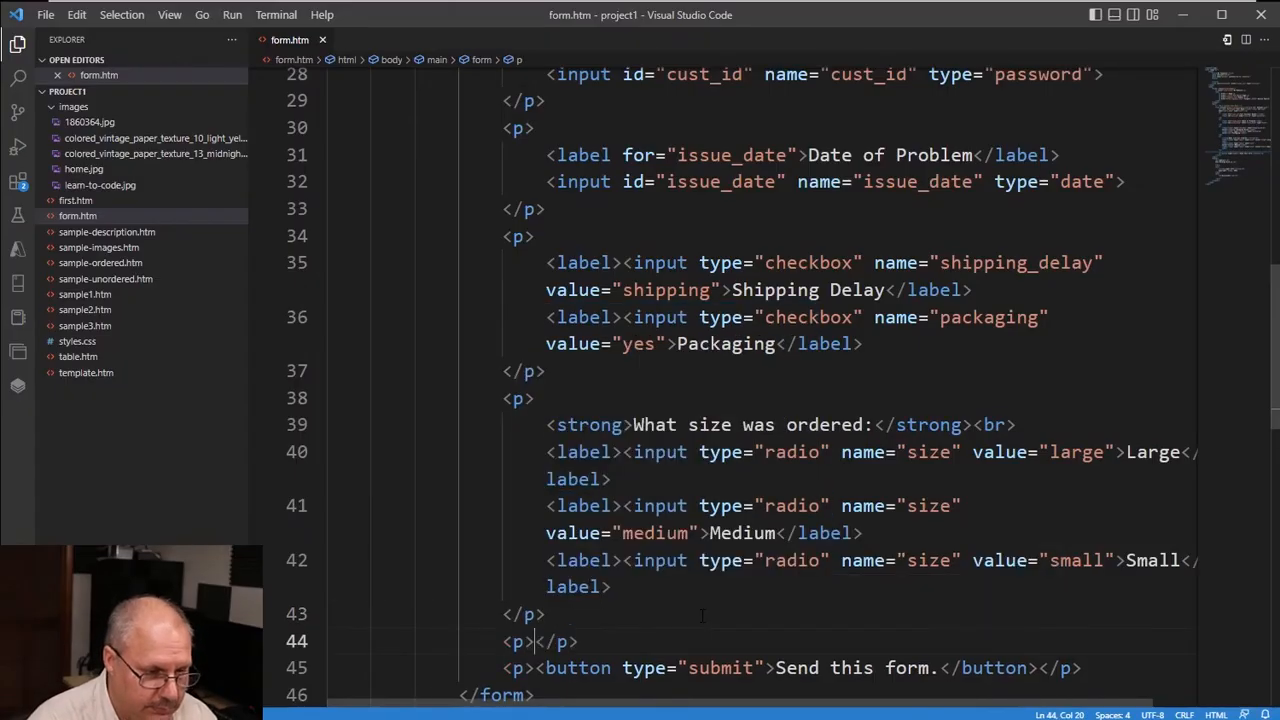
pyautogui.write('la<')
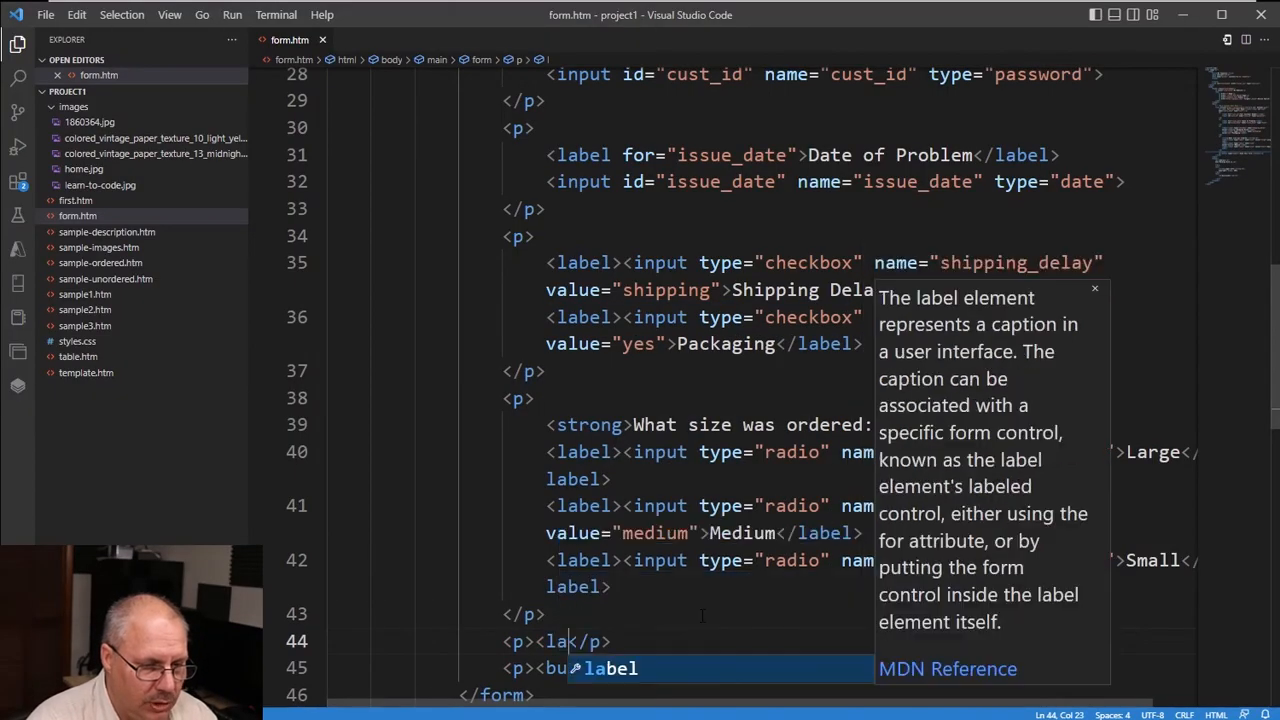
pyautogui.write('for')
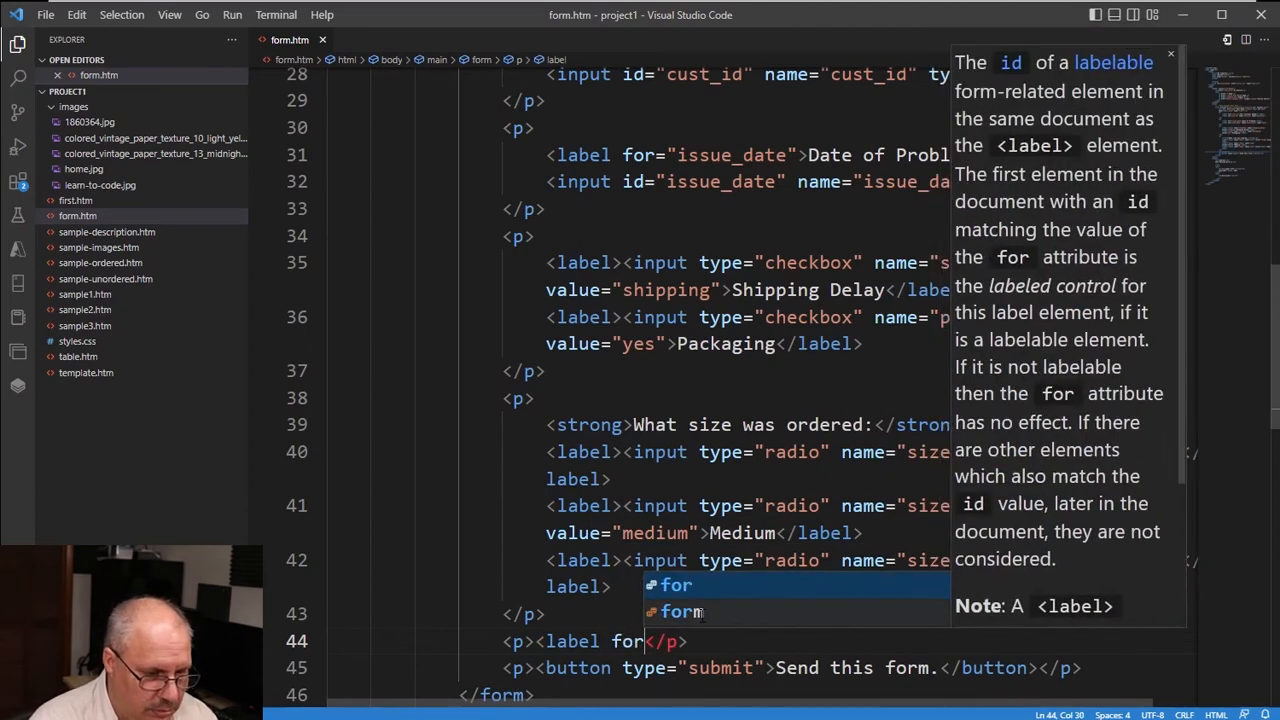
pyautogui.write('state"')
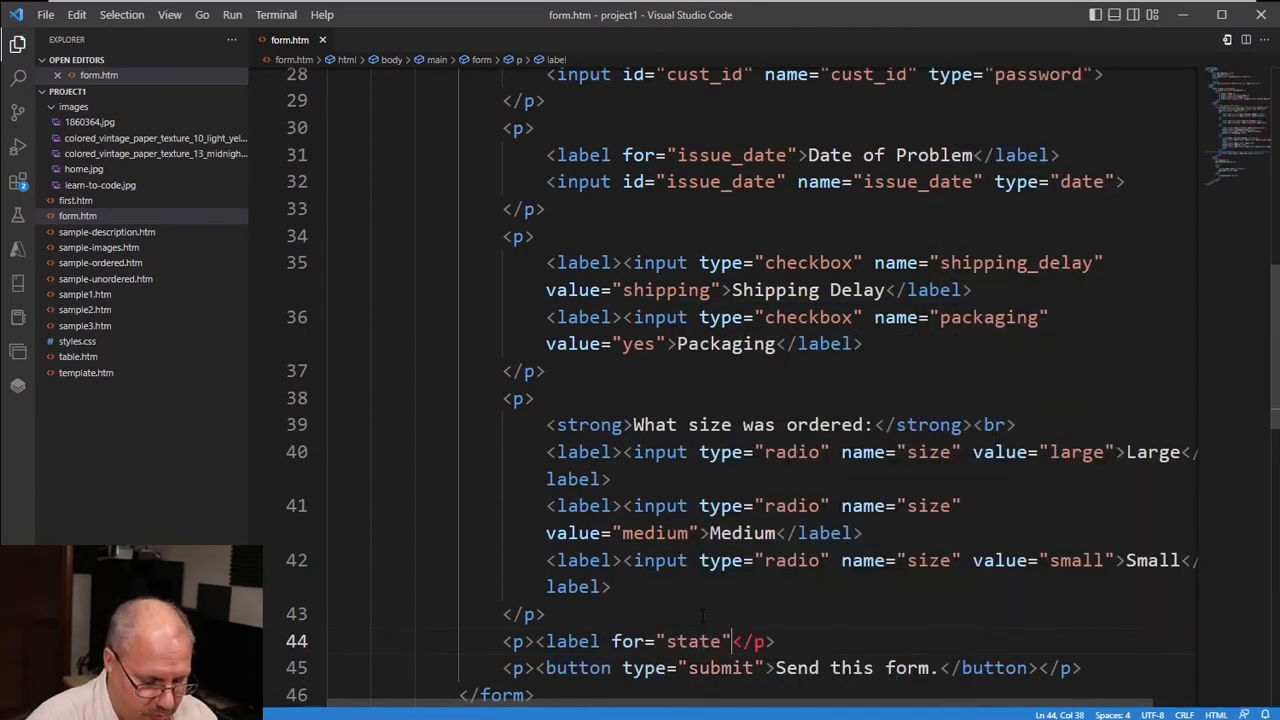
pyautogui.write('State of Re</label>')
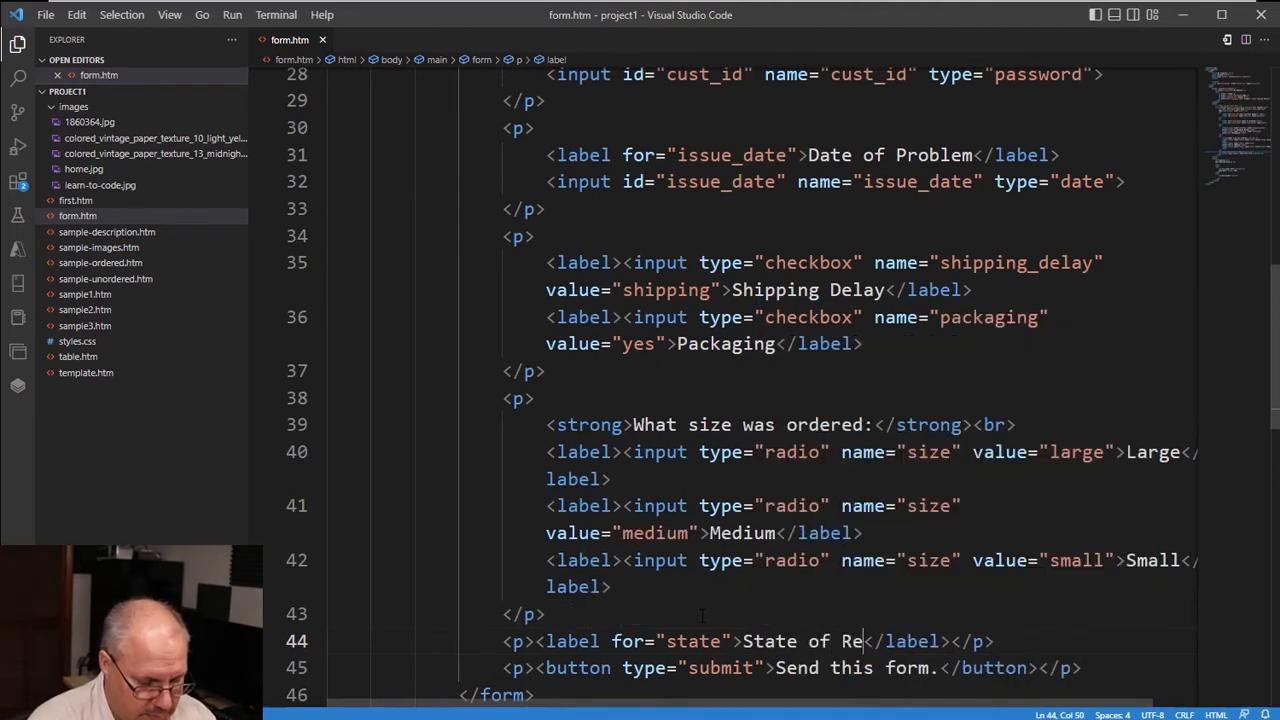
pyautogui.write('sidence:')
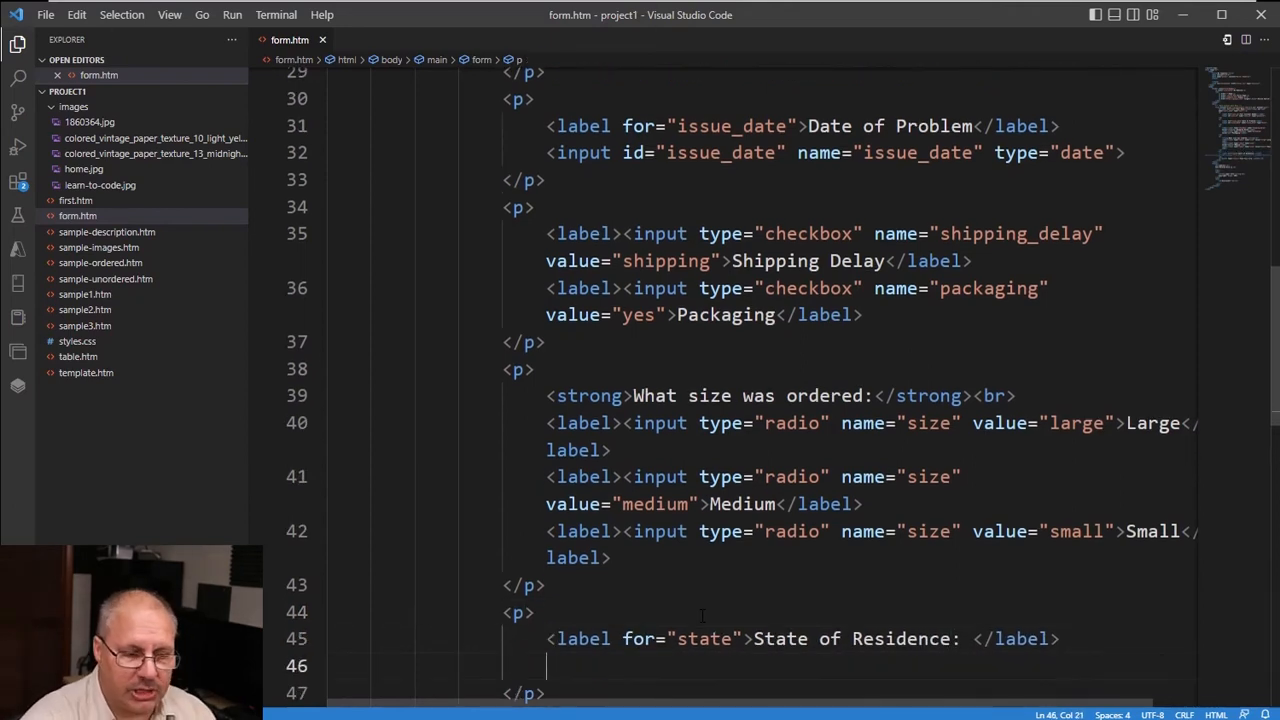
# - Add a select element with id and name state, letting autocomplete close the tag
pyautogui.write('<select')
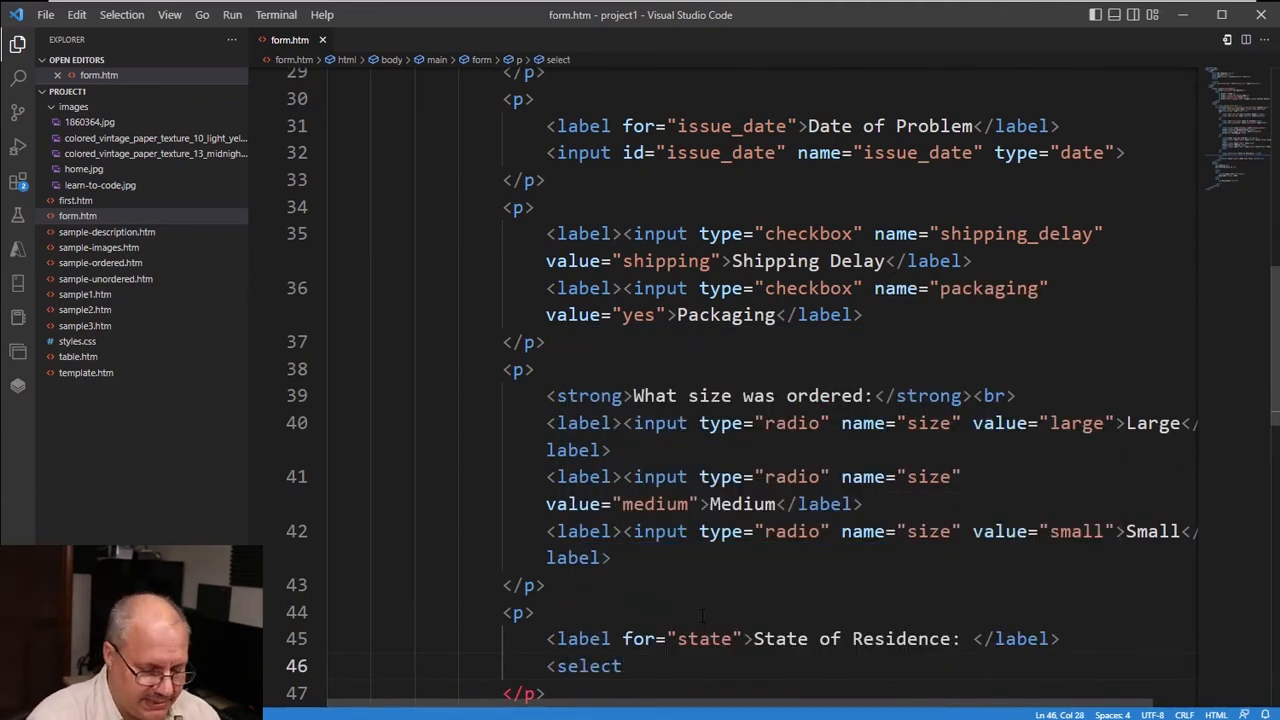
pyautogui.write('if')
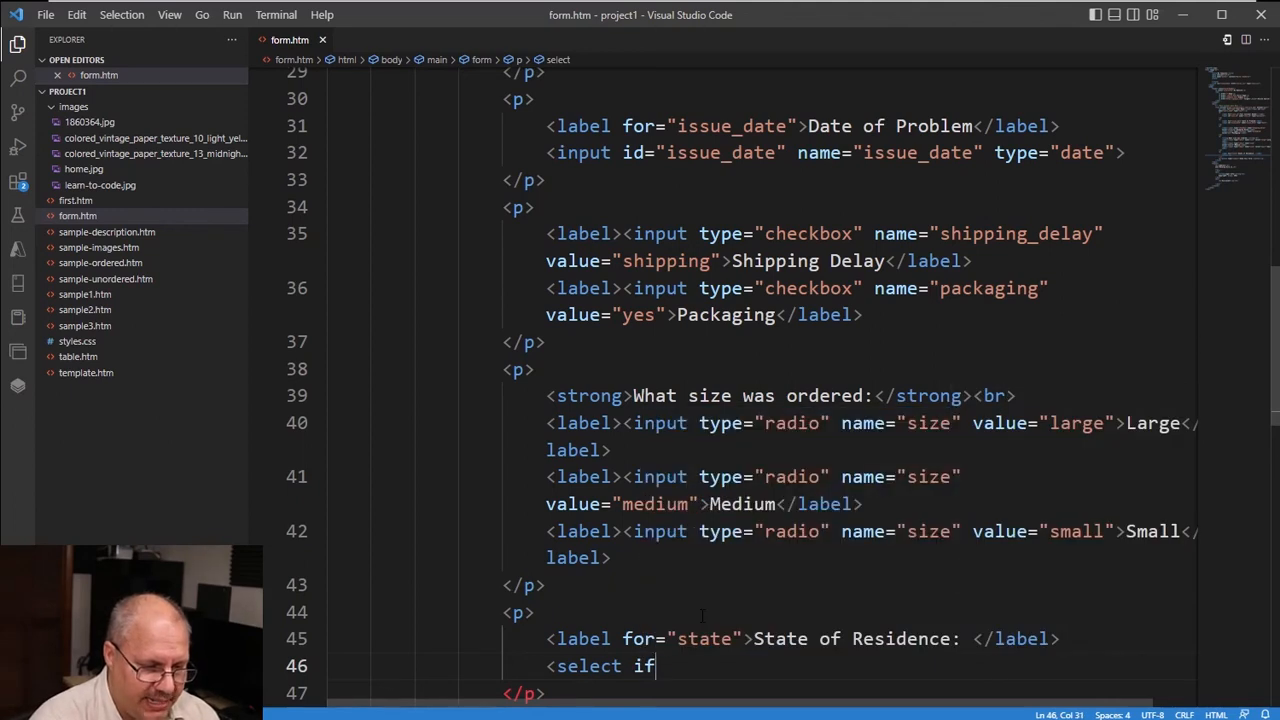
pyautogui.write('id="state"')
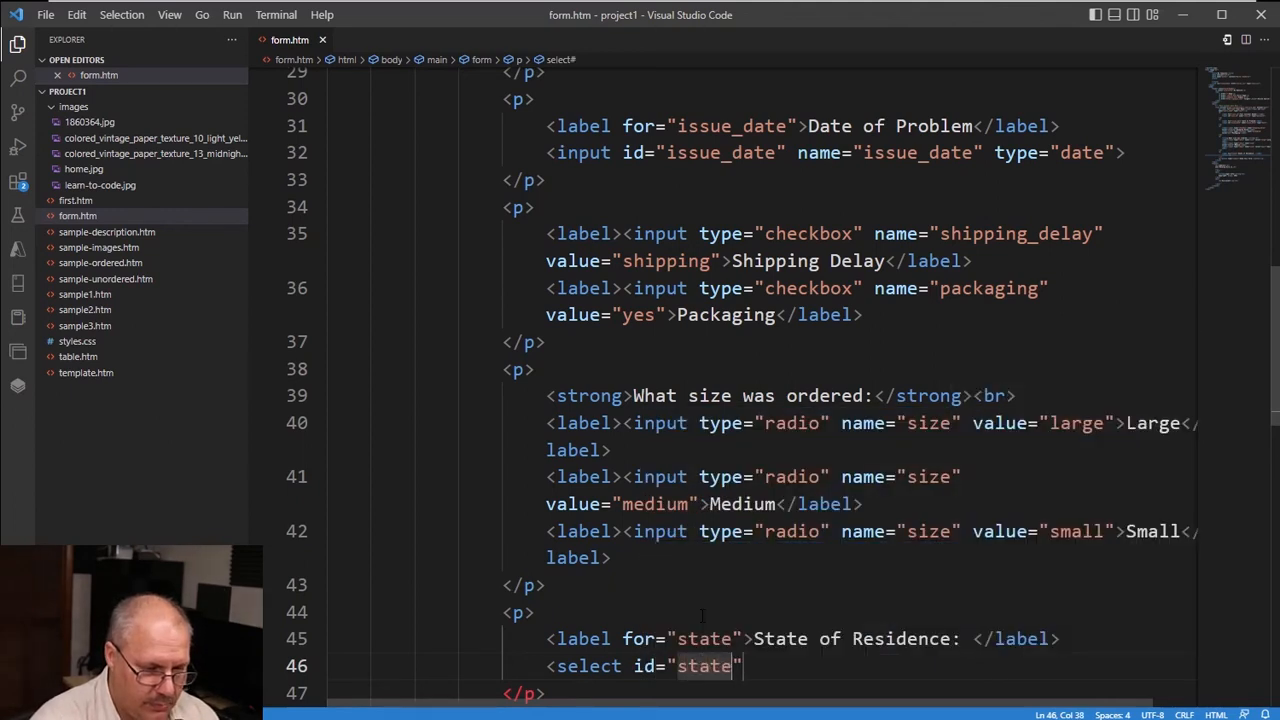
pyautogui.write('name="state')
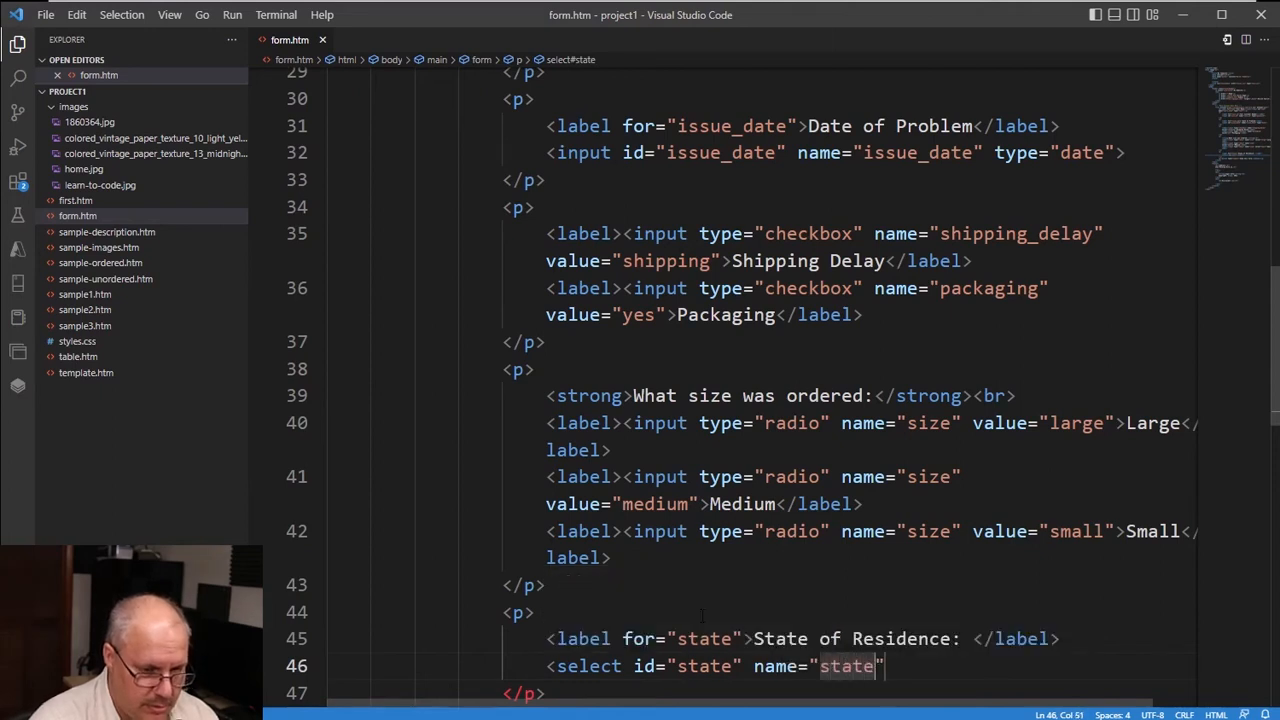
pyautogui.press('Enter')
pyautogui.write('<')
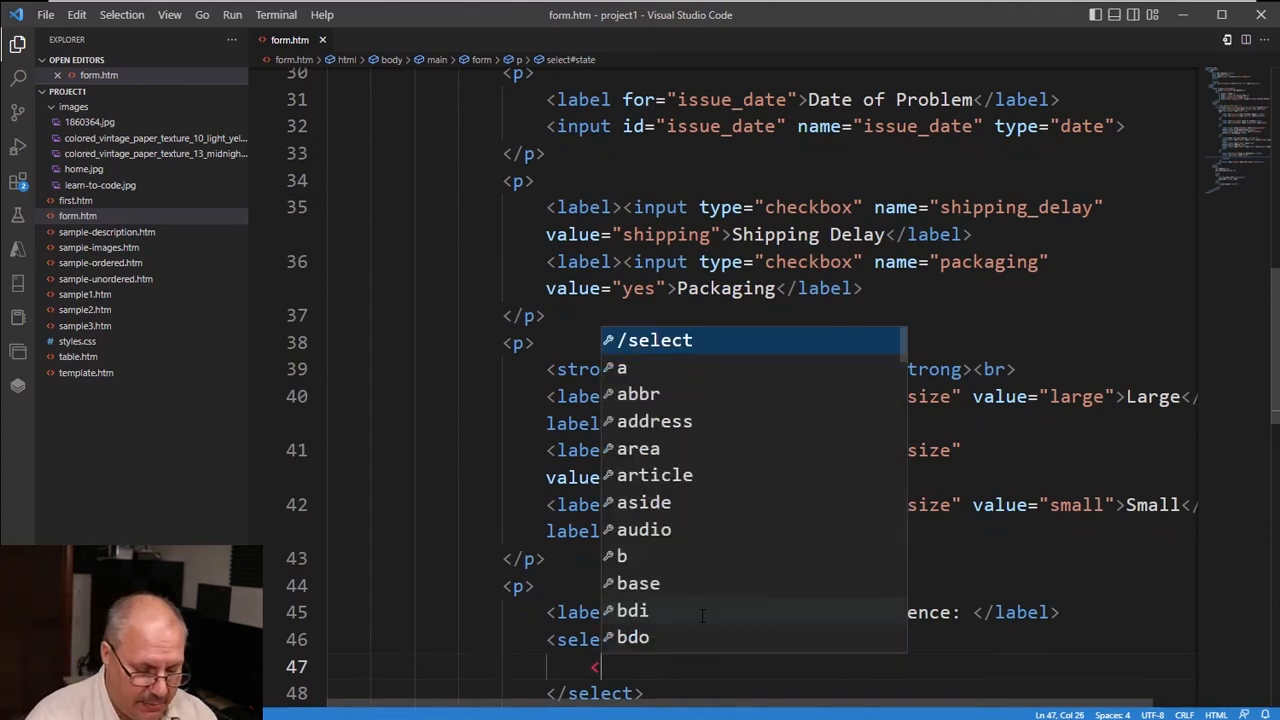
# - Add option tags for Tennessee and Florida with value FL
pyautogui.write('option')
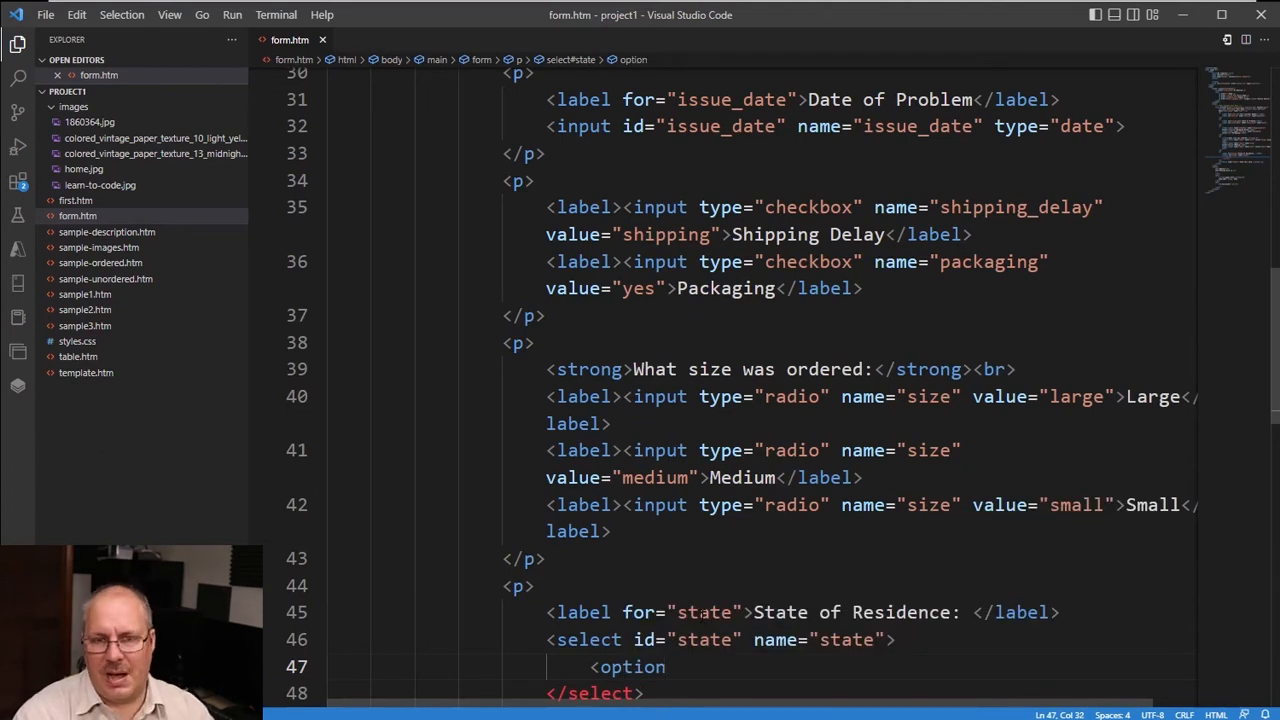
pyautogui.write('></option>')
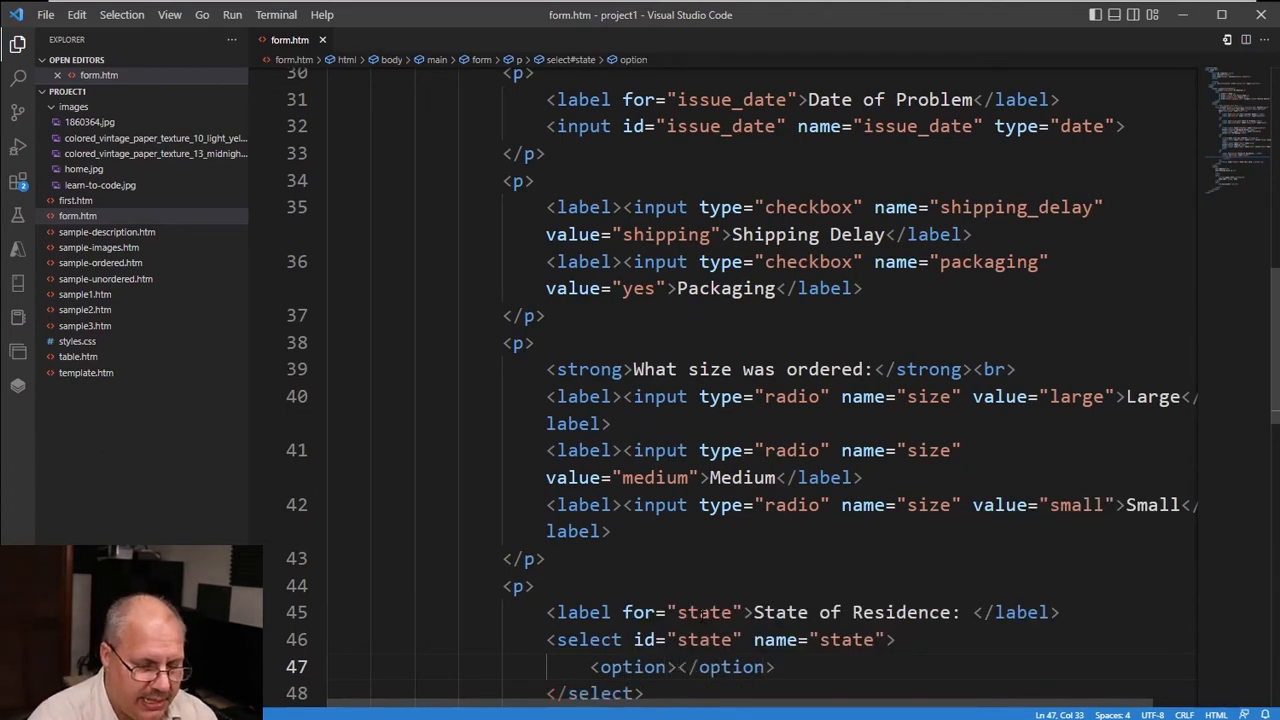
pyautogui.write('Tennessee')
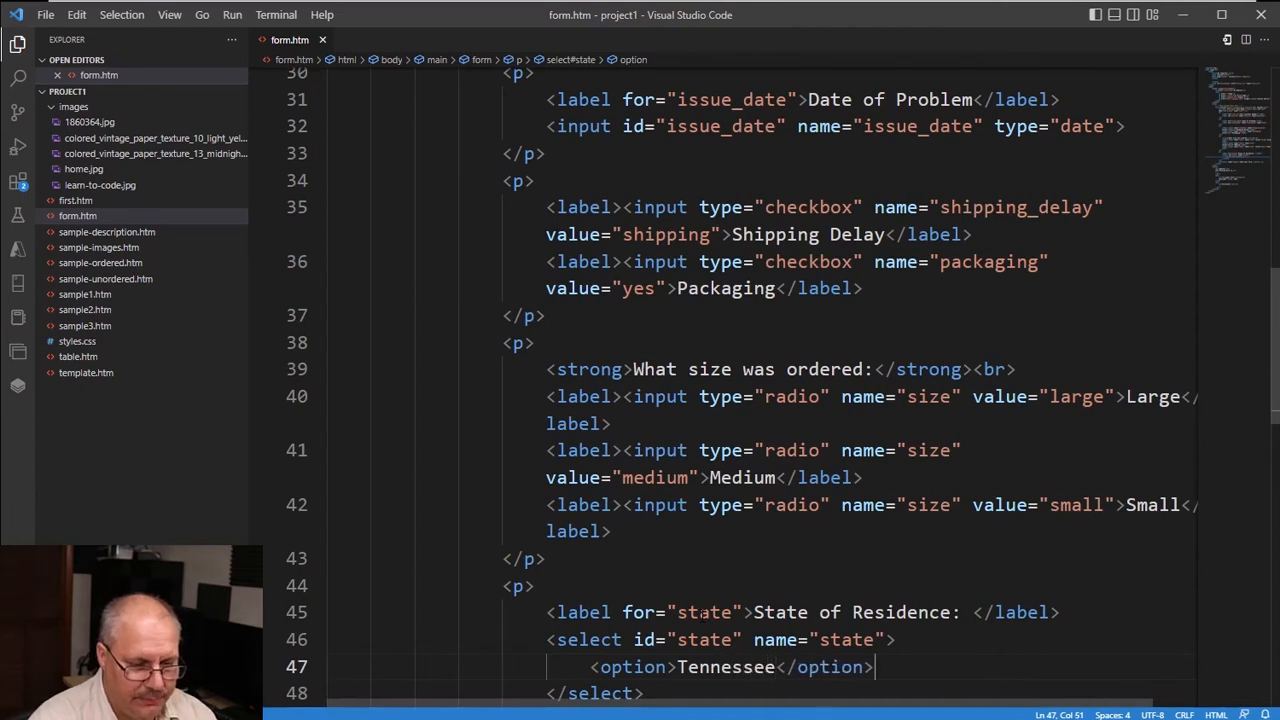
pyautogui.press('Enter')
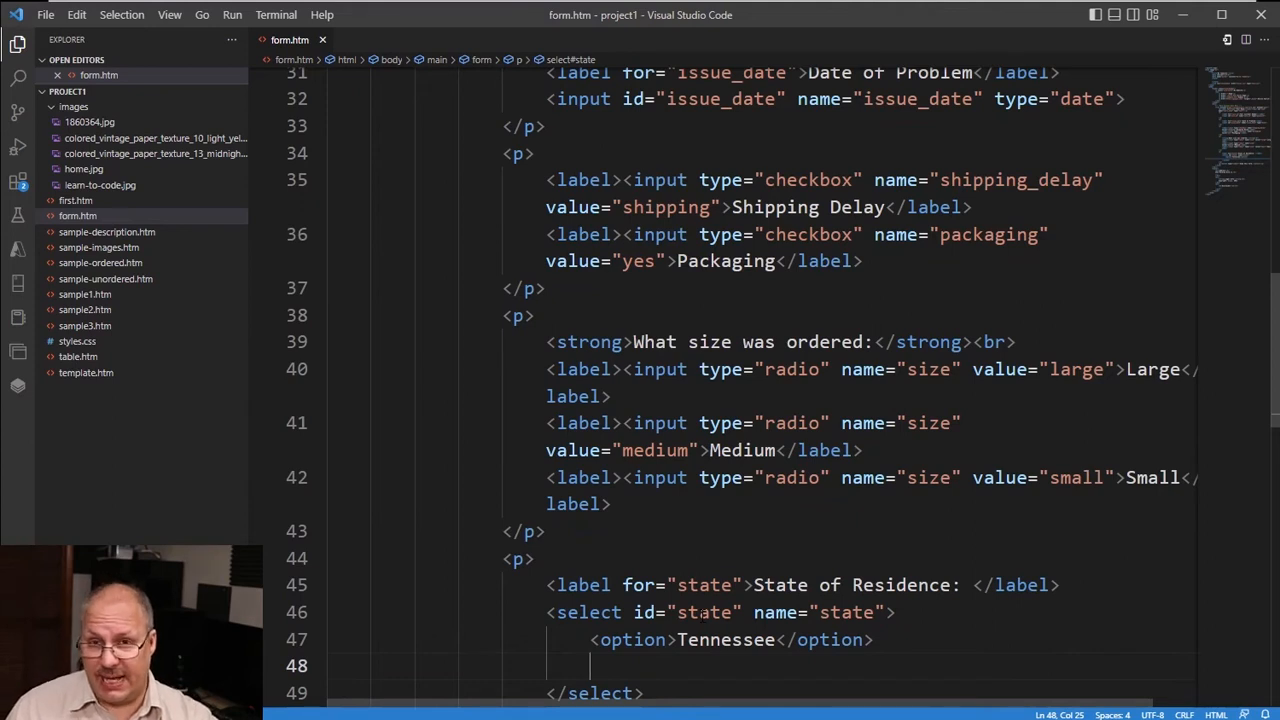
pyautogui.write('<option')
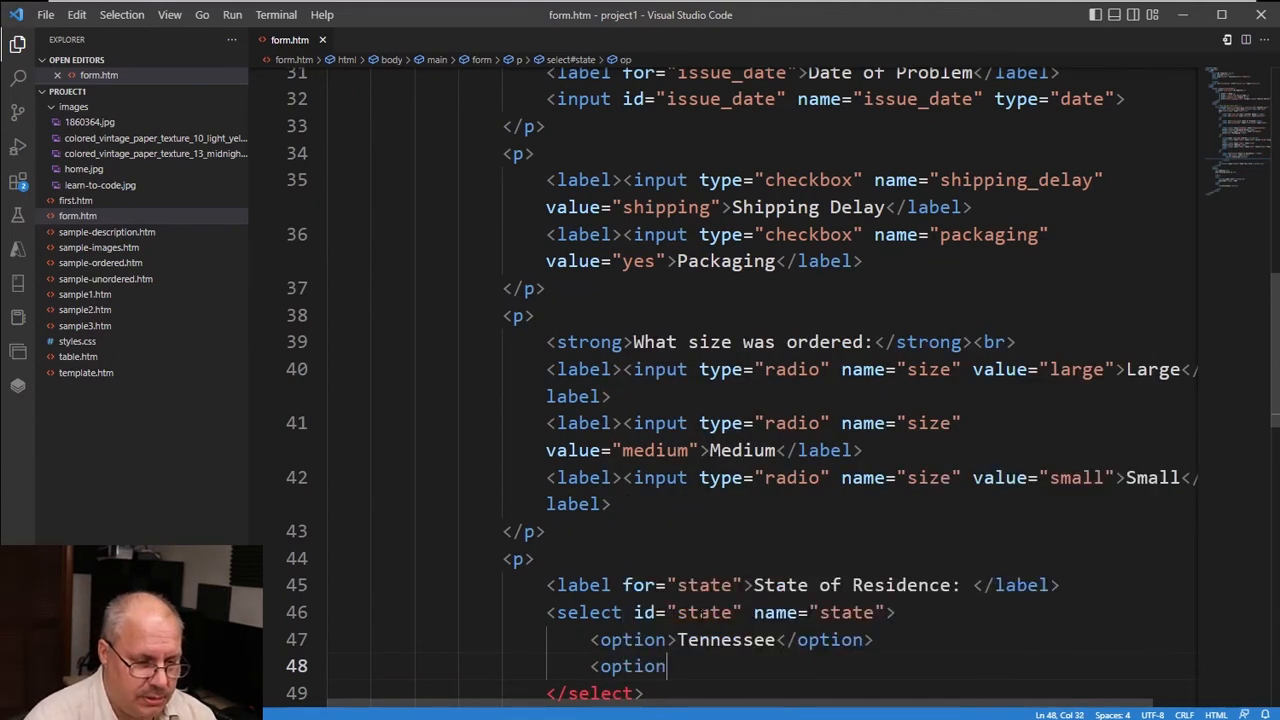
pyautogui.write('value=""')
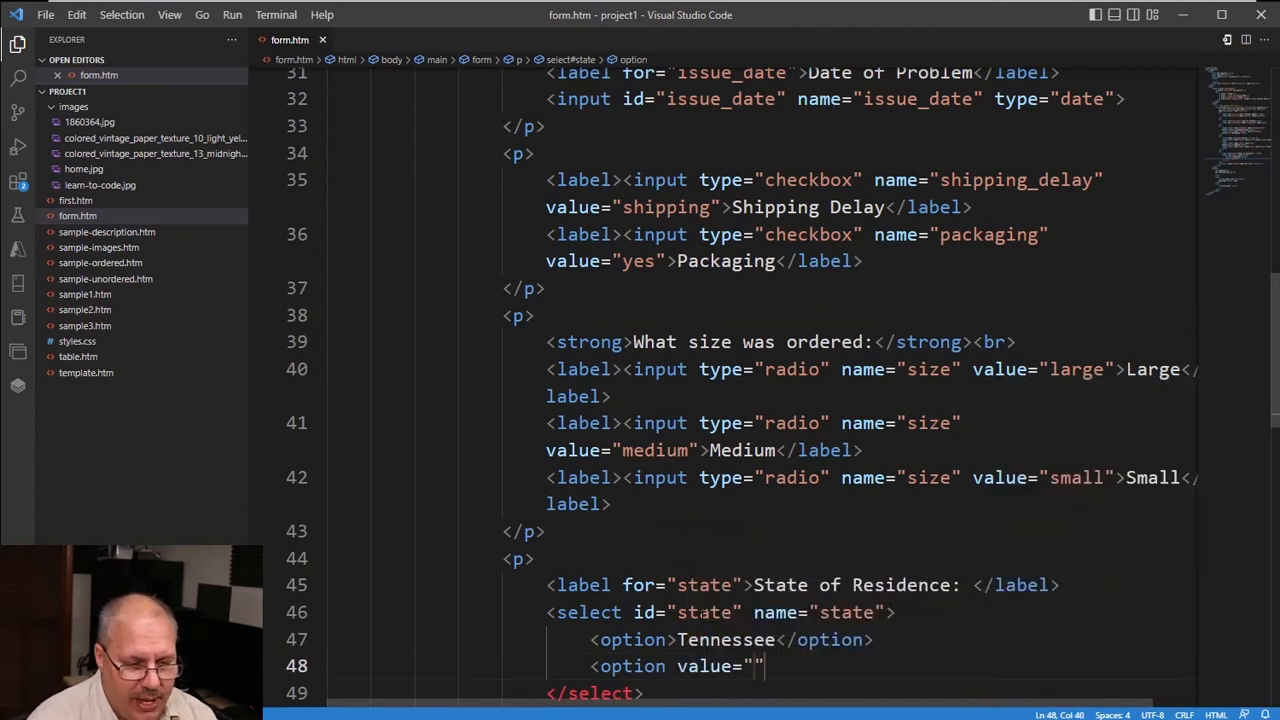
pyautogui.write('FL')
pyautogui.write('<option')
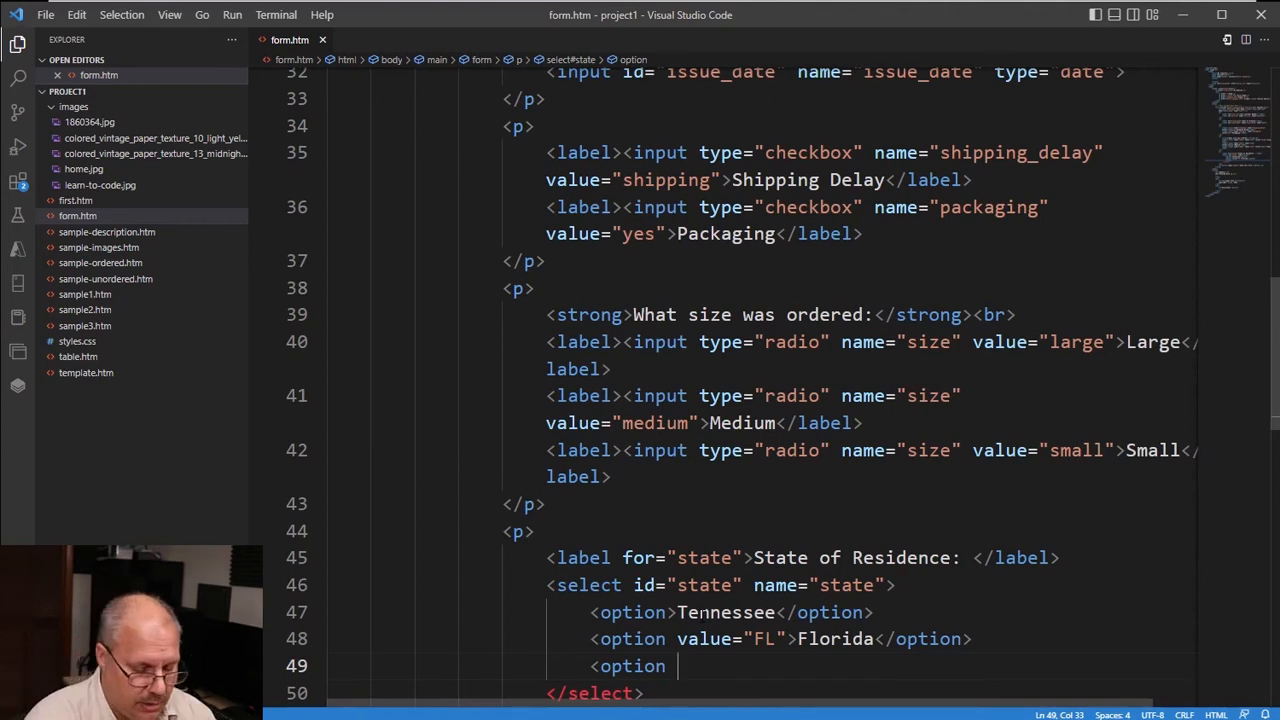
# - Add a preselected North Carolina option and save the file
pyautogui.write('selected></option>')
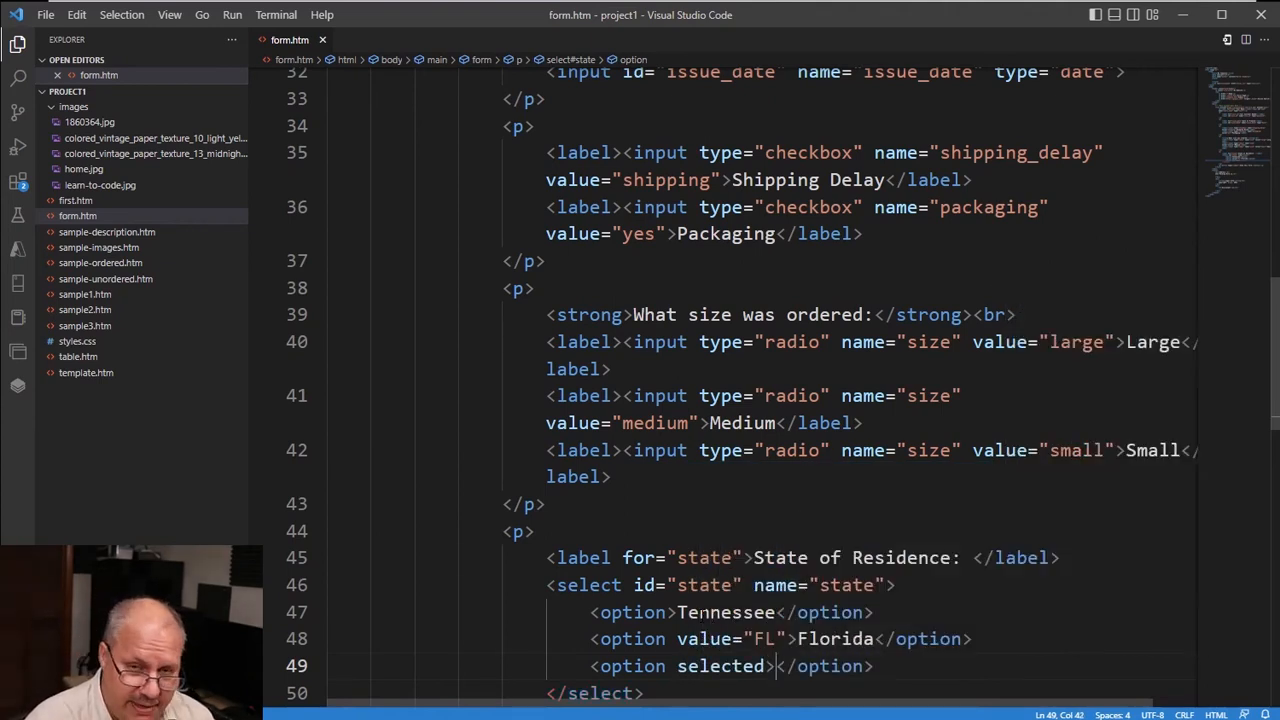
pyautogui.write('Nor')
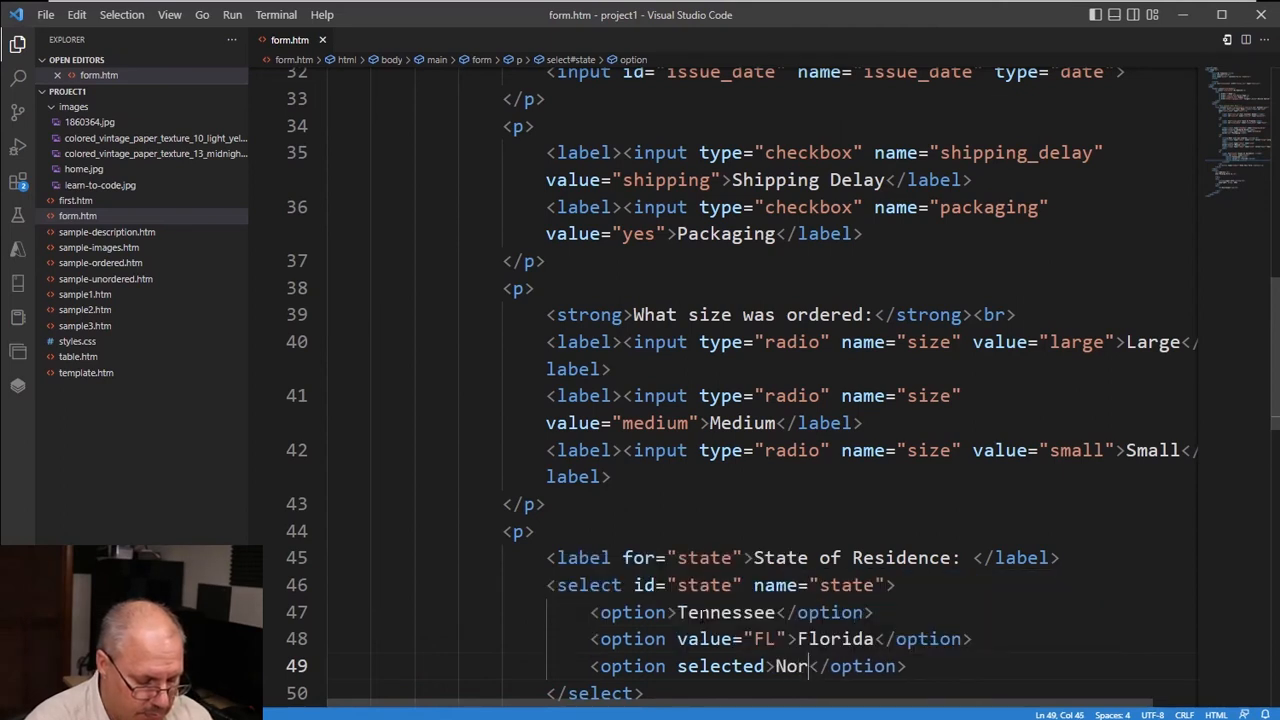
pyautogui.write('th Carolina')
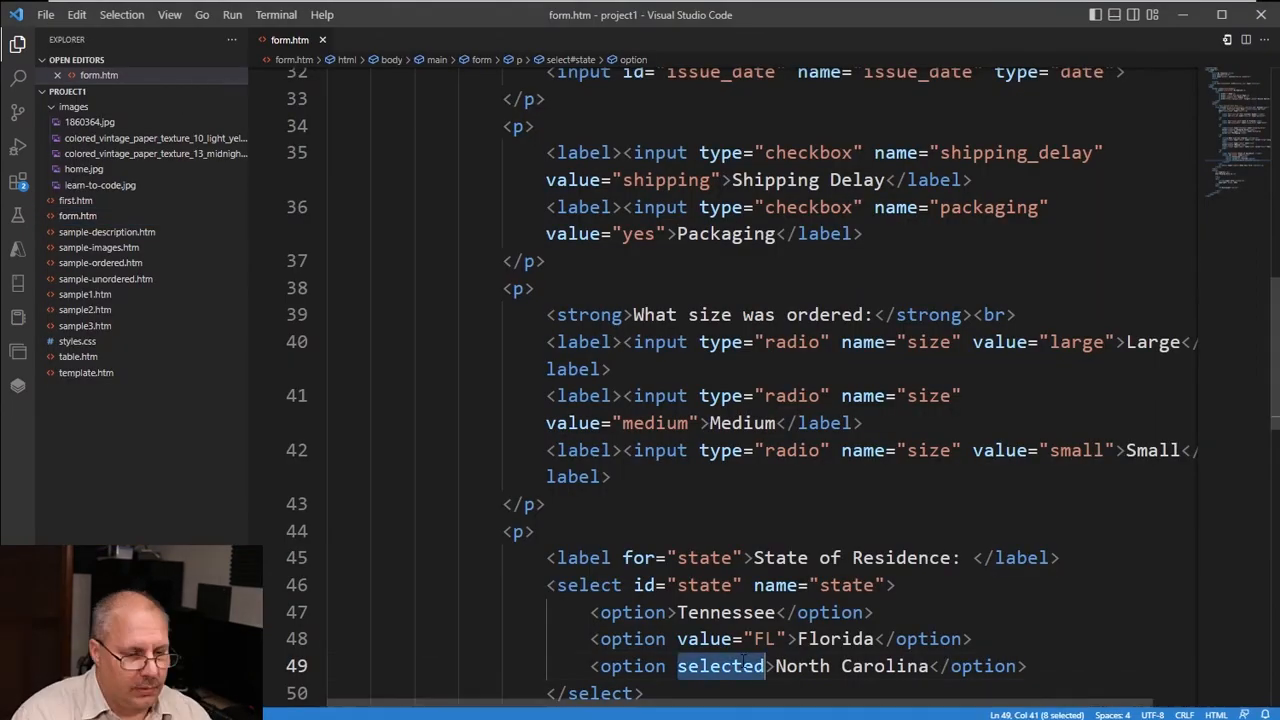
pyautogui.press('Delete')
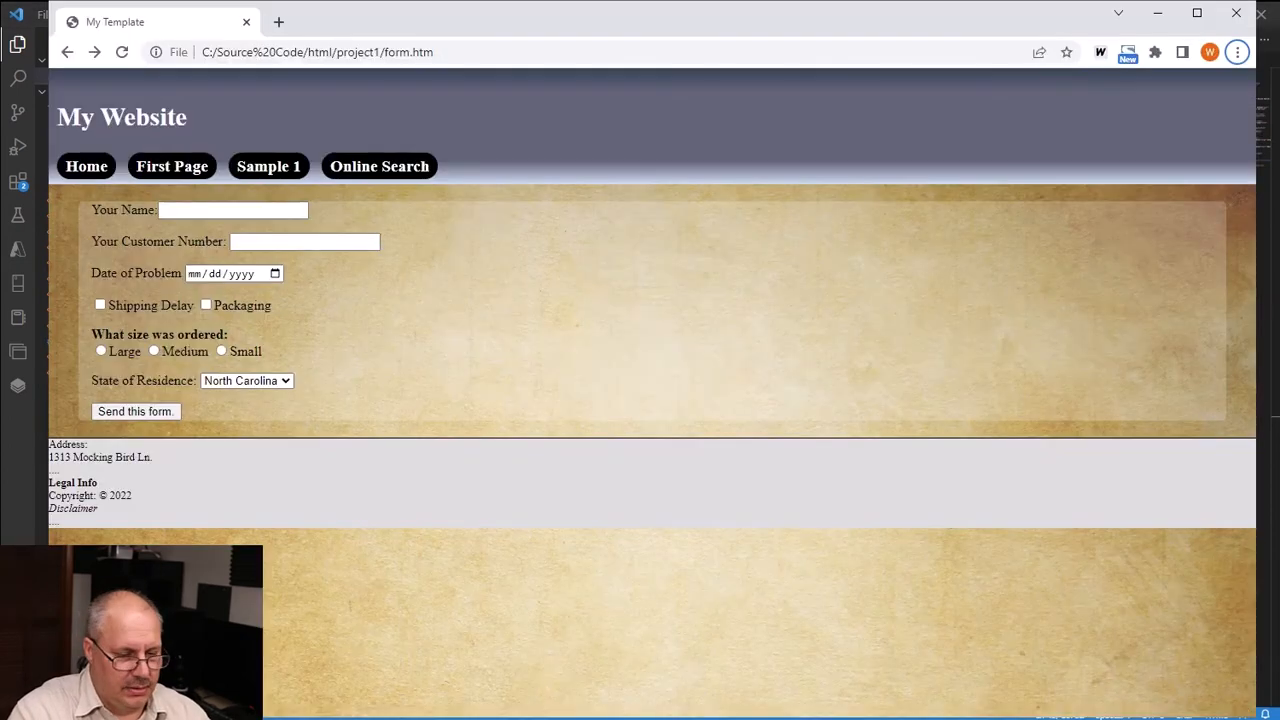
# - Open the State of Residence dropdown in Chrome to confirm it shows North Carolina
pyautogui.click(246, 380)
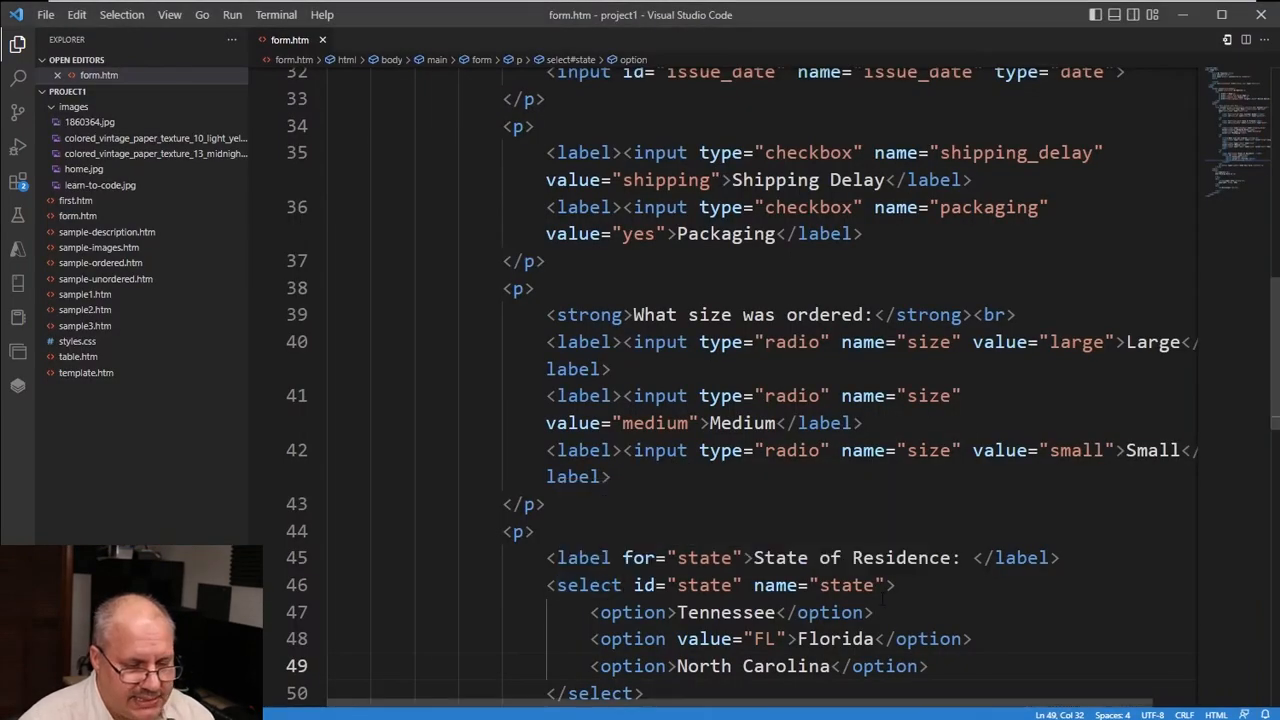
# - Give the state select size="5" and multiple so several states can be chosen
pyautogui.click(896, 584)
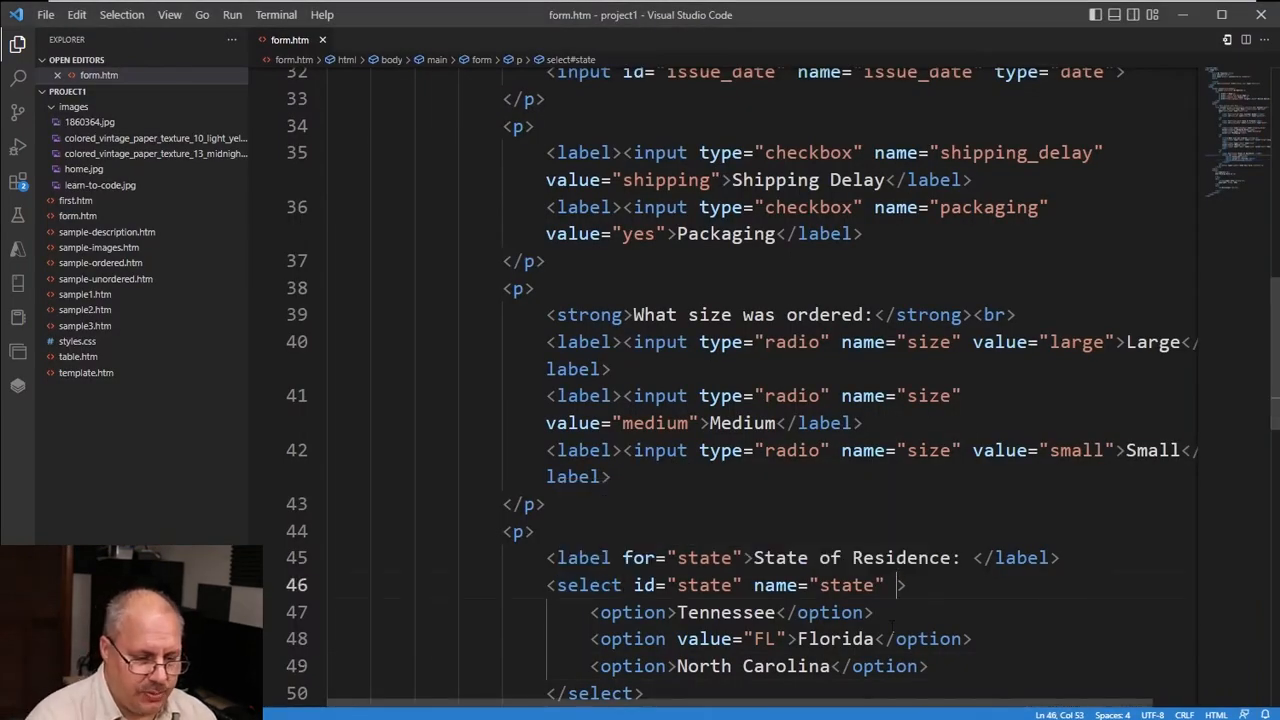
pyautogui.write('size="5')
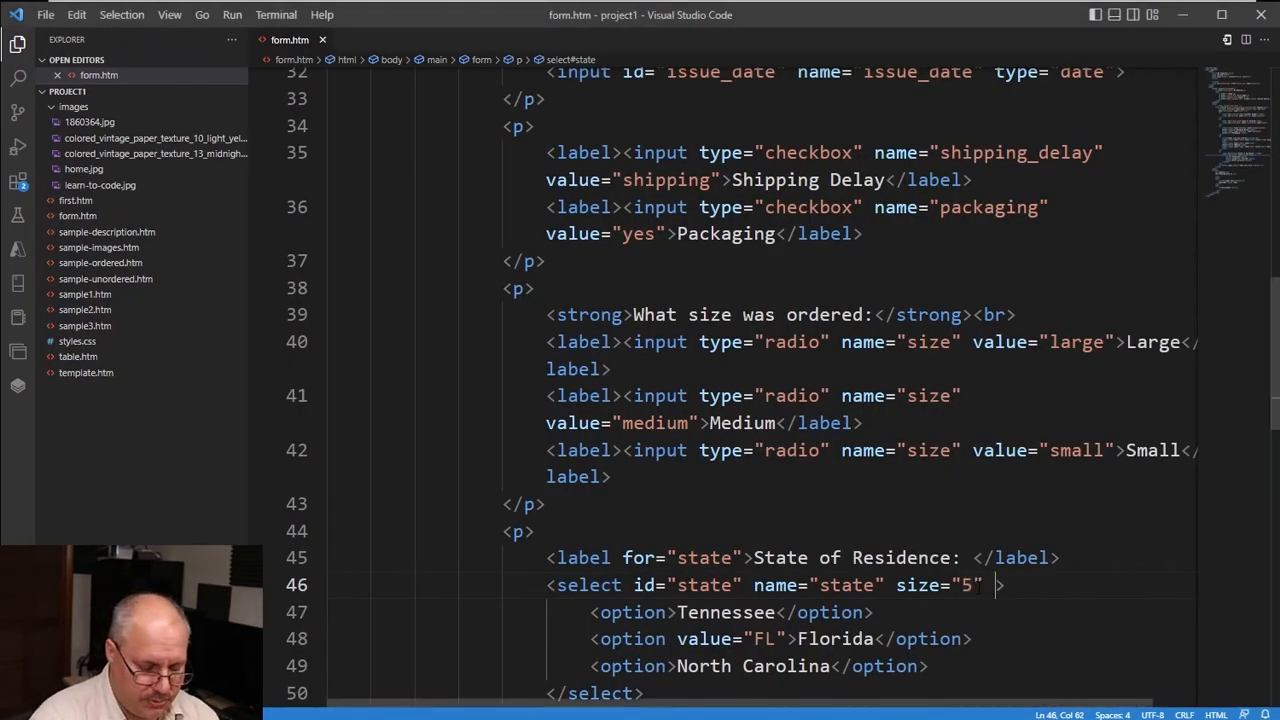
pyautogui.write('m')
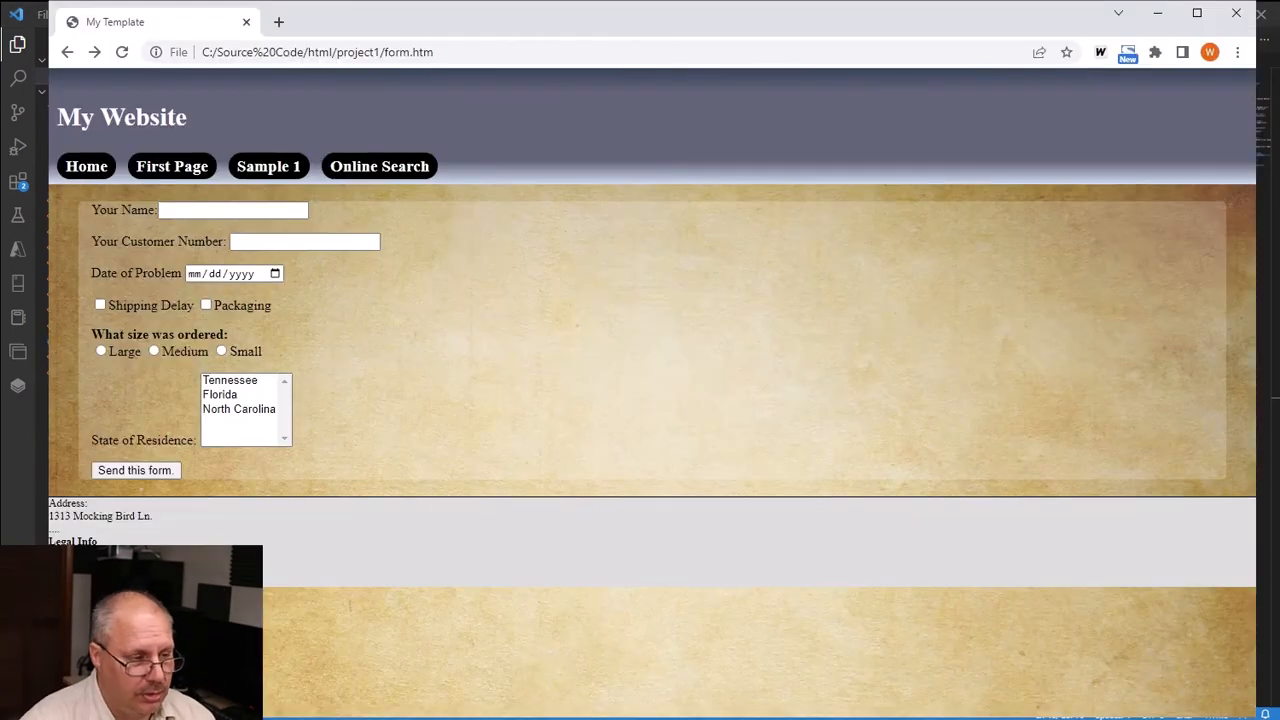
# - Test in Chrome by selecting North Carolina and Florida together in the state list
pyautogui.click(238, 408)
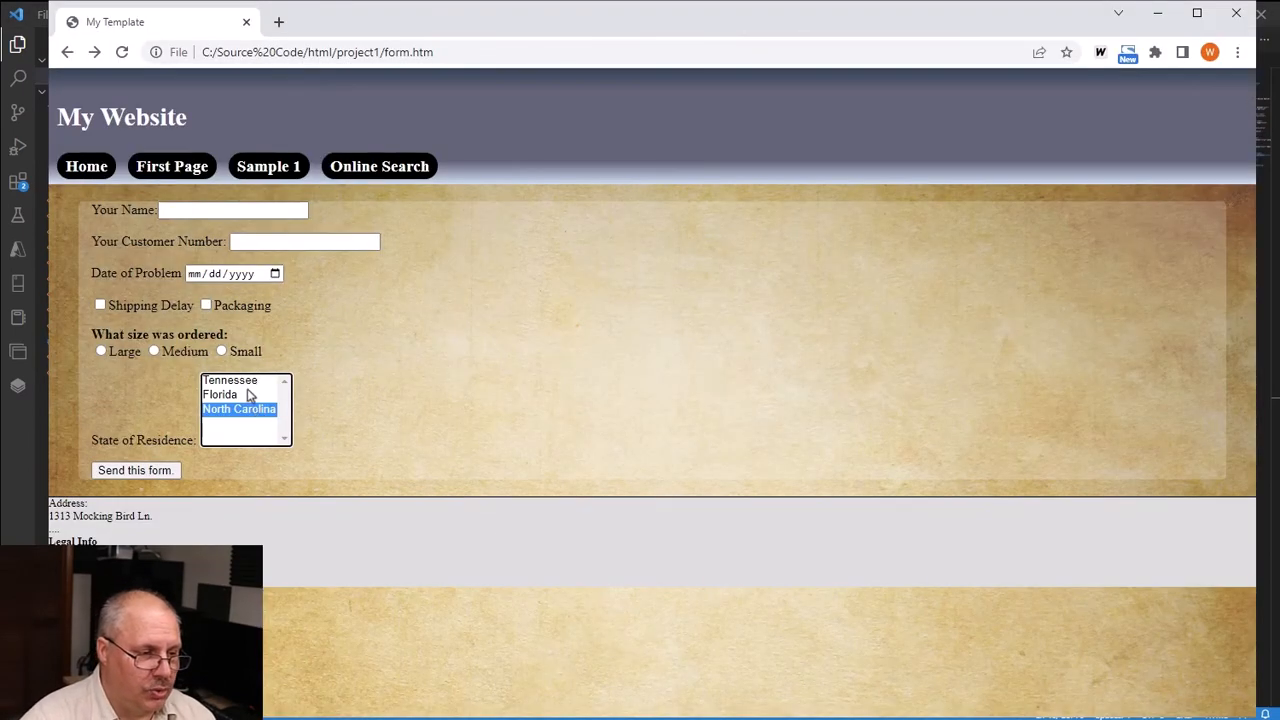
pyautogui.click(230, 380)
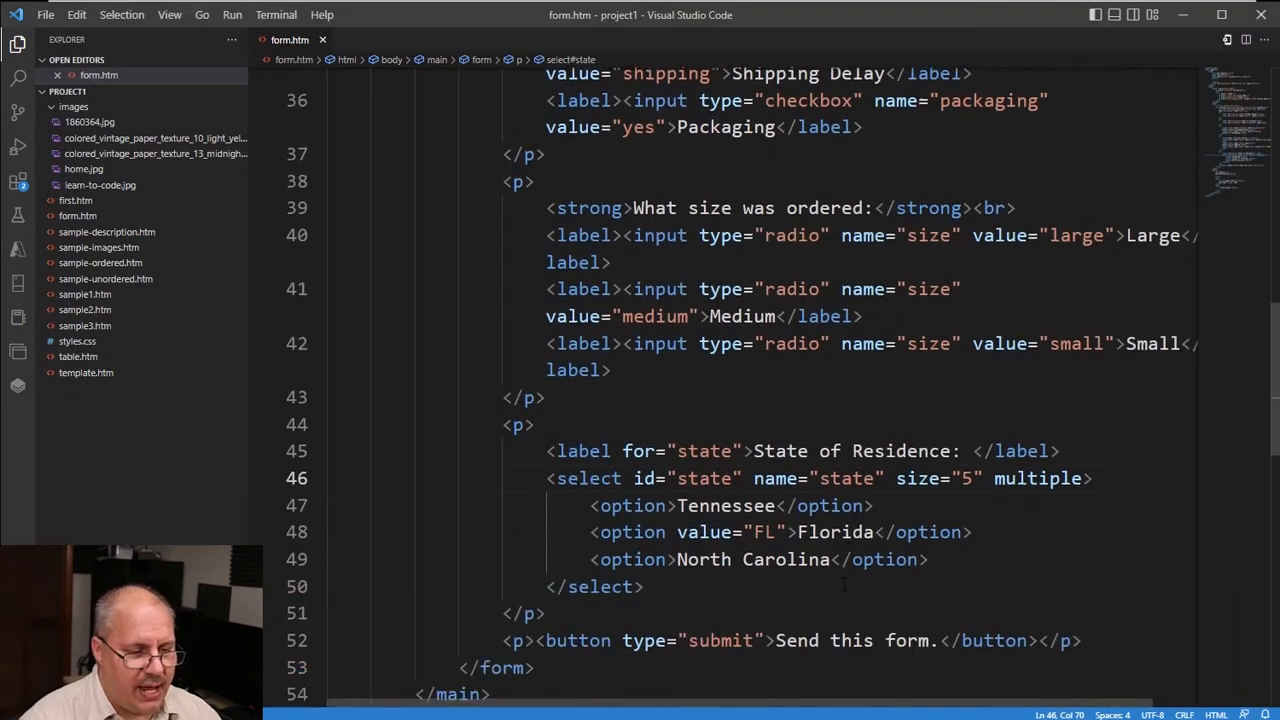
# - Add the "Please leave your comments:" label text and start the textarea tag
pyautogui.scroll(-3)
pyautogui.write('<label for="comments"></label>')
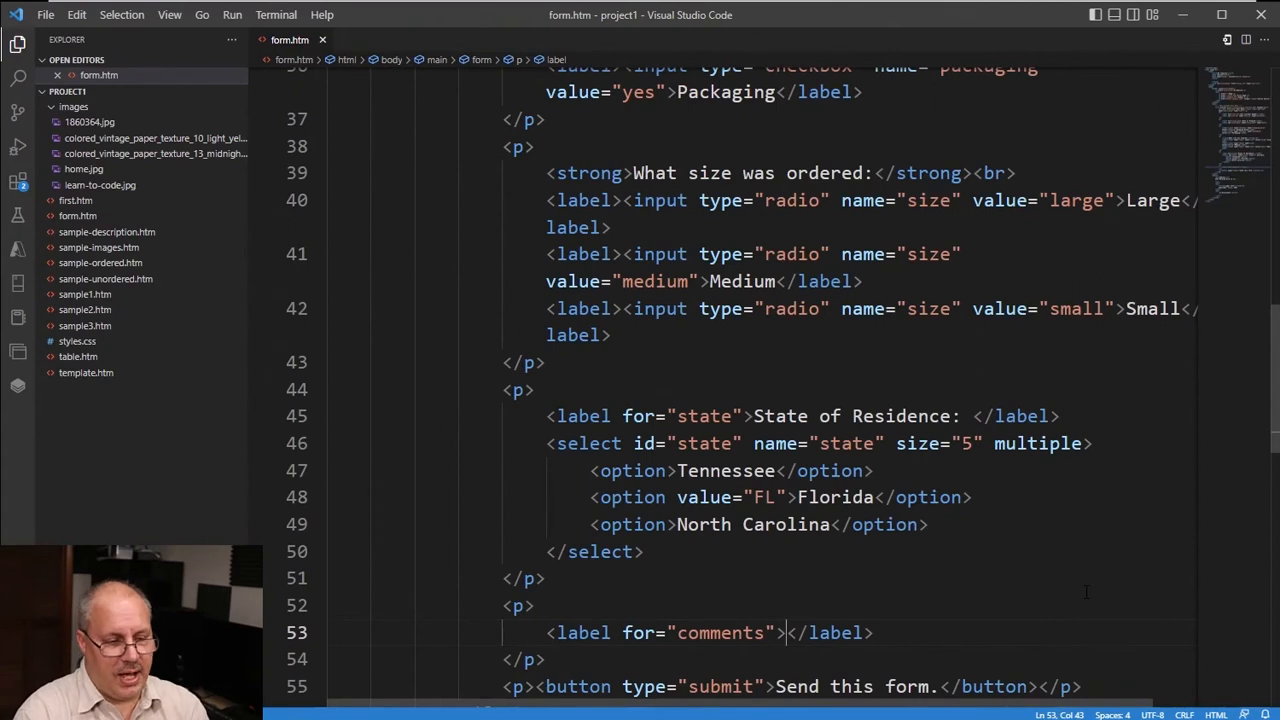
pyautogui.write('Please')
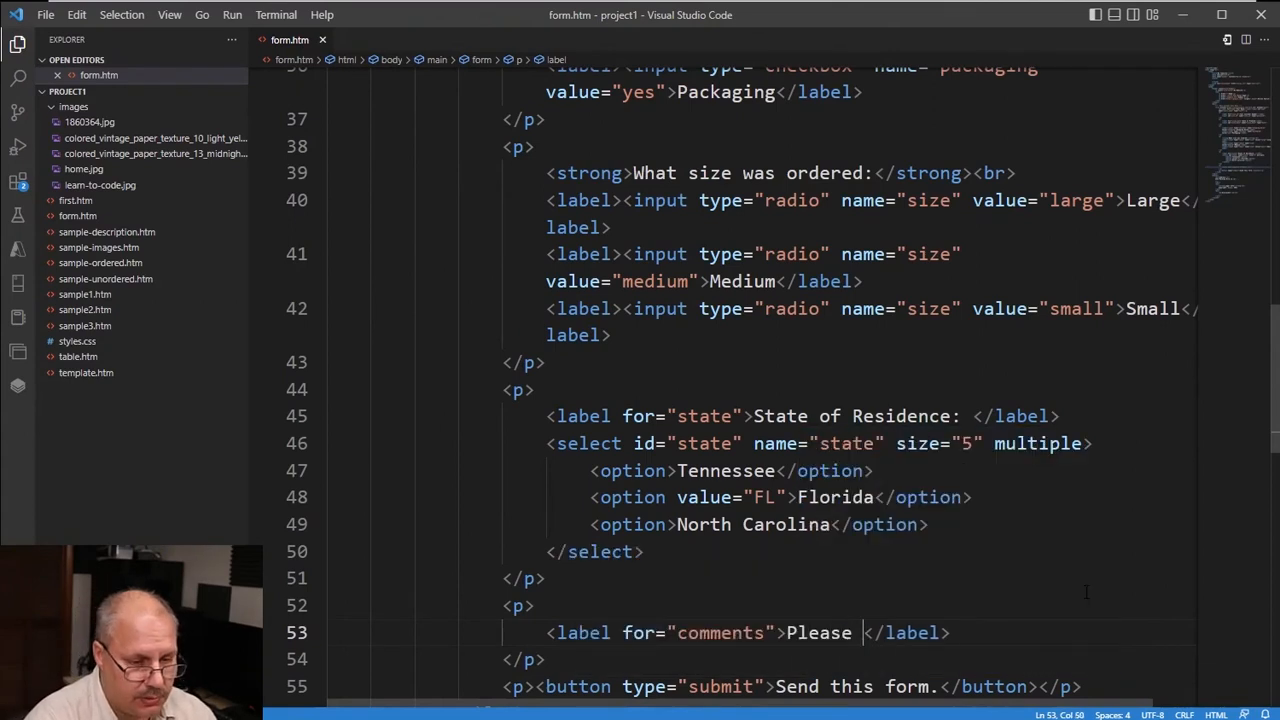
pyautogui.write('leave your comments:')
pyautogui.write('<')
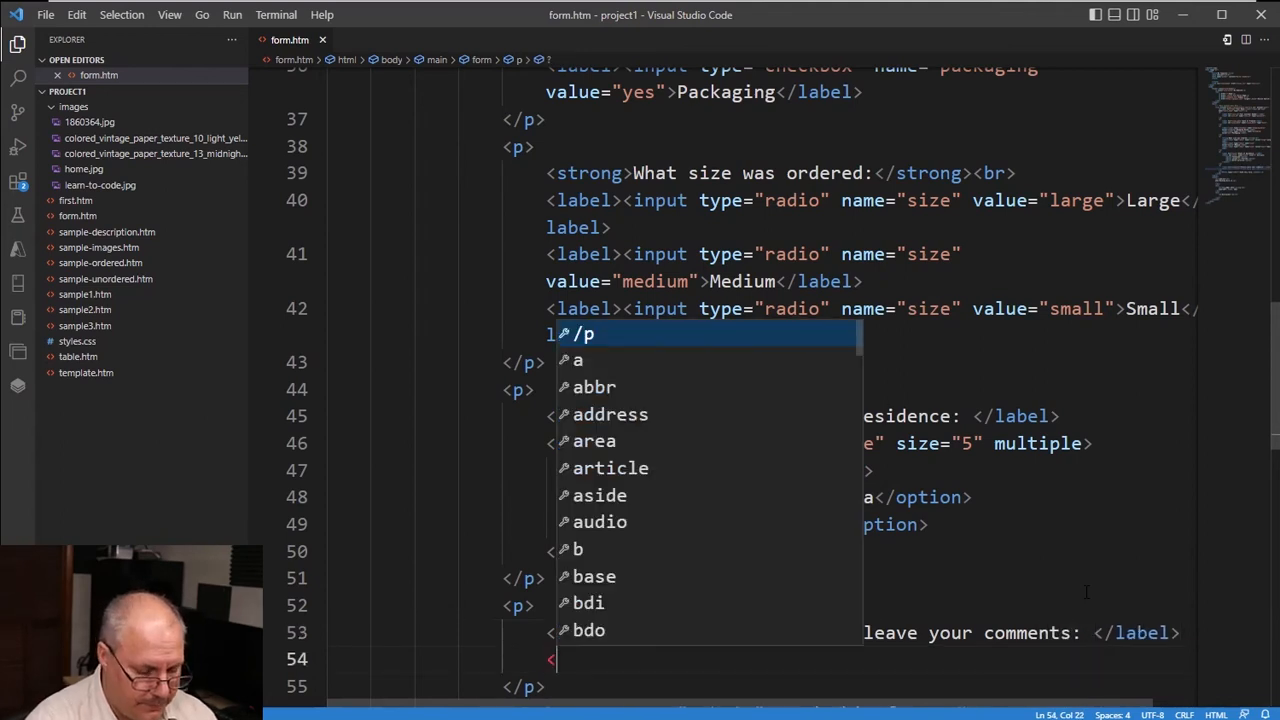
pyautogui.write('textarea id="')
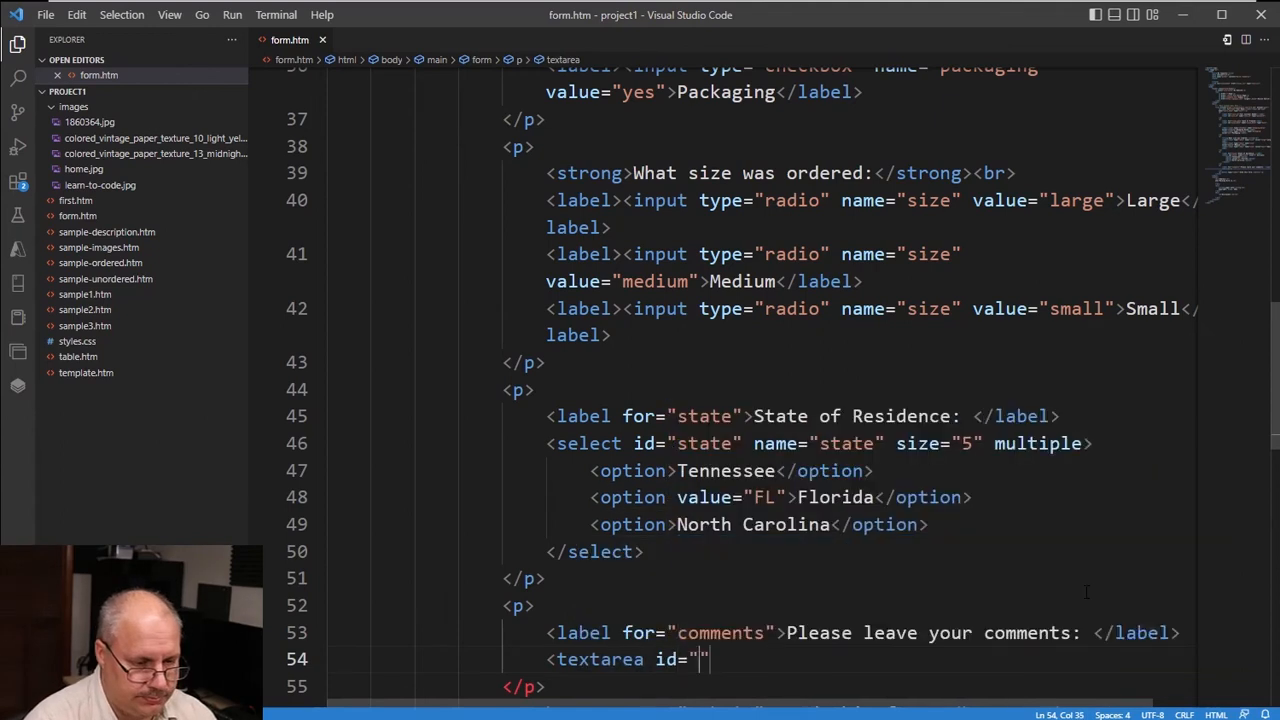
# - Complete the textarea with id="comments" and name="comments" plus its closing tag
pyautogui.write('com')
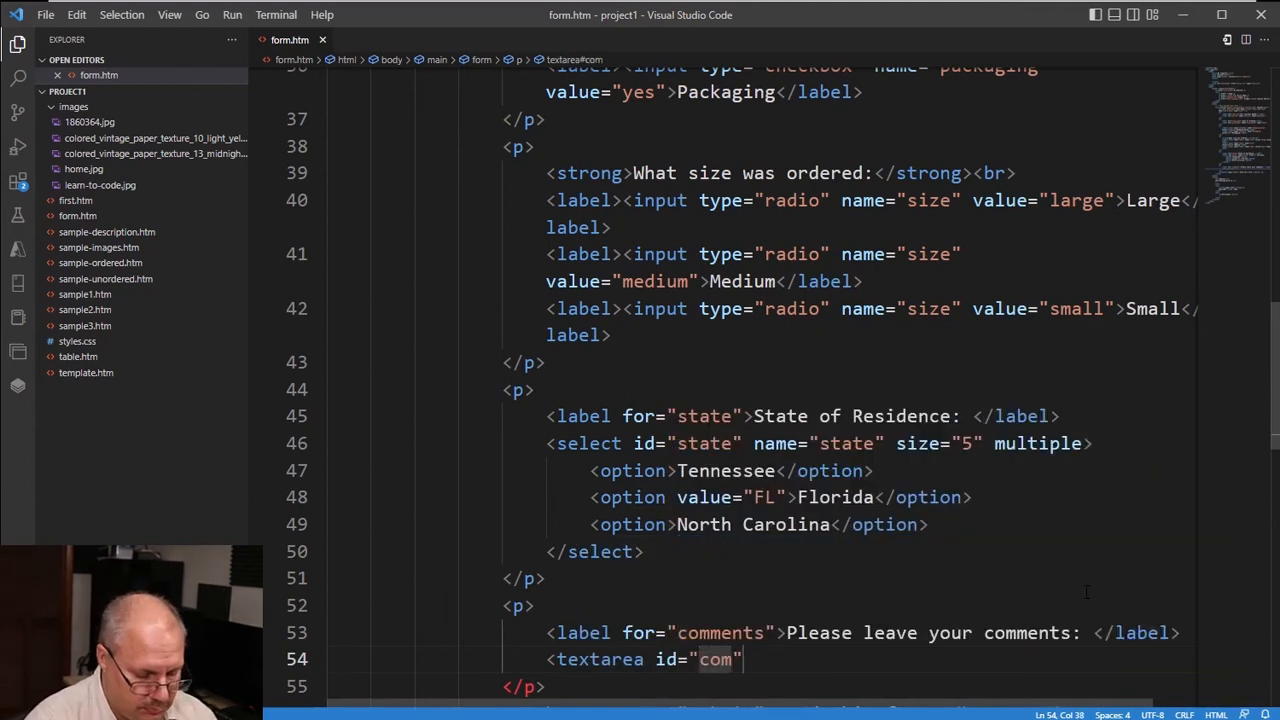
pyautogui.write('name="')
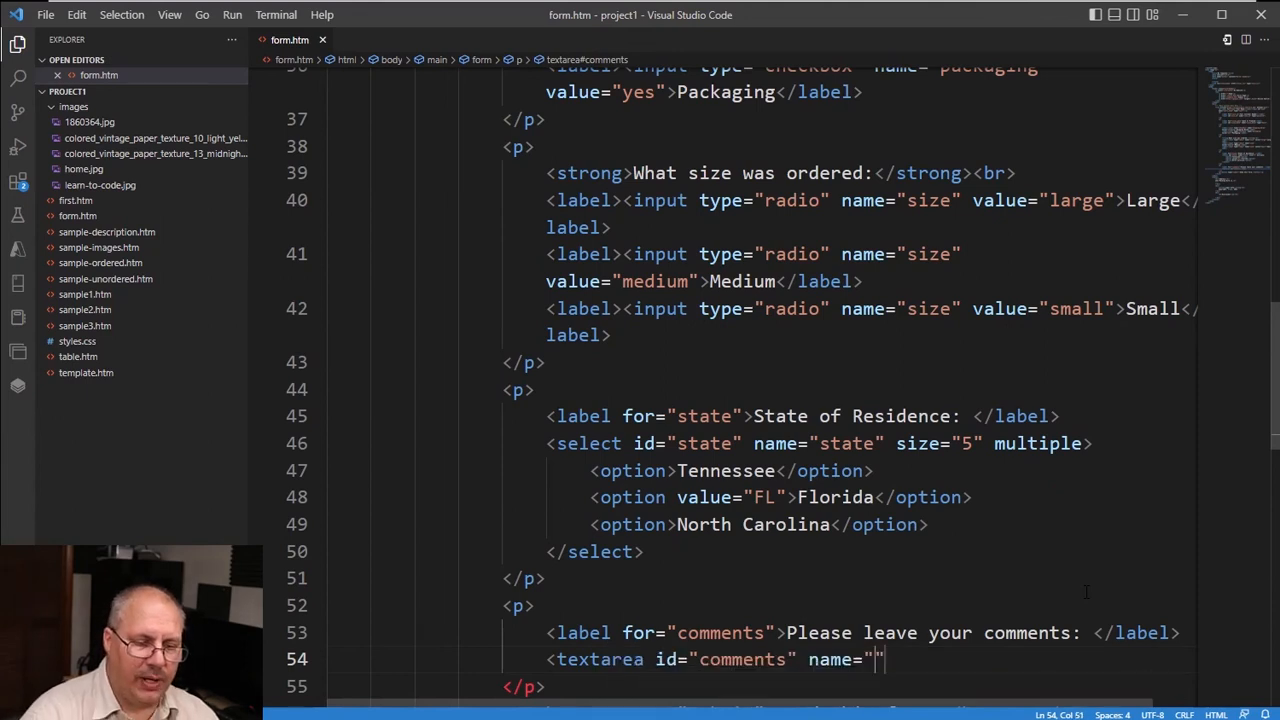
pyautogui.write('c')
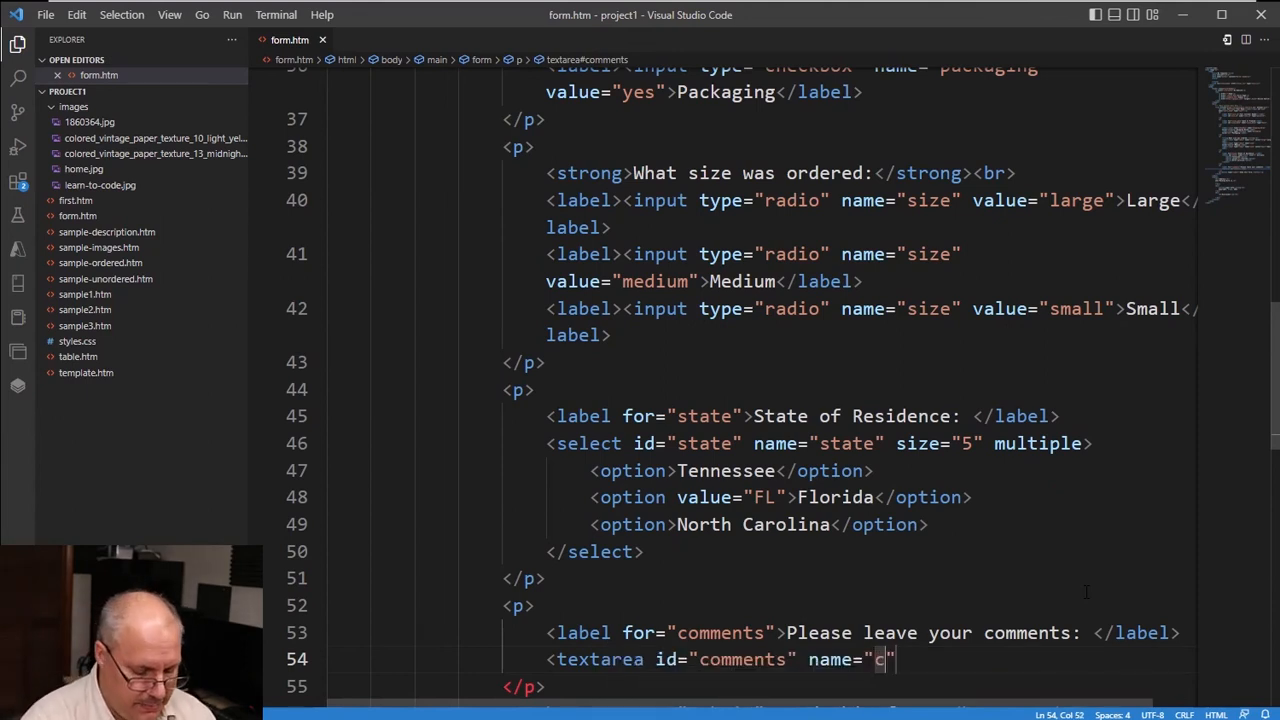
pyautogui.write('omments')
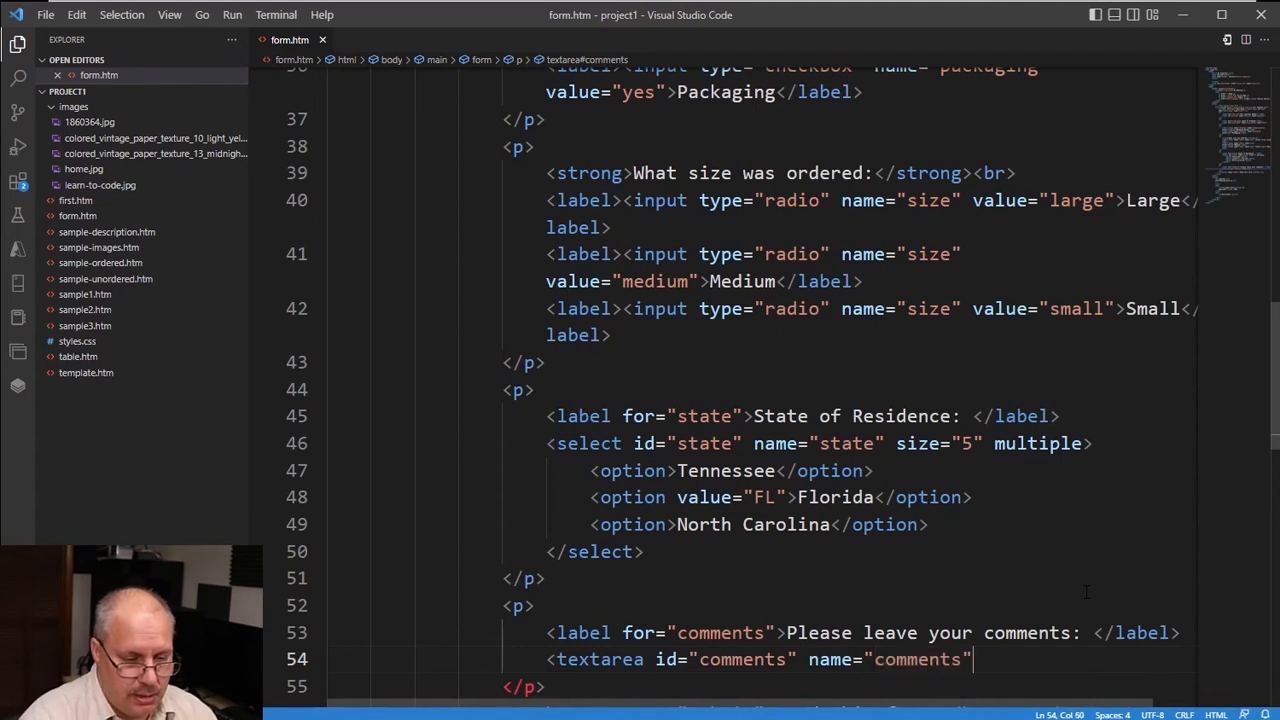
pyautogui.write('></textarea>')
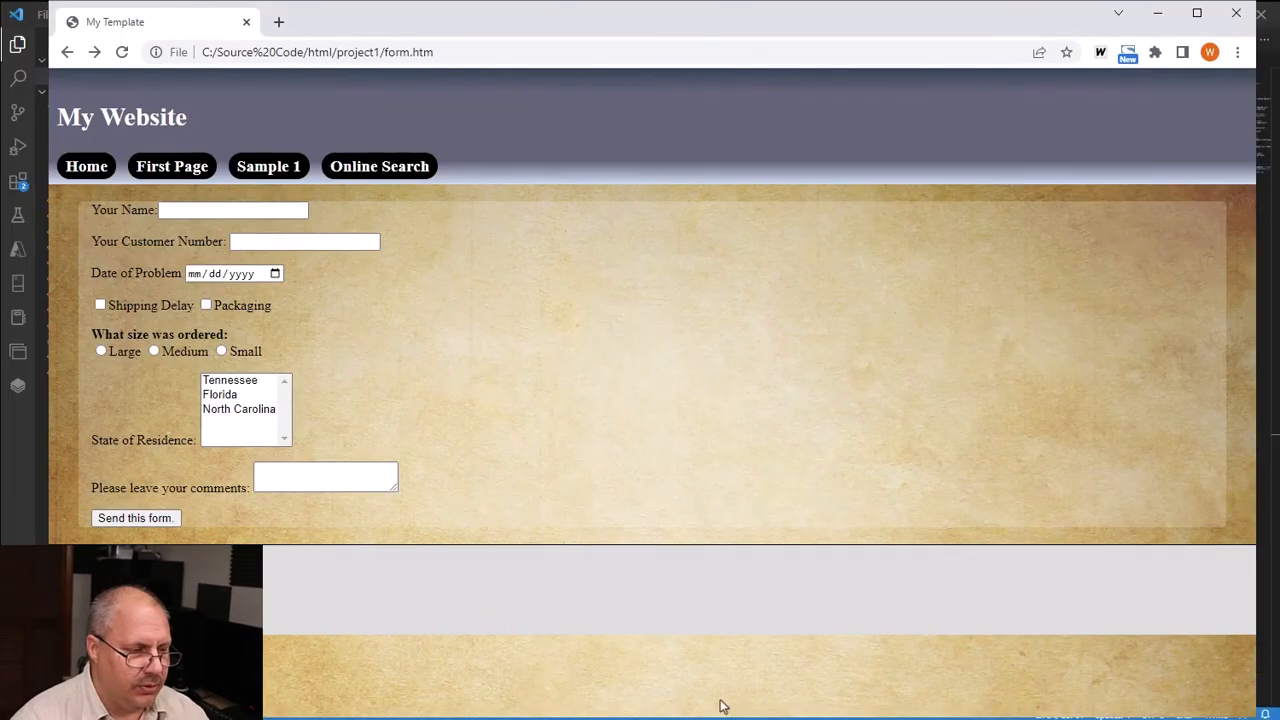
# - Reload form.htm in Chrome to see the new comments box
pyautogui.click(324, 476)
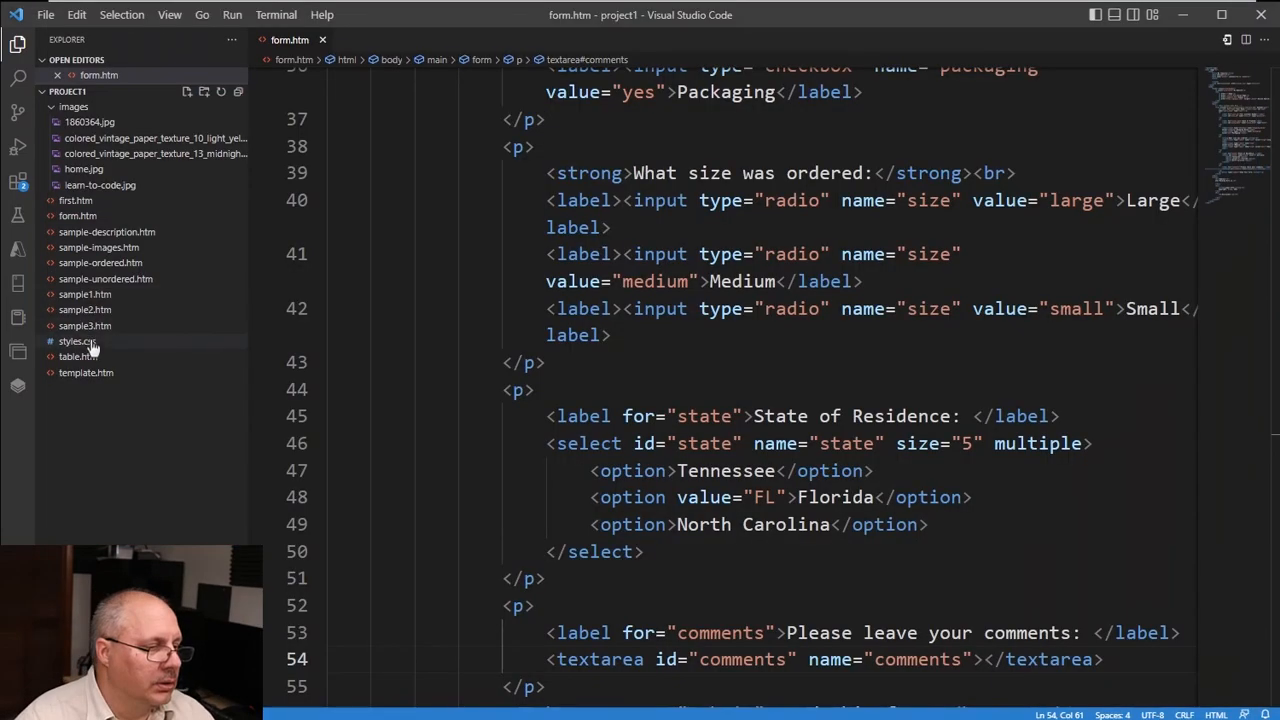
# - In styles.css add a textarea, input, select, label rule with 16px Courier New font
pyautogui.click(76, 342)
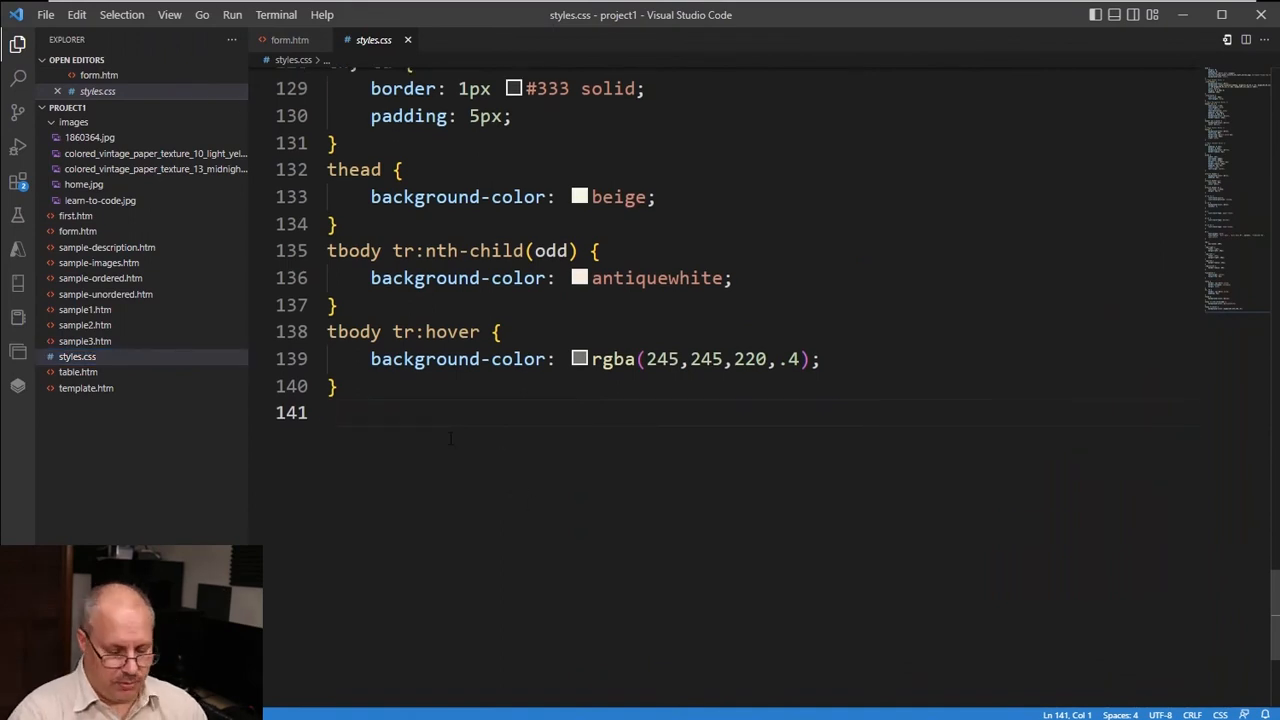
pyautogui.write('t')
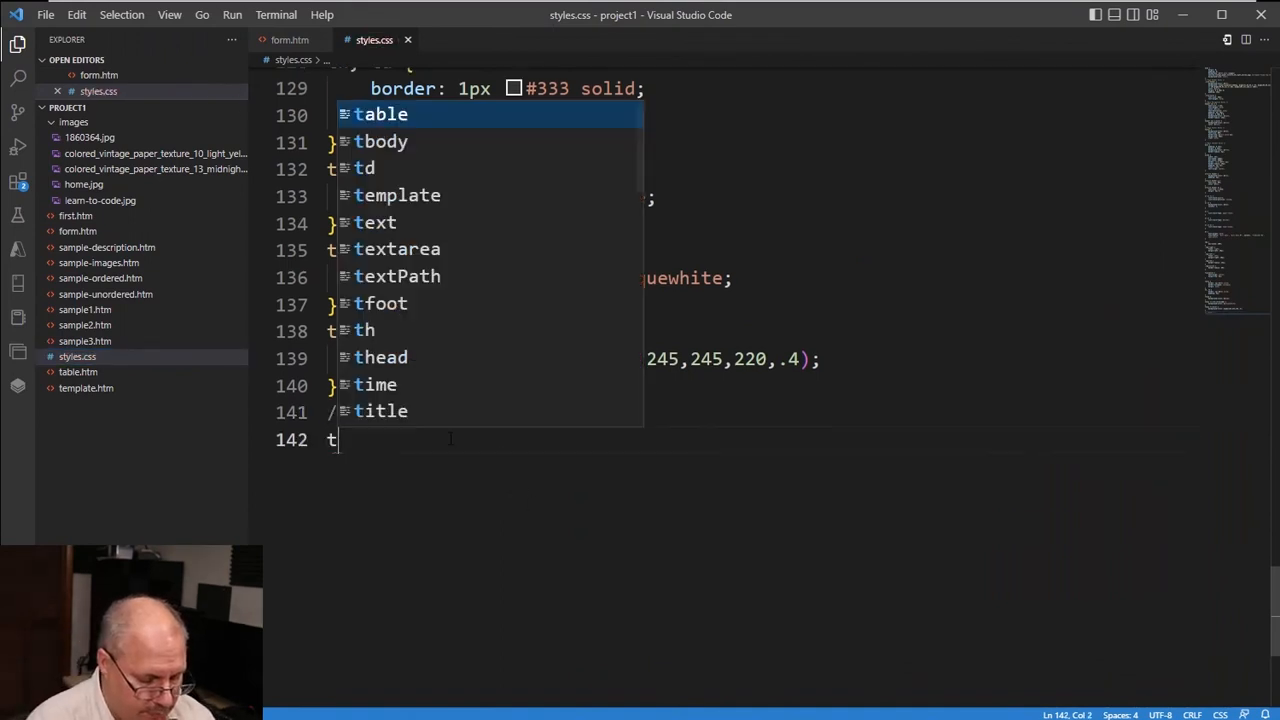
pyautogui.write('extarea, input')
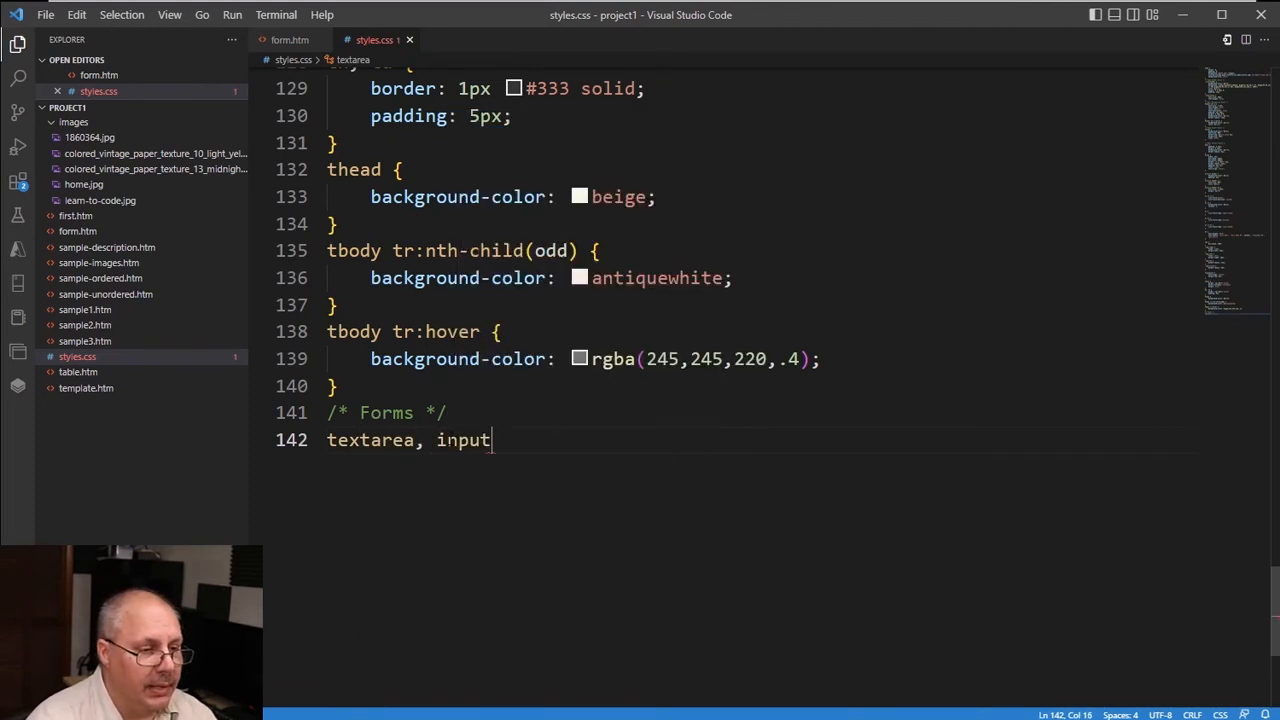
pyautogui.write(', select, label')
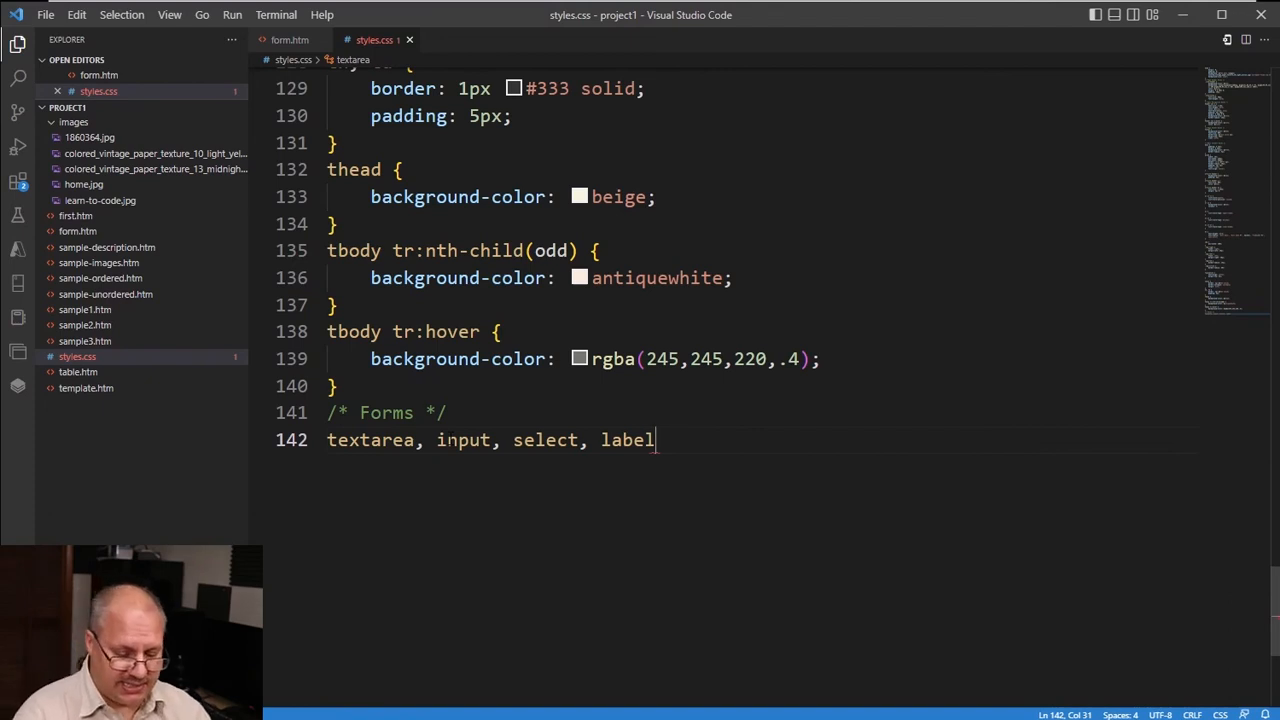
pyautogui.write('{')
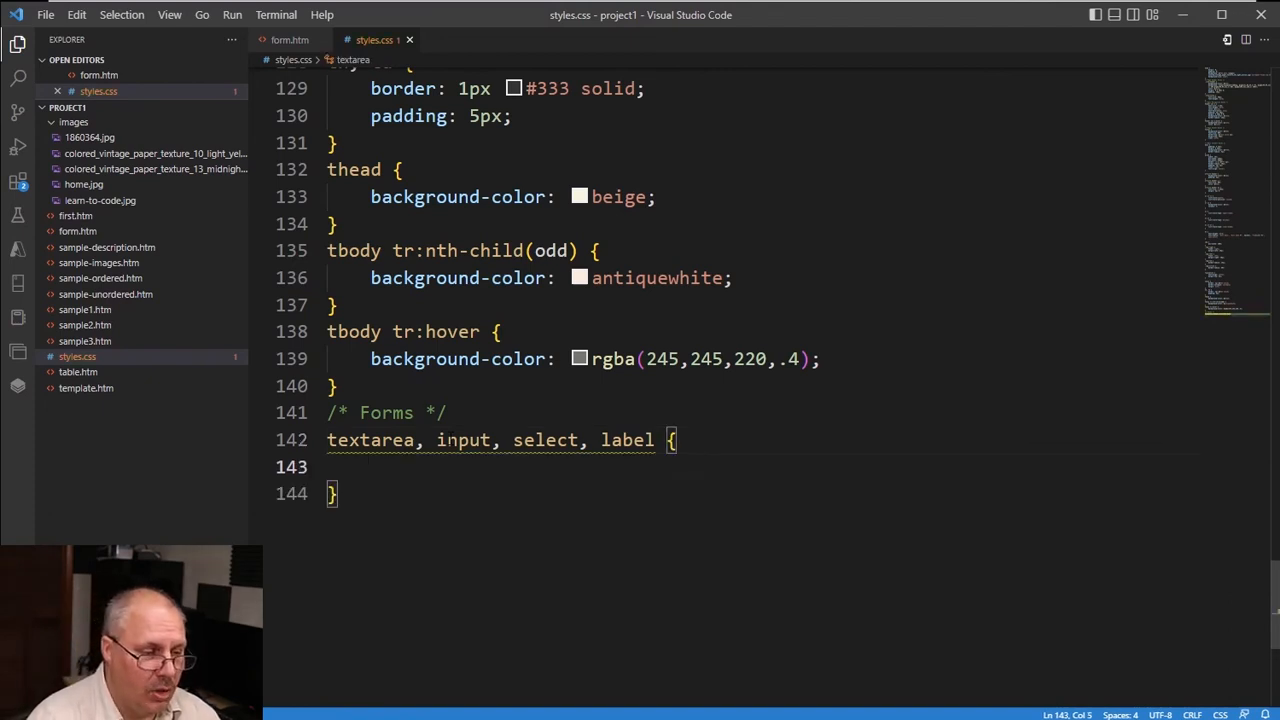
pyautogui.write('fon')
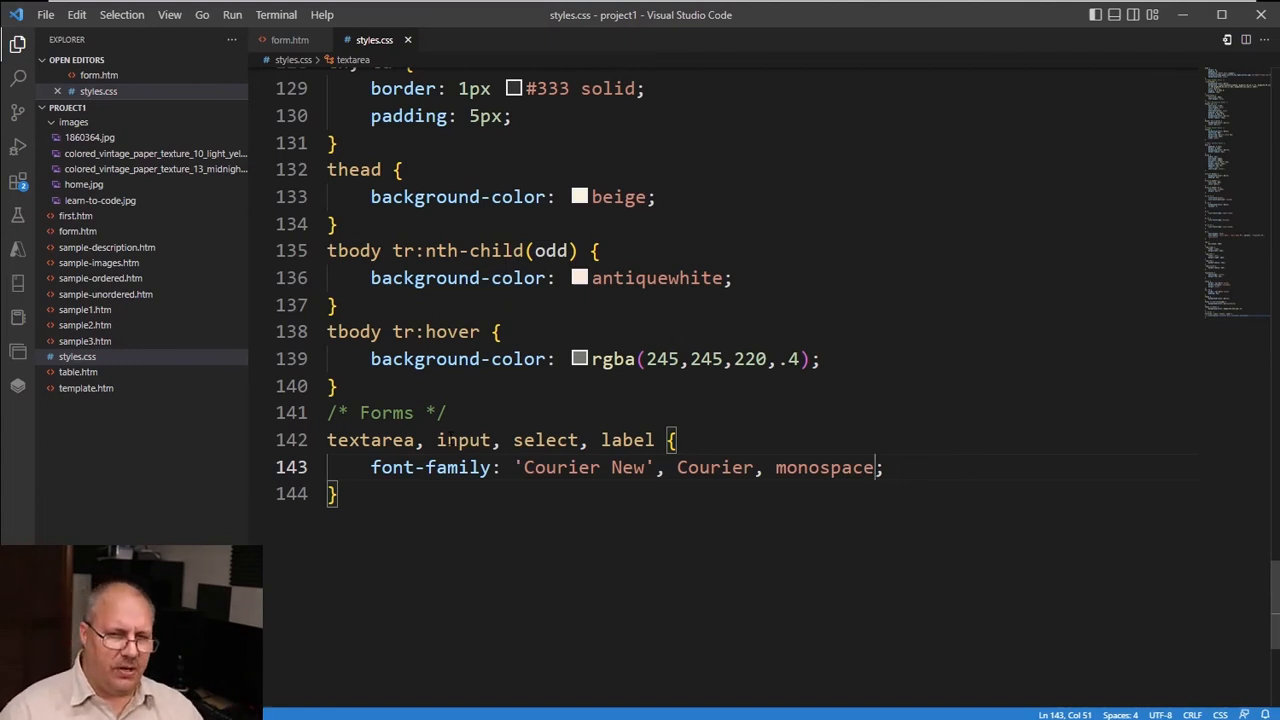
# - Add a label rule making form labels bold
pyautogui.press('Return')
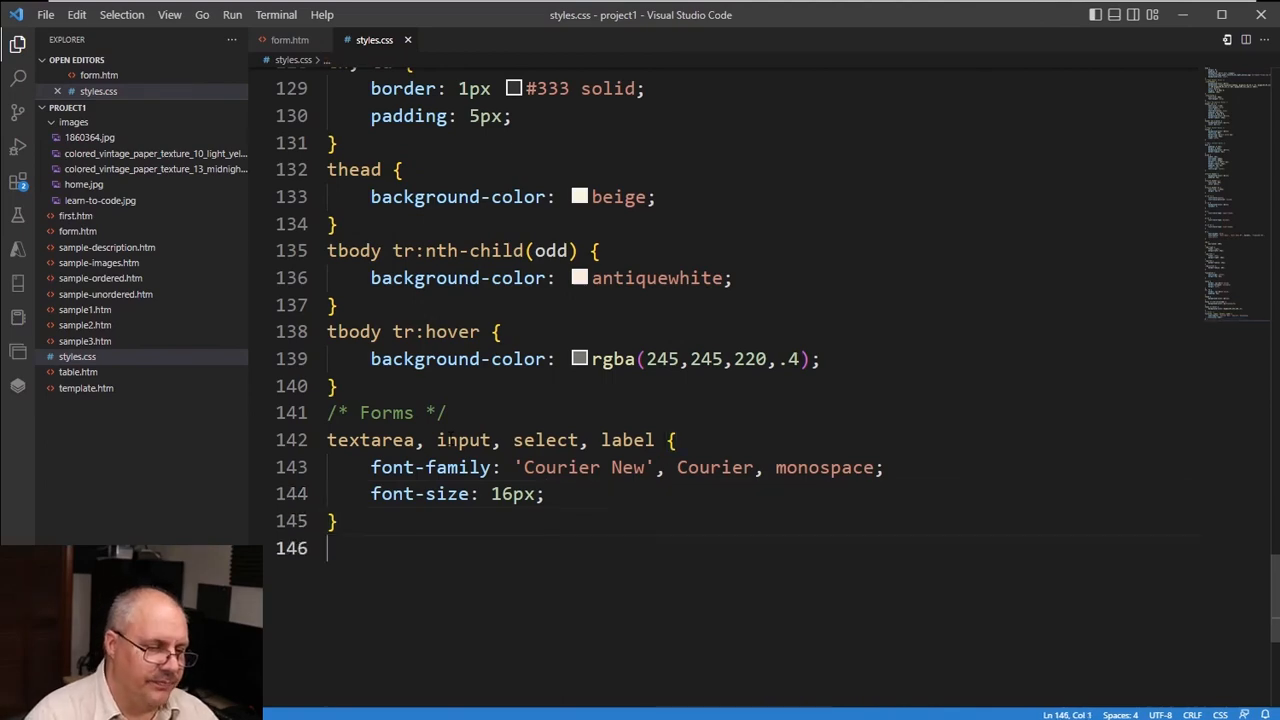
pyautogui.write('label {')
pyautogui.write('font-weight: bold;')
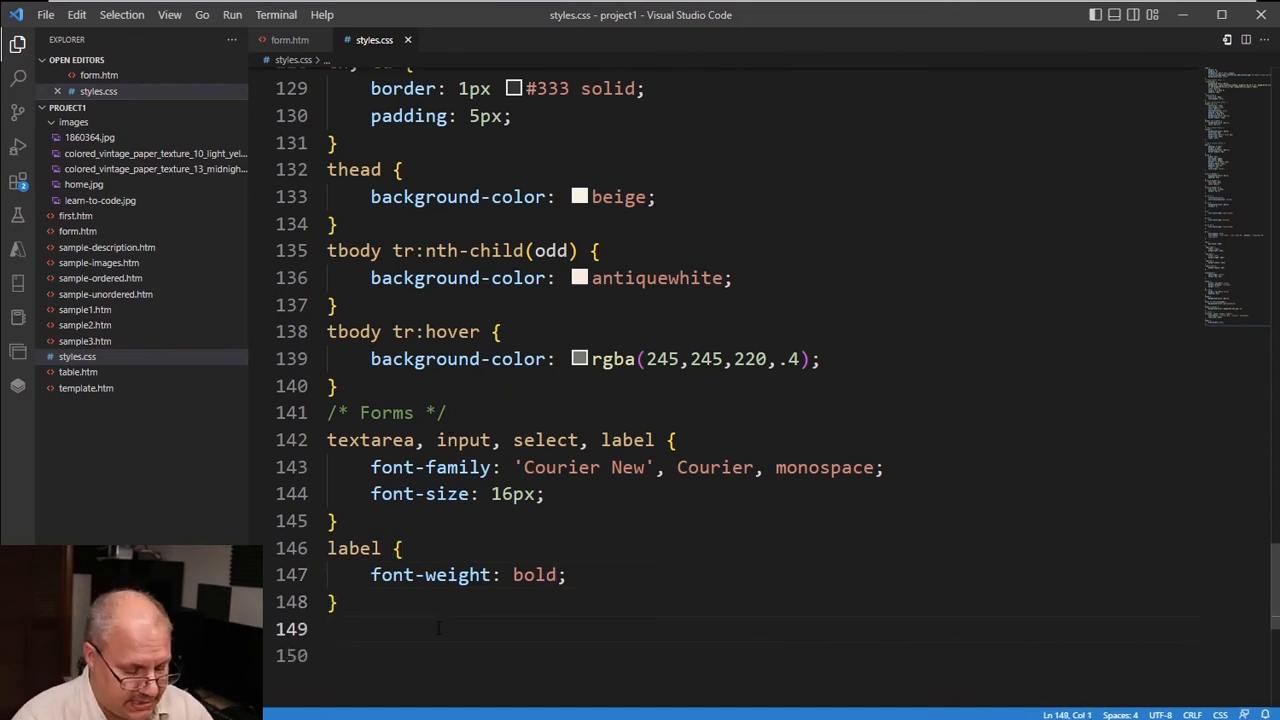
# - Add a textarea rule with min-height 100px, min-width 75% and a max-width
pyautogui.write('textarea')
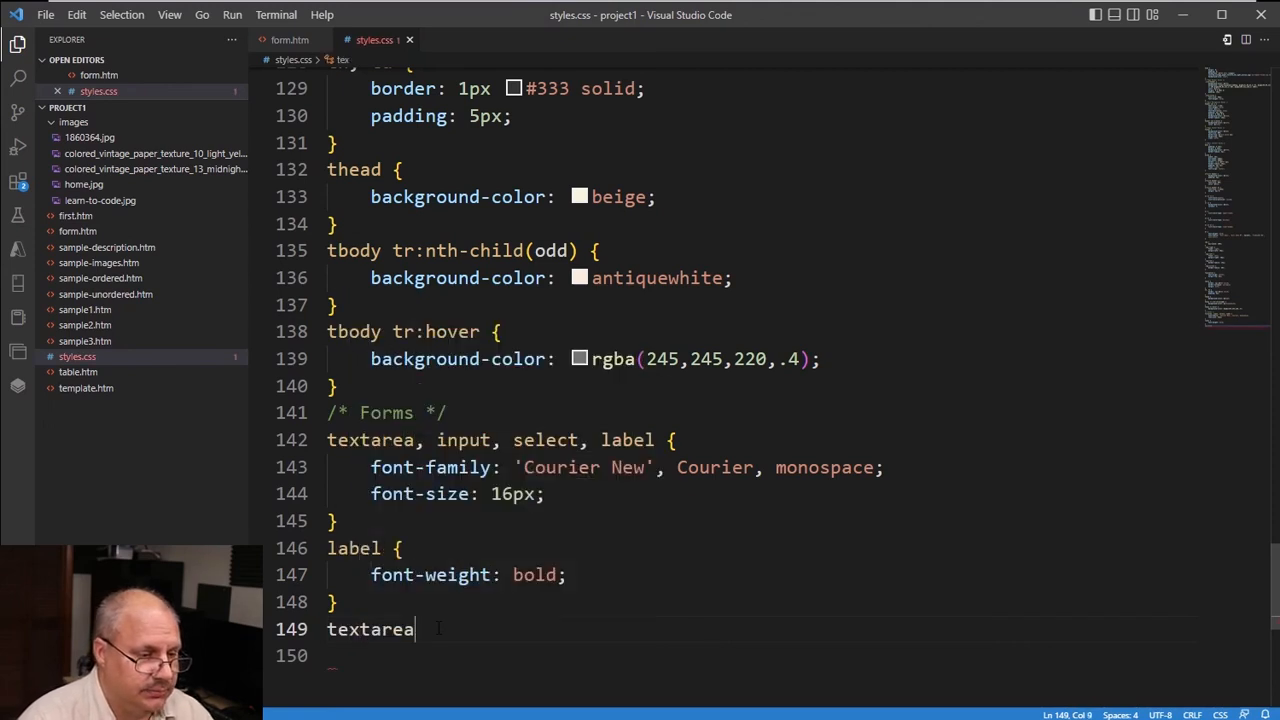
pyautogui.write('{')
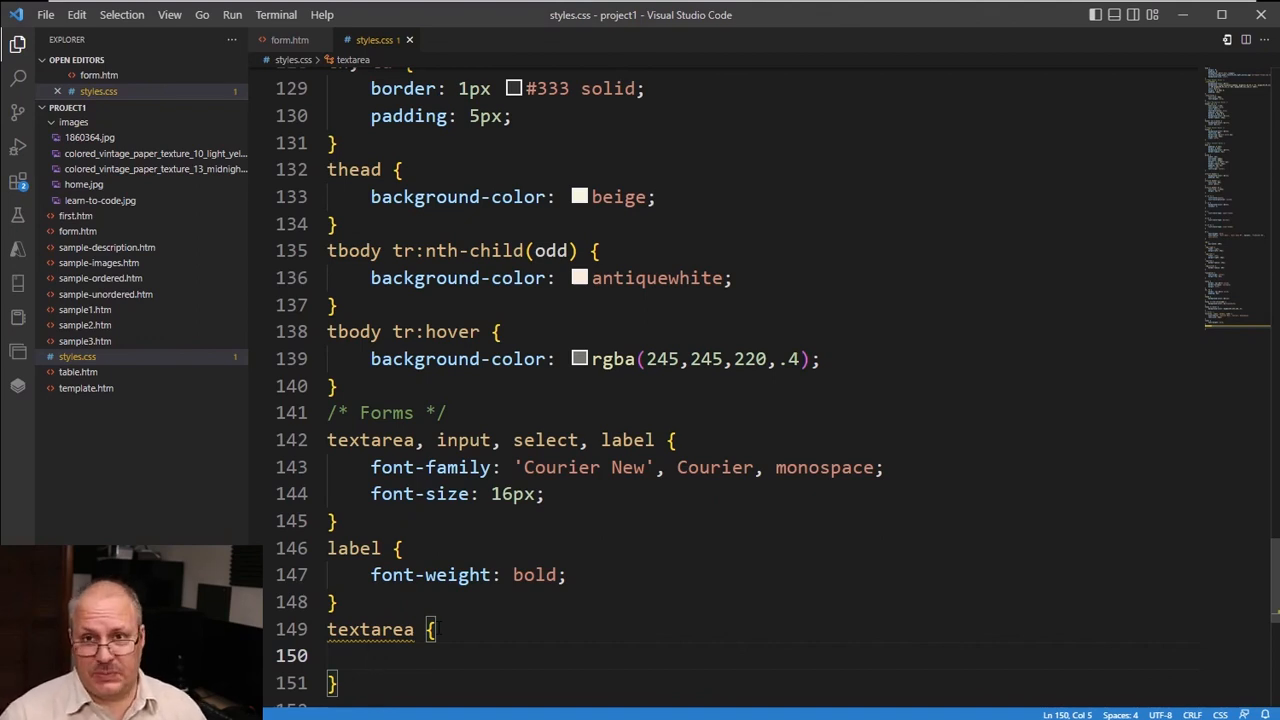
pyautogui.write('min-height: 100px;')
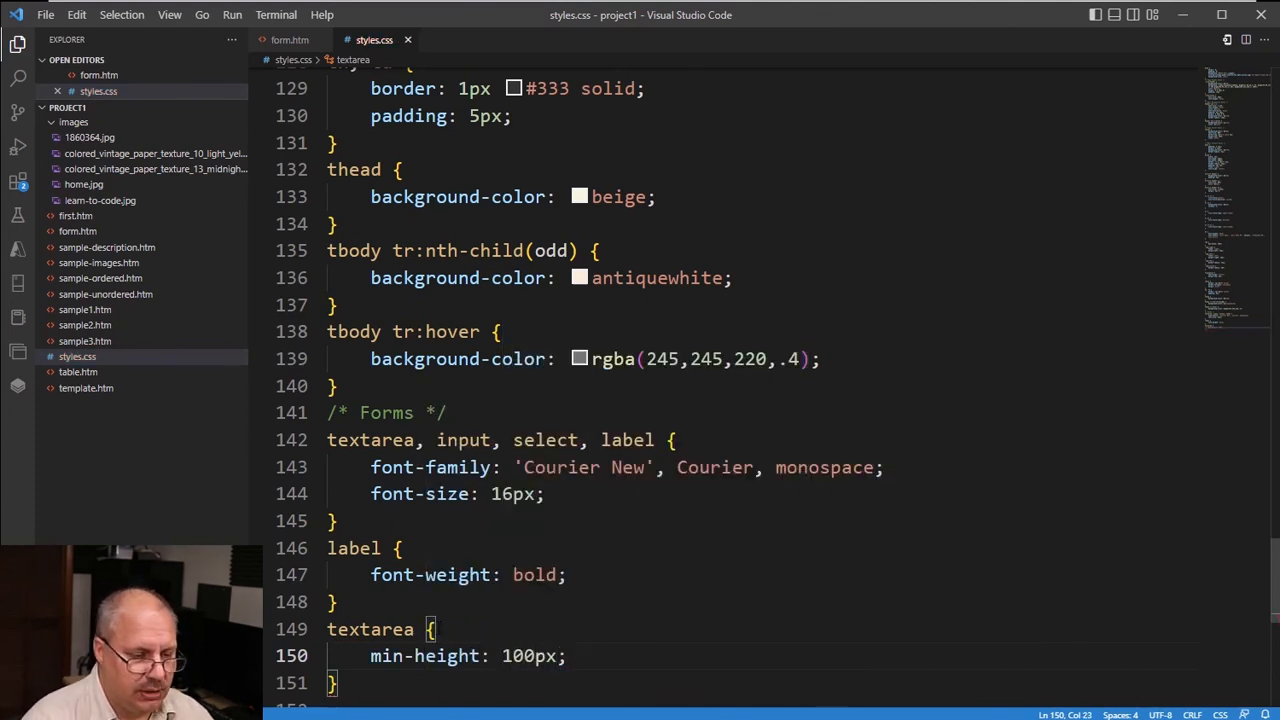
pyautogui.write('min-width: 75%;')
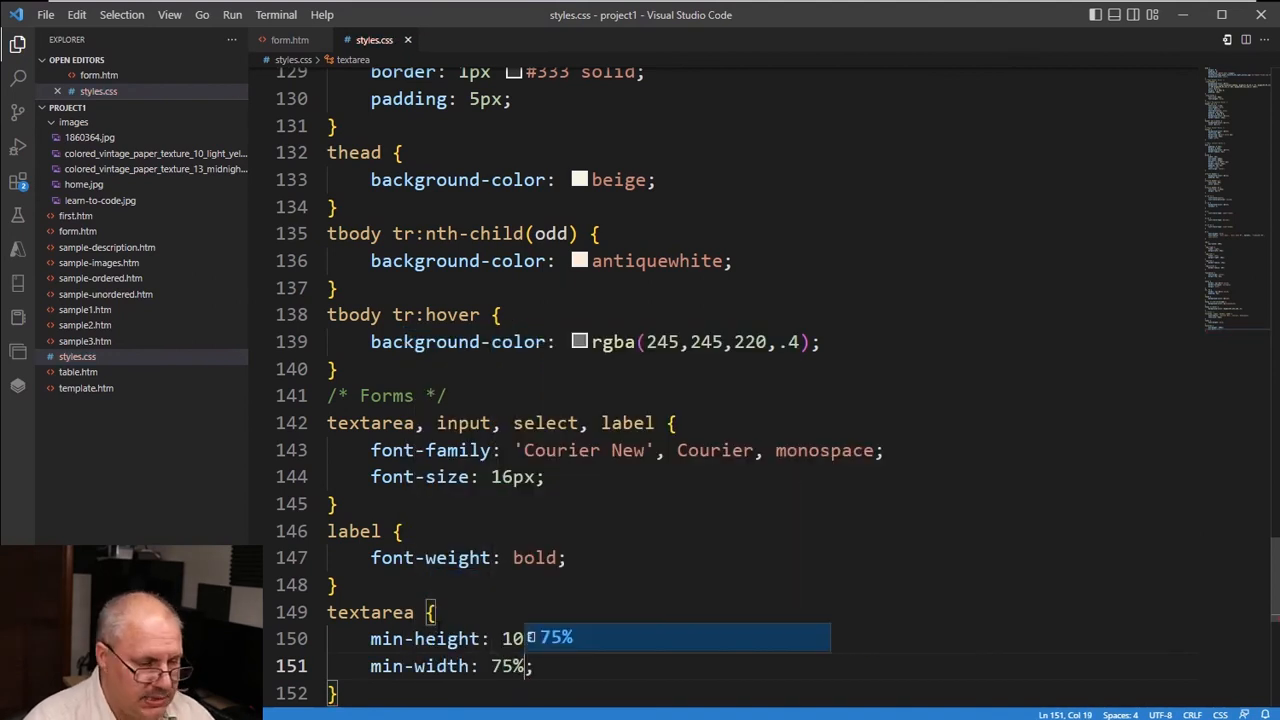
pyautogui.write('max-width: 1;')
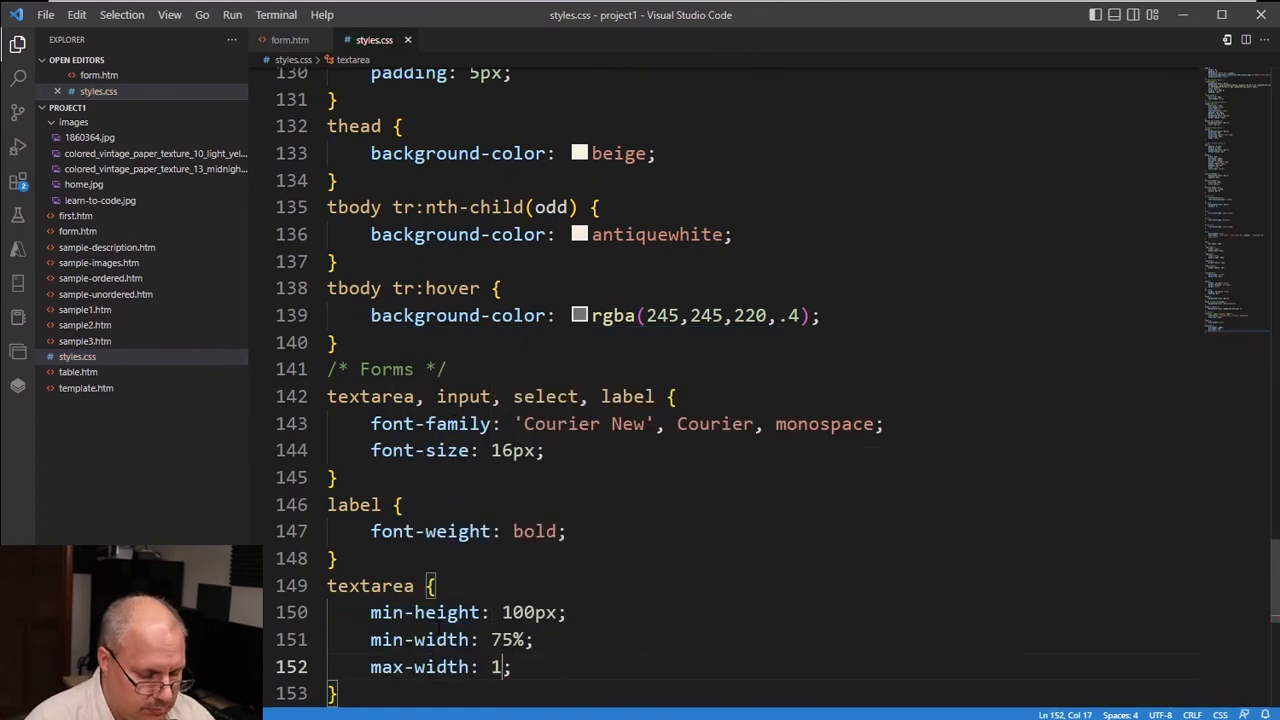
pyautogui.write('00')
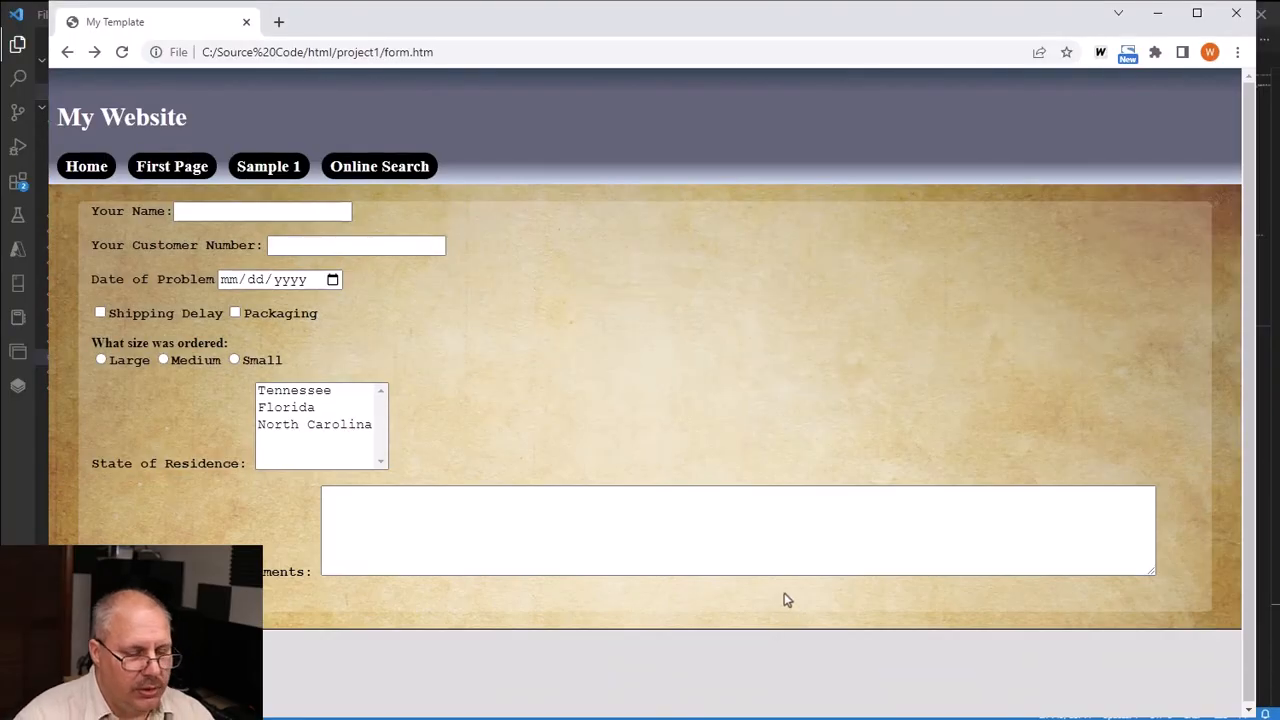
pyautogui.moveTo(776, 594)
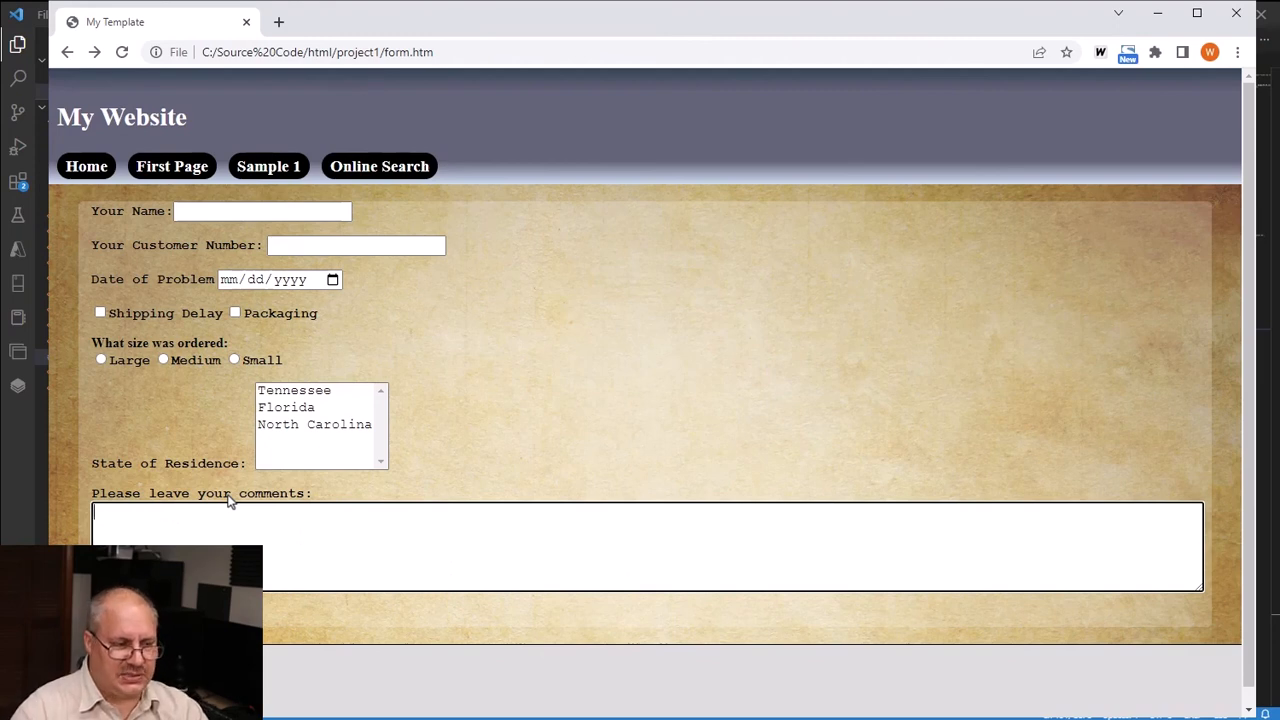
pyautogui.moveTo(216, 464)
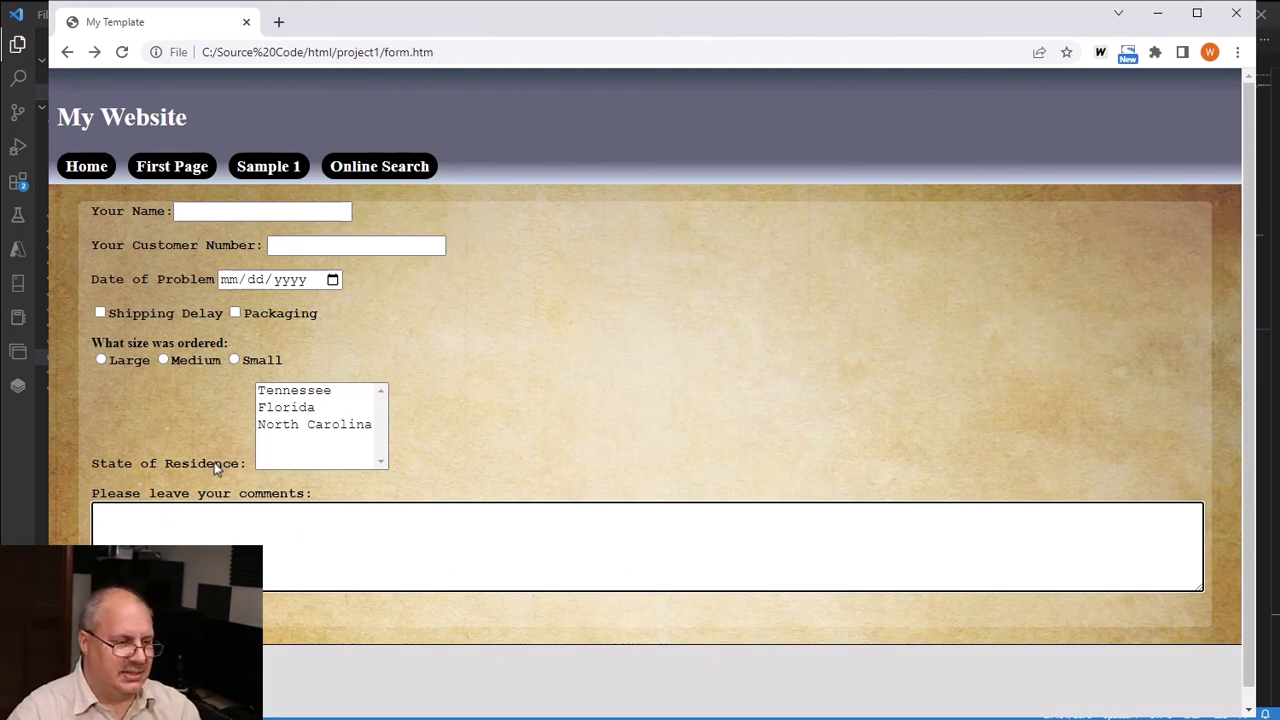